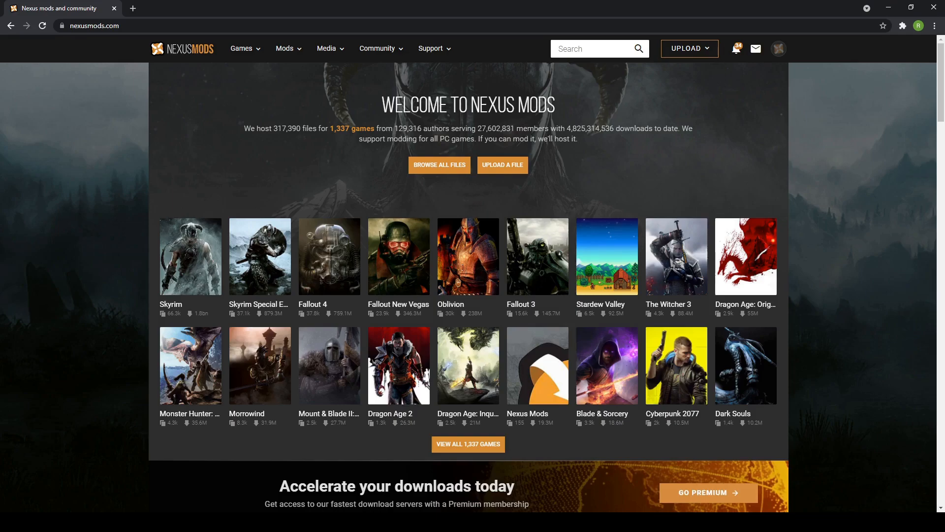
{"action": "mouse_move", "coordinate": [756, 108]}
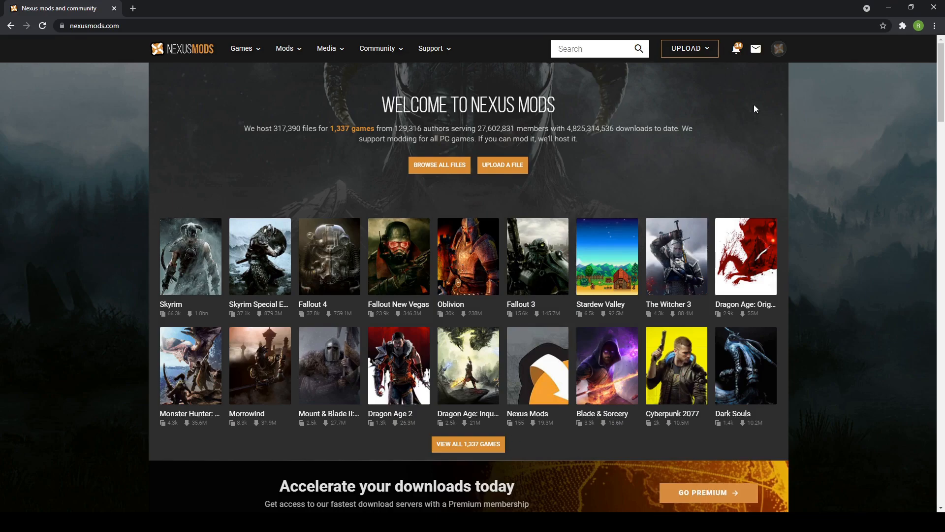
{"action": "mouse_move", "coordinate": [772, 75]}
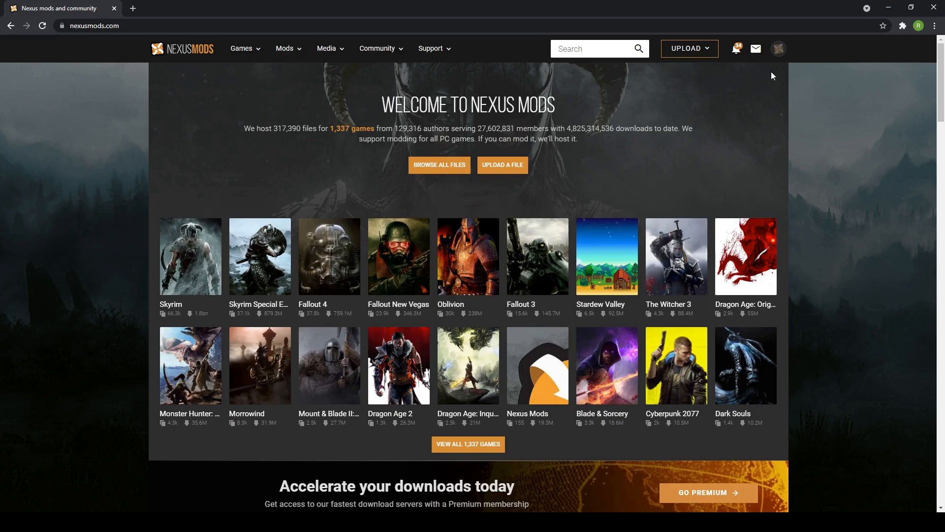
{"action": "mouse_move", "coordinate": [698, 154]}
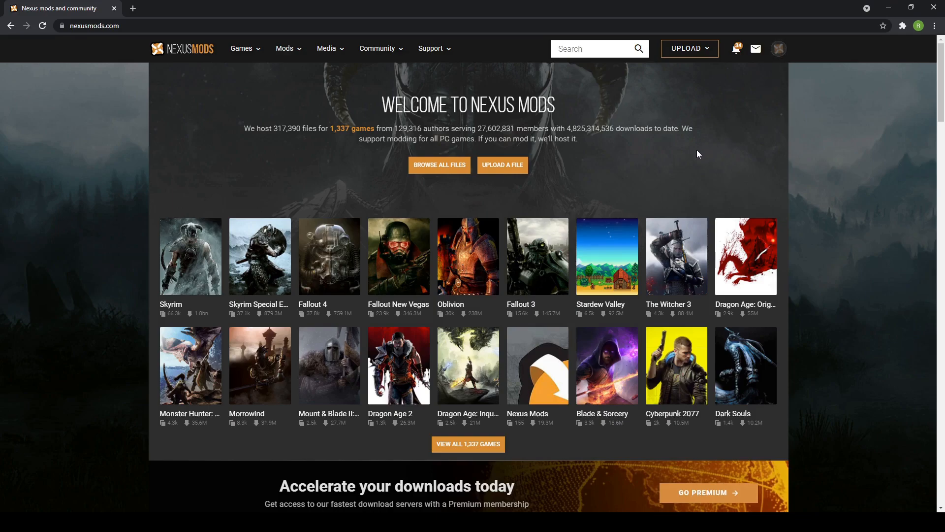
{"action": "mouse_move", "coordinate": [327, 396]}
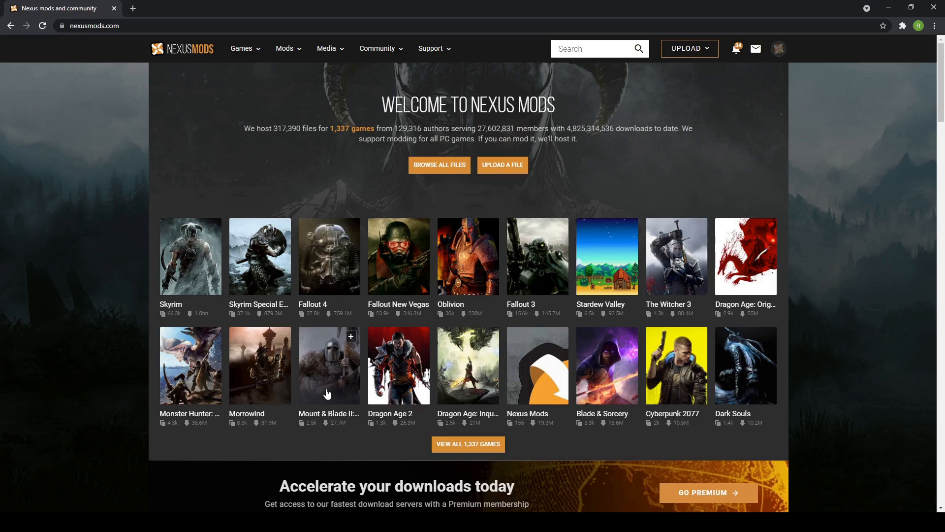
Search Nexus Mods for 'mount' under Games and open the Mount & Blade II: Bannerlord page.
{"action": "left_click", "coordinate": [599, 49]}
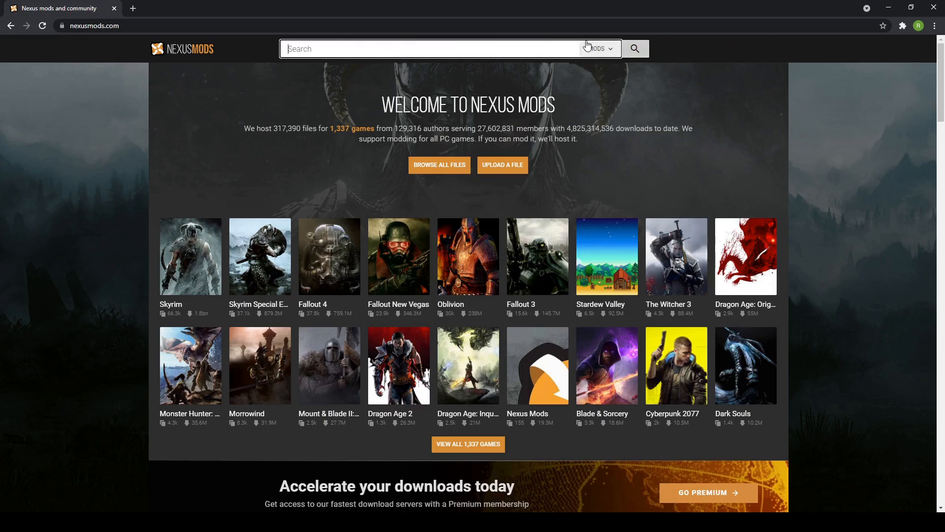
{"action": "type", "text": "mount"}
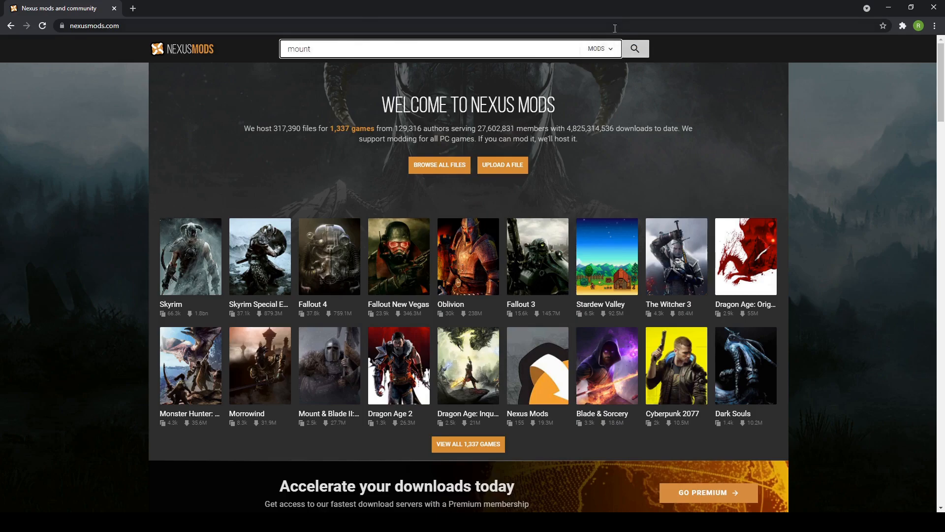
{"action": "left_click", "coordinate": [599, 49]}
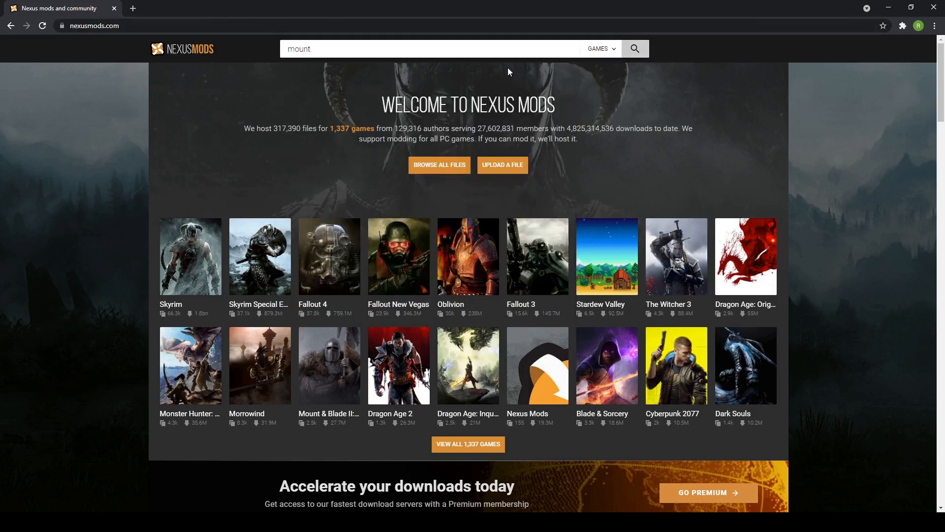
{"action": "left_click", "coordinate": [455, 49]}
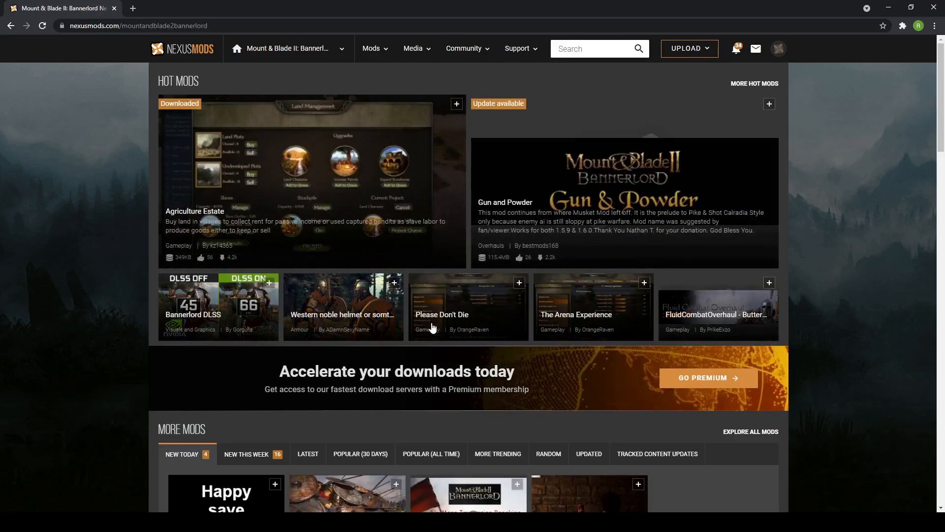
Switch More Mods to Latest and scroll down to the full Latest Mods listing.
{"action": "scroll", "scroll_direction": "down", "scroll_amount": 3}
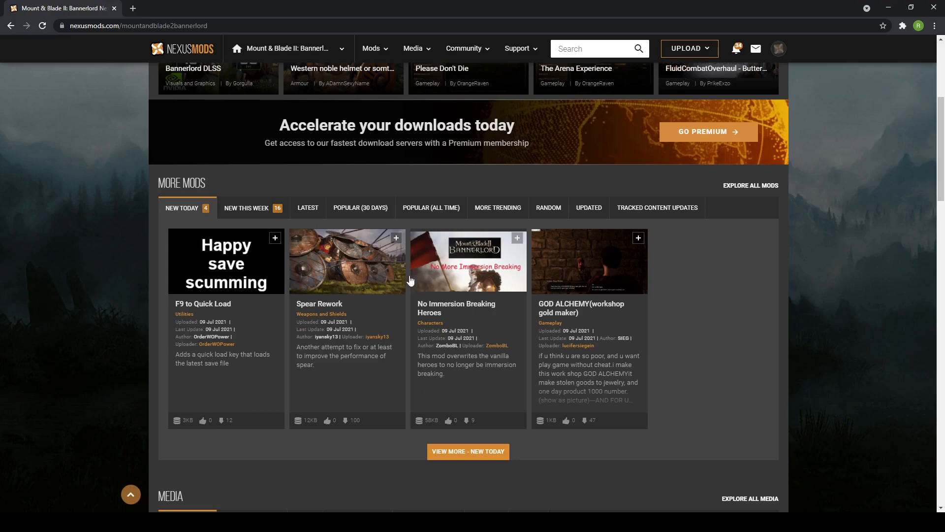
{"action": "left_click", "coordinate": [307, 207]}
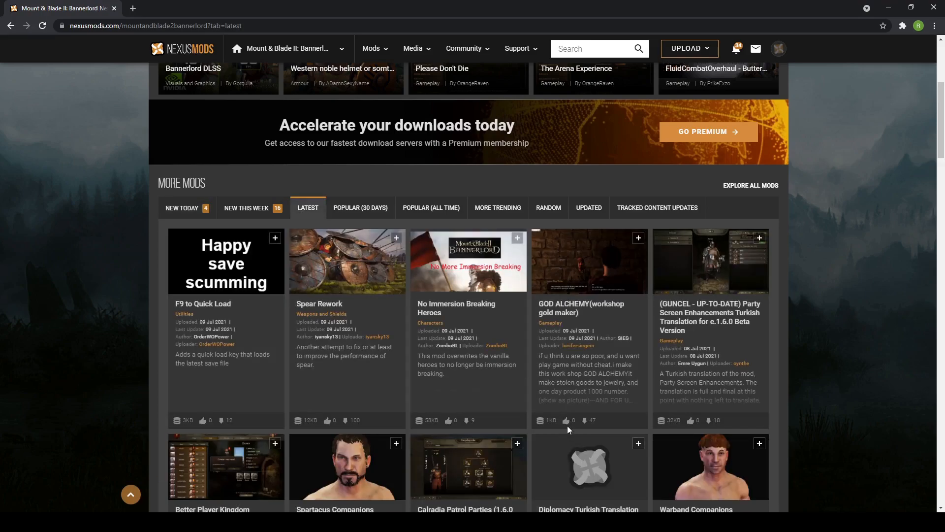
{"action": "scroll", "scroll_direction": "down", "scroll_amount": 3}
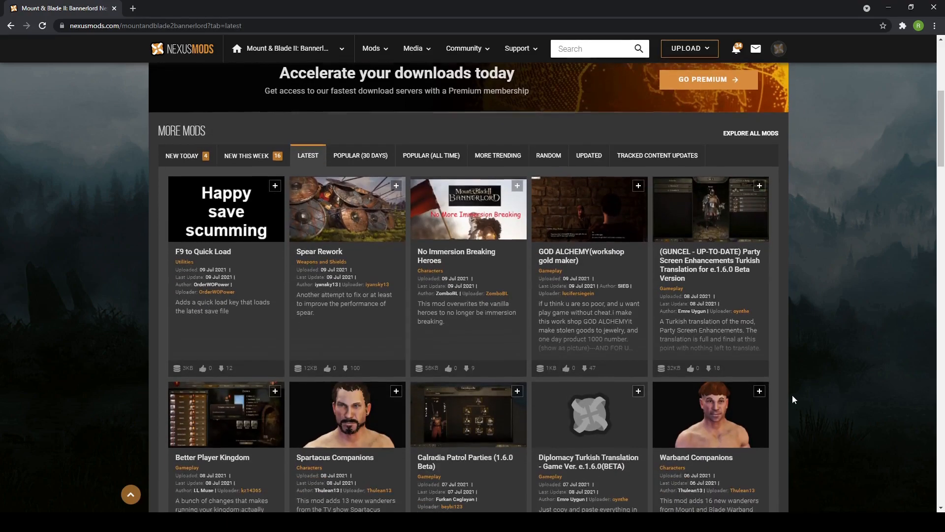
{"action": "scroll", "scroll_direction": "down", "scroll_amount": 3}
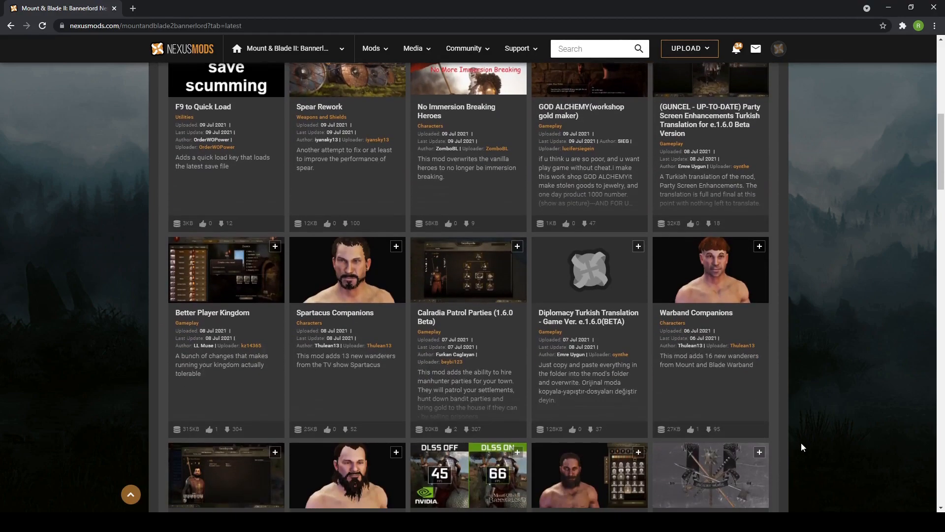
{"action": "scroll", "scroll_direction": "down", "scroll_amount": 3}
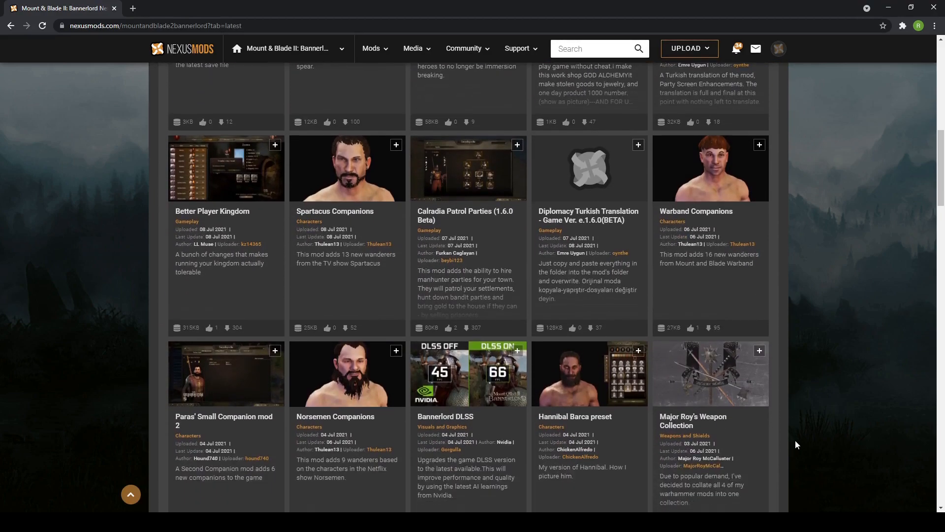
{"action": "scroll", "scroll_direction": "down", "scroll_amount": 3}
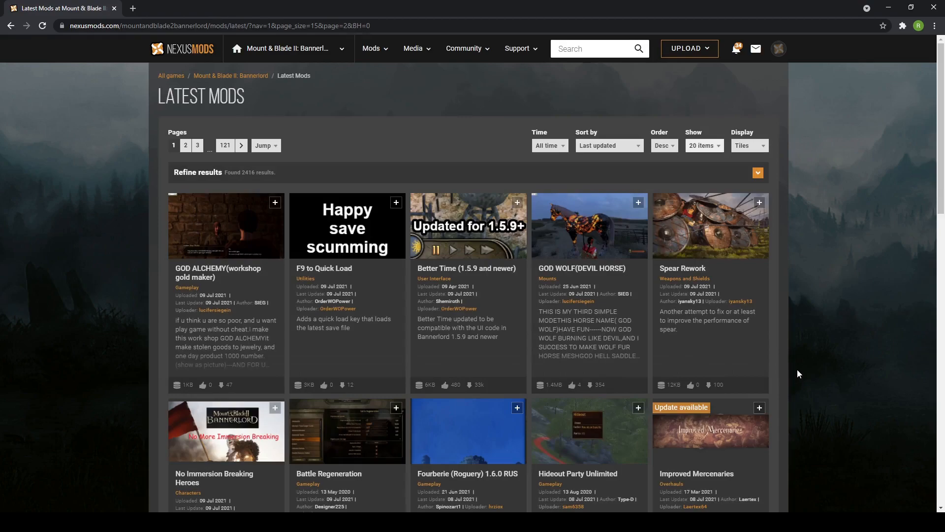
{"action": "scroll", "scroll_direction": "down", "scroll_amount": 3}
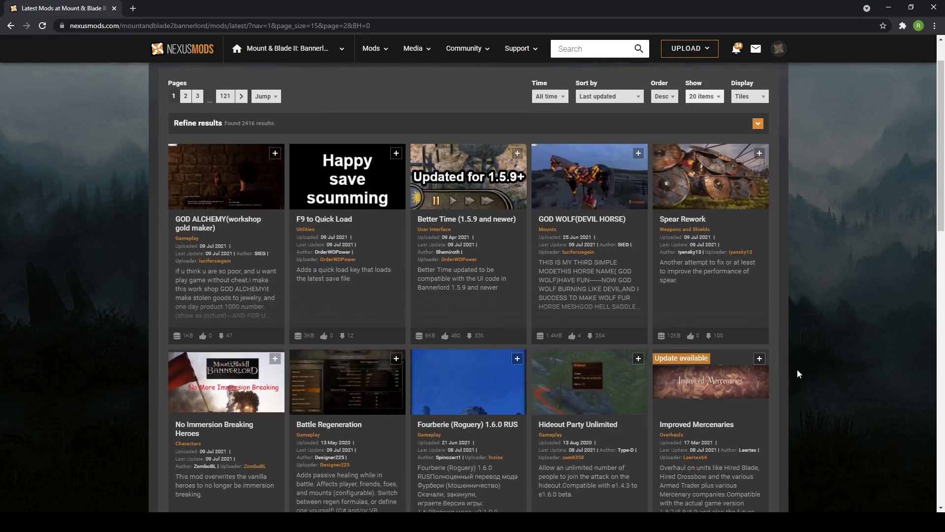
{"action": "mouse_move", "coordinate": [802, 365]}
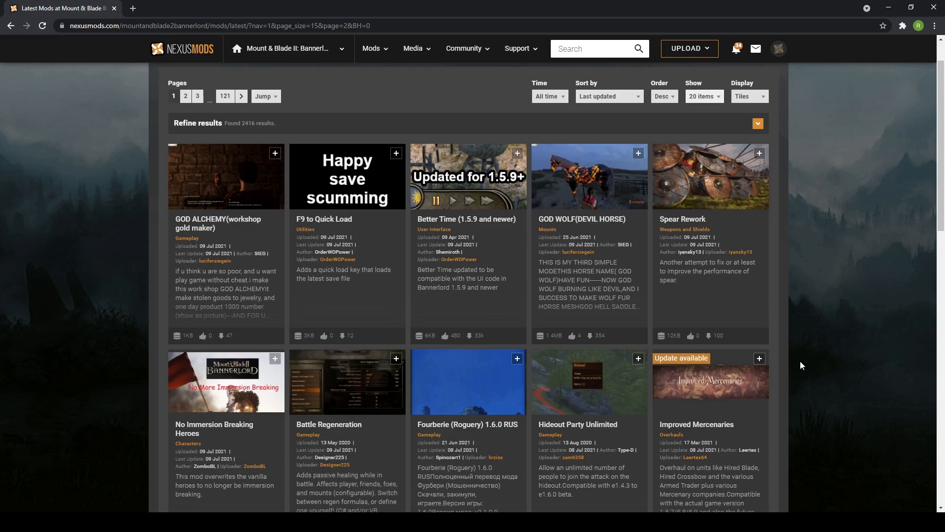
{"action": "scroll", "scroll_direction": "down", "scroll_amount": 3}
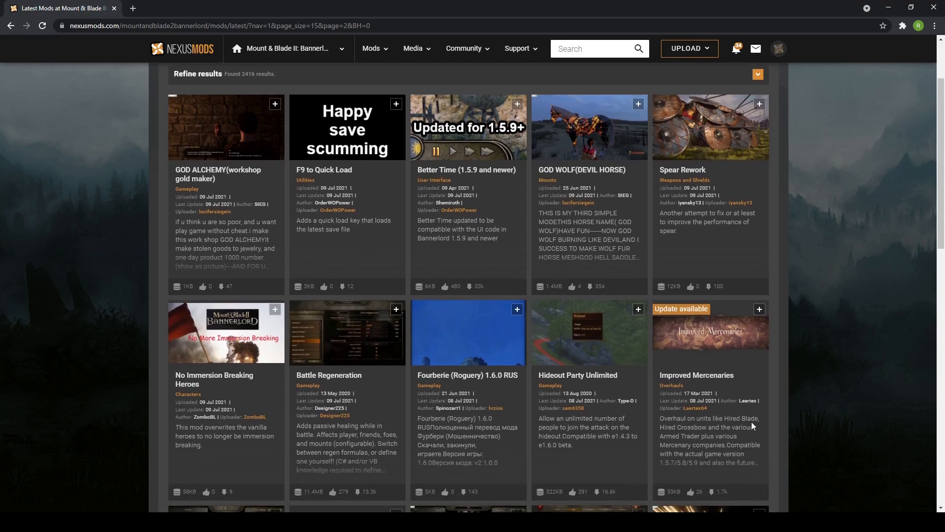
{"action": "mouse_move", "coordinate": [698, 383]}
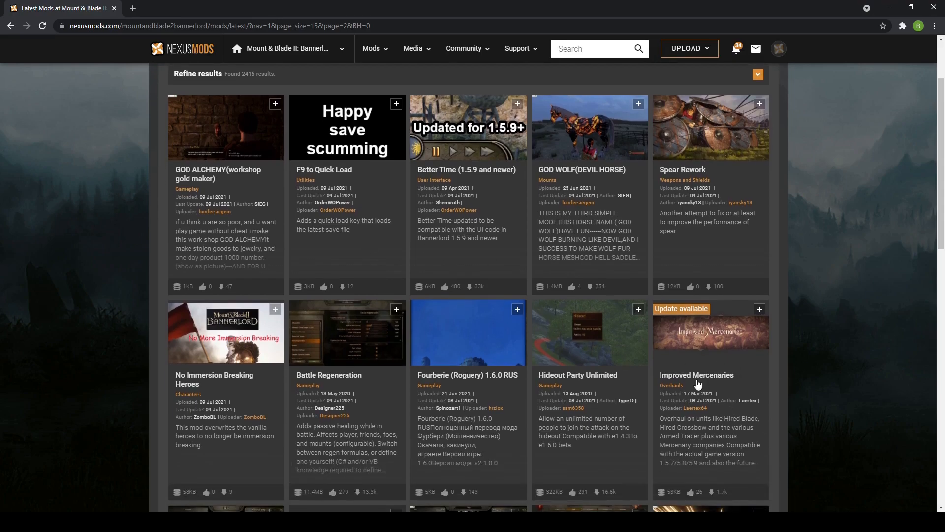
Open the Improved Mercenaries mod page and look through its description.
{"action": "left_click", "coordinate": [697, 375]}
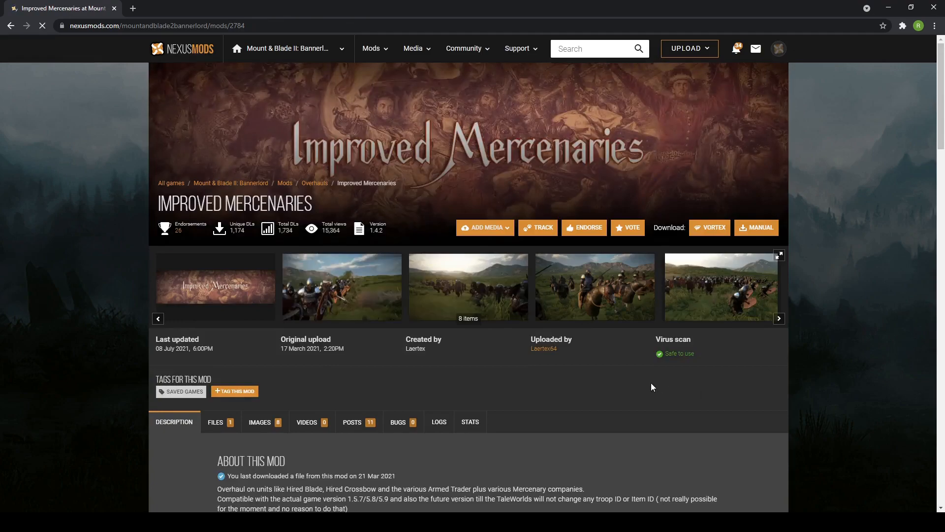
{"action": "scroll", "scroll_direction": "down", "scroll_amount": 3}
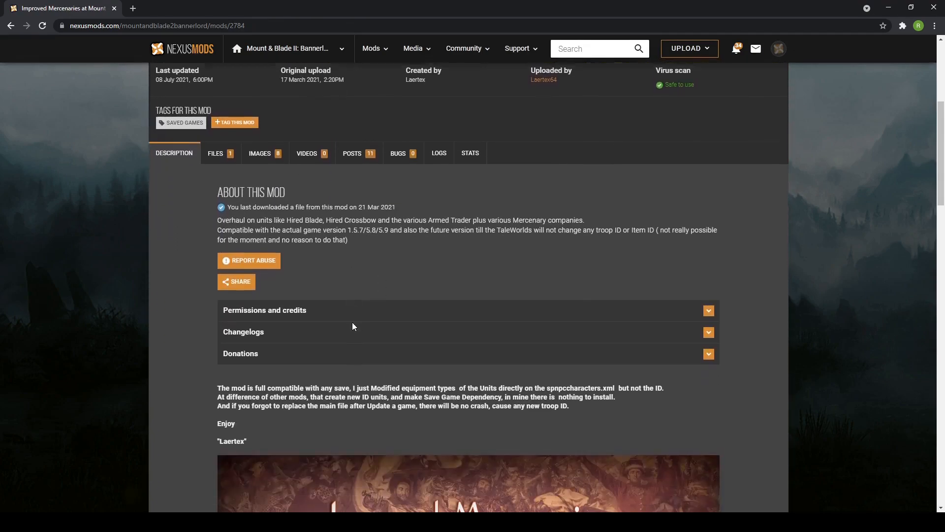
{"action": "scroll", "scroll_direction": "down", "scroll_amount": 3}
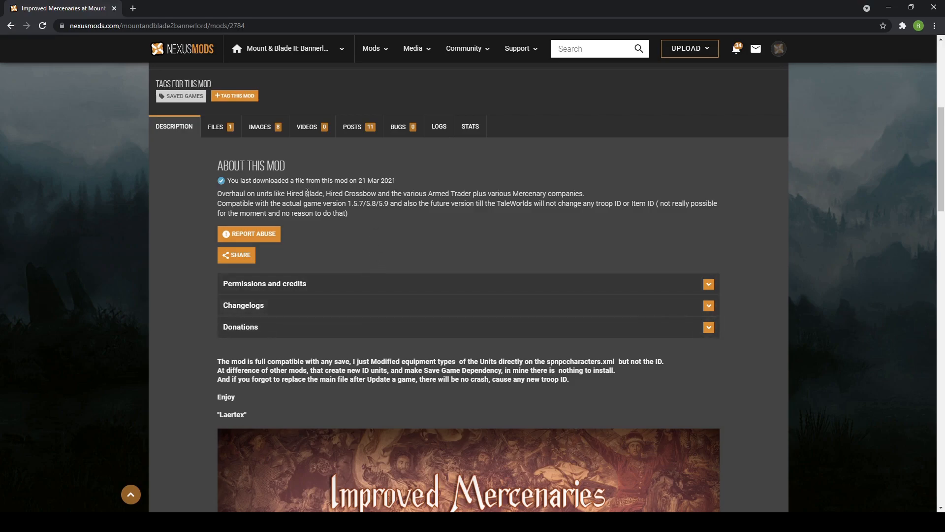
{"action": "mouse_move", "coordinate": [373, 206]}
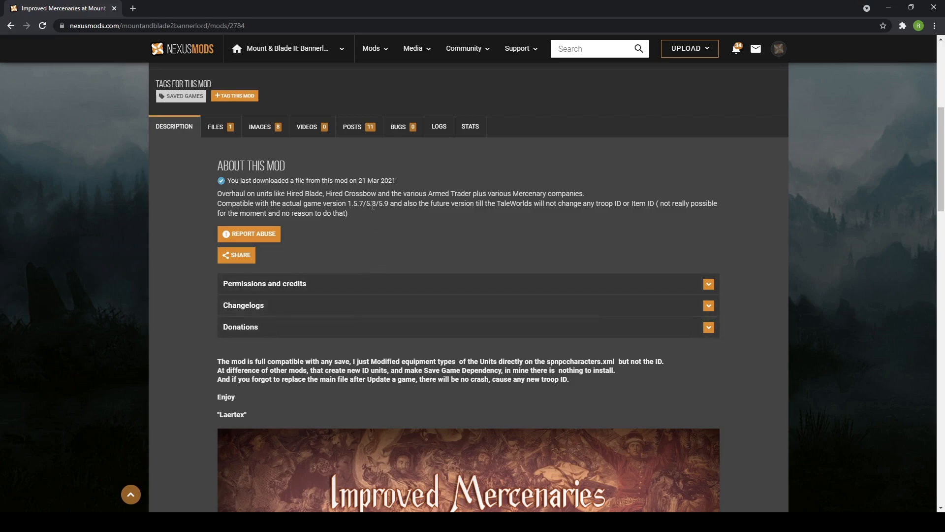
{"action": "mouse_move", "coordinate": [382, 217]}
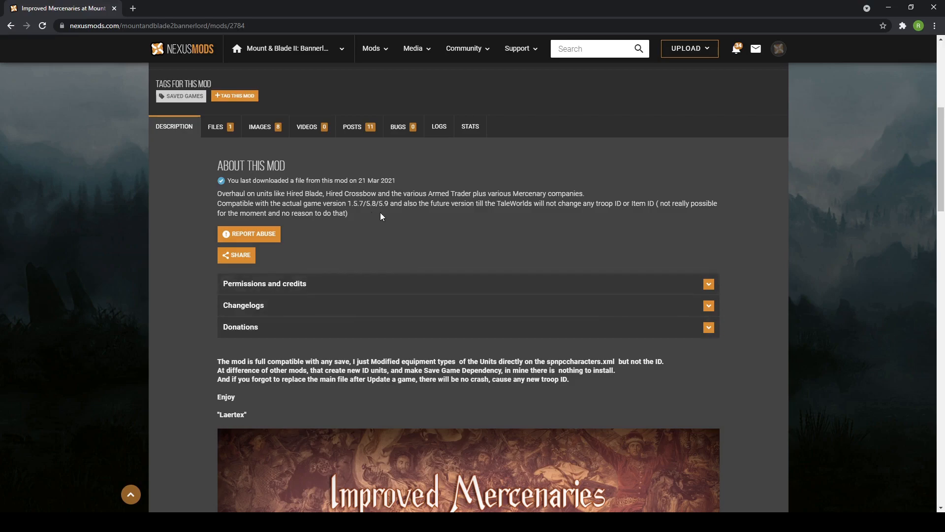
{"action": "mouse_move", "coordinate": [391, 248]}
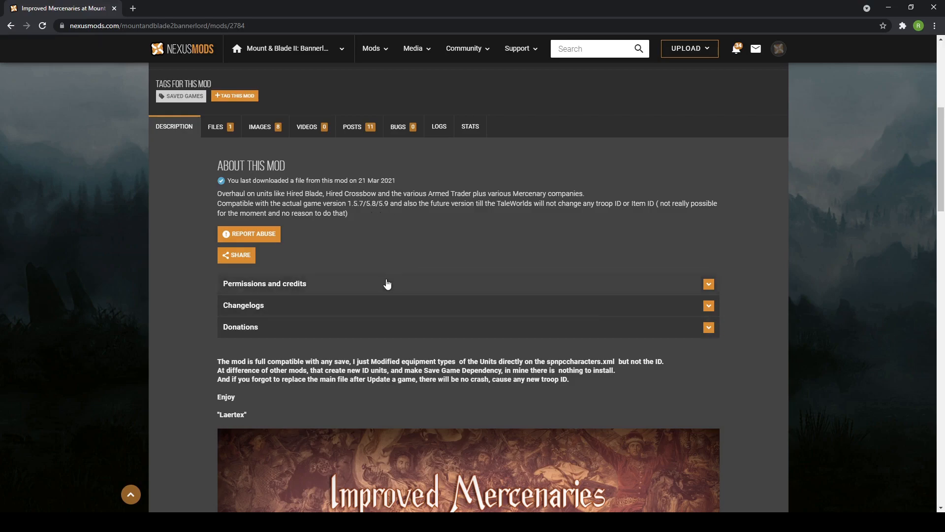
{"action": "mouse_move", "coordinate": [337, 269]}
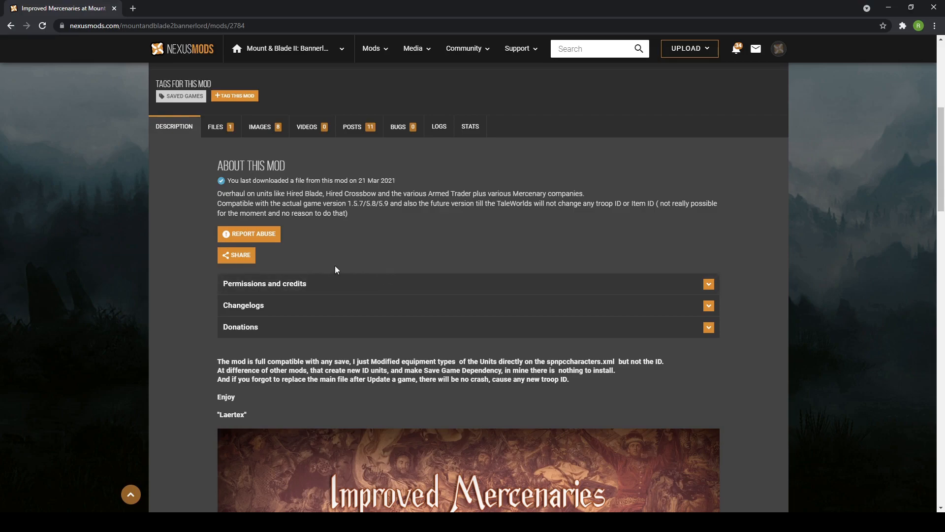
{"action": "mouse_move", "coordinate": [313, 101]}
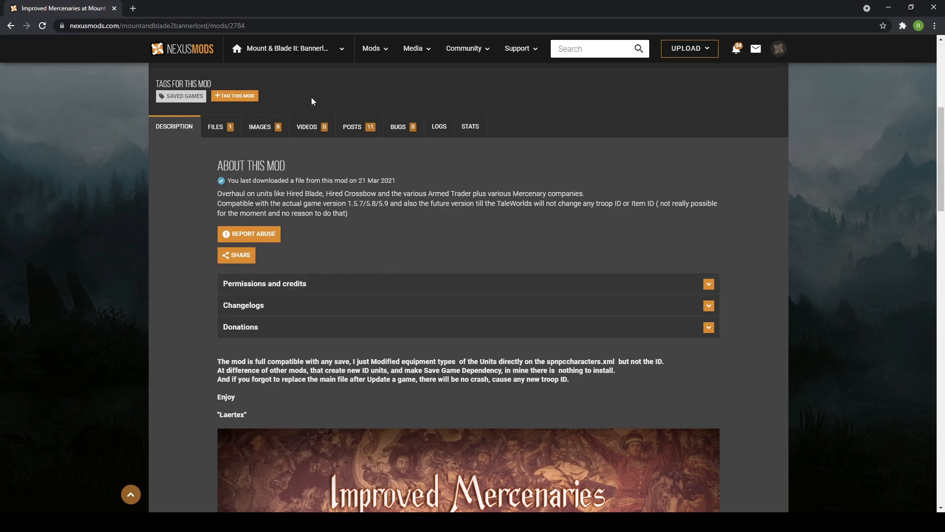
Search for 'agricu' and open the Agriculture Estate mod page from the results.
{"action": "left_click", "coordinate": [600, 48]}
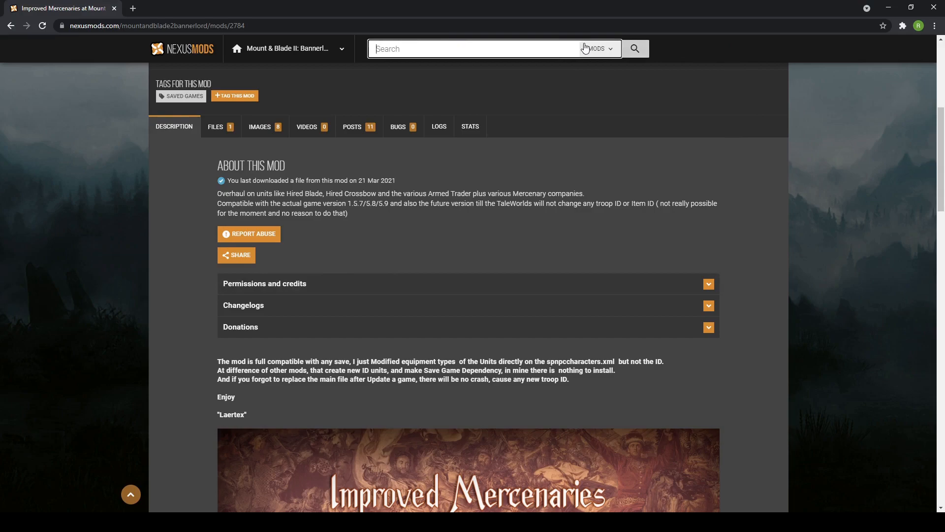
{"action": "type", "text": "agricu"}
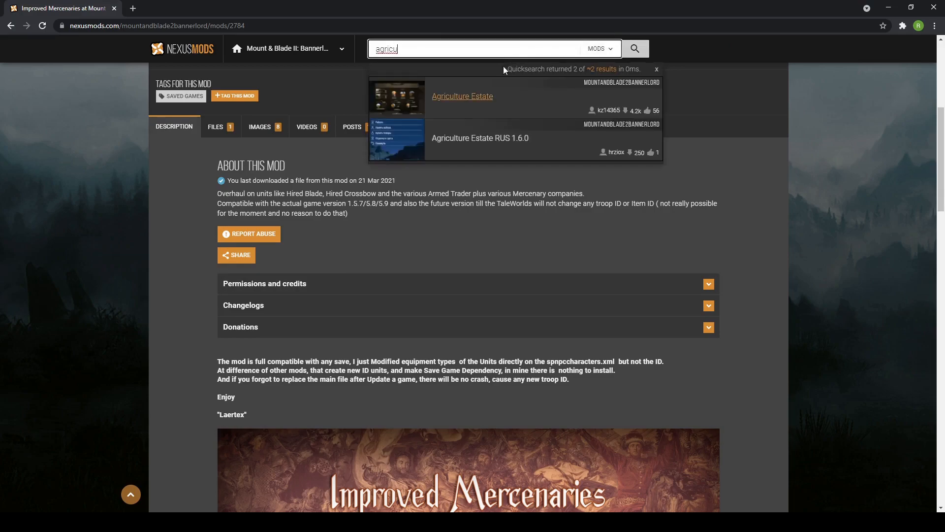
{"action": "left_click", "coordinate": [463, 97]}
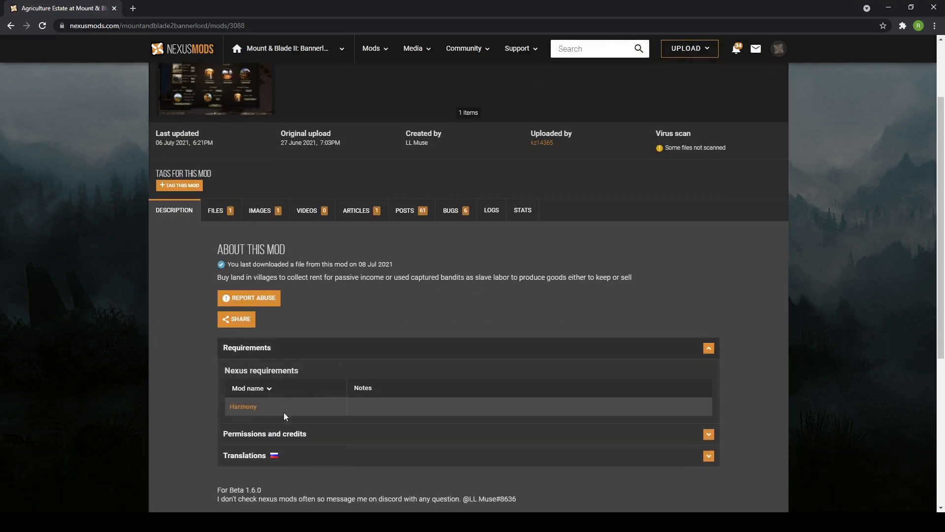
{"action": "mouse_move", "coordinate": [249, 415]}
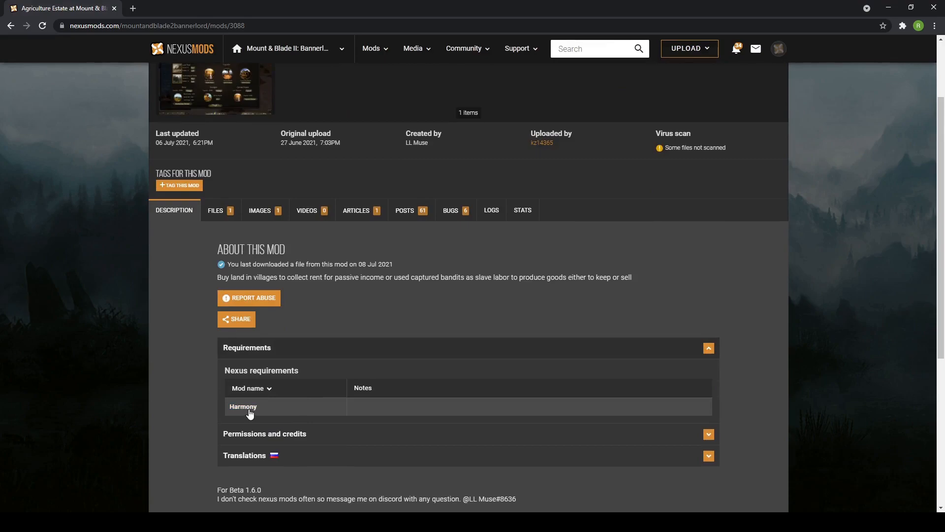
{"action": "mouse_move", "coordinate": [198, 380]}
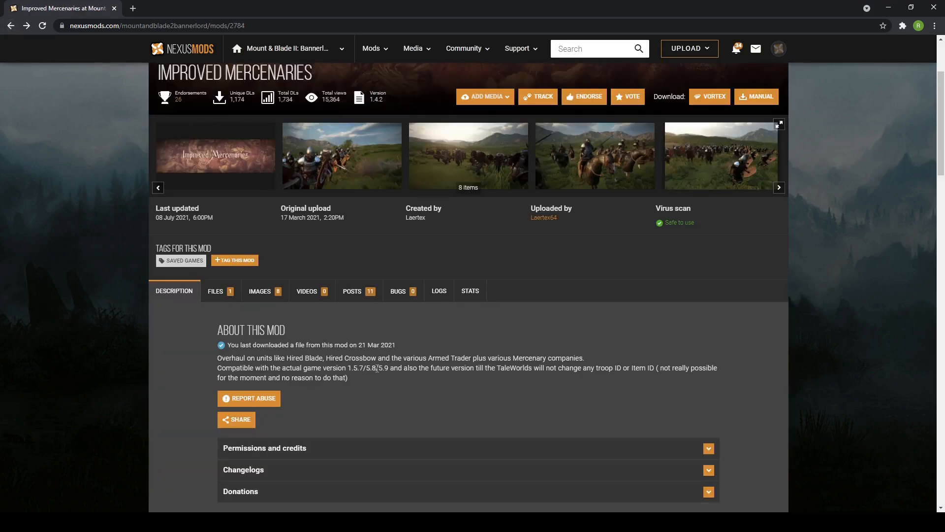
Download the Improved Mercenaries 1.4.2 archive from the Files list via Slow Download.
{"action": "left_click", "coordinate": [215, 290]}
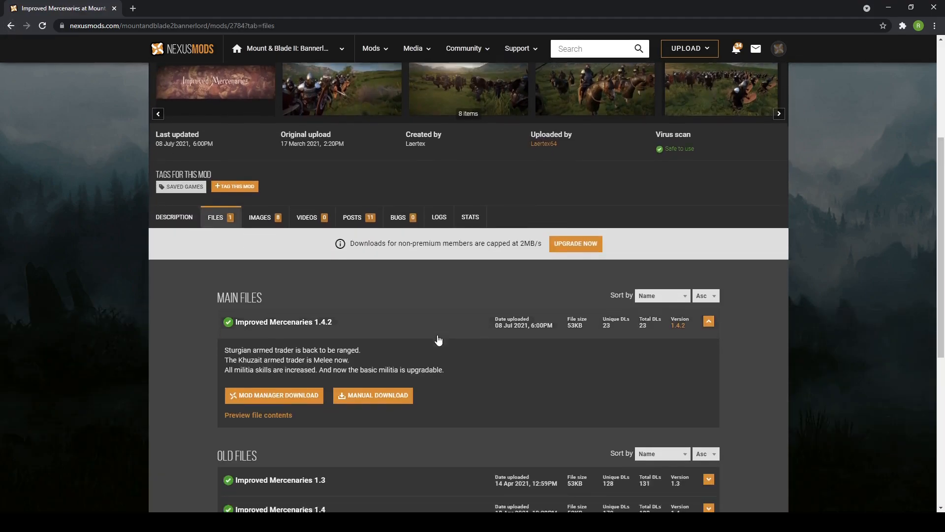
{"action": "scroll", "scroll_direction": "down", "scroll_amount": 3}
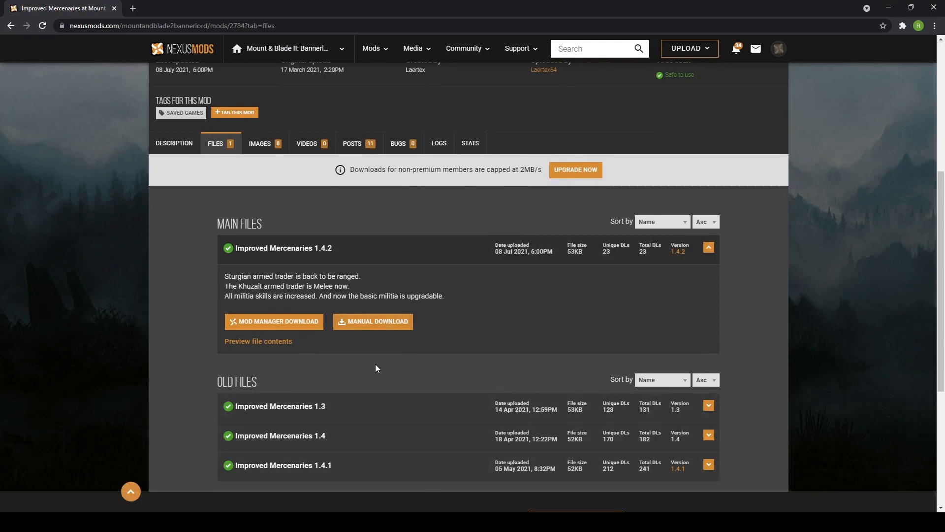
{"action": "mouse_move", "coordinate": [363, 331]}
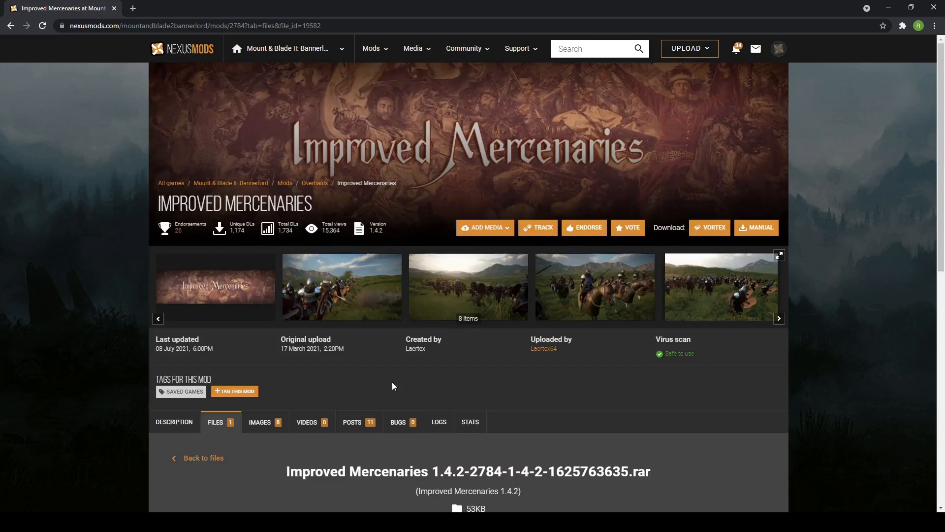
{"action": "scroll", "scroll_direction": "down", "scroll_amount": 3}
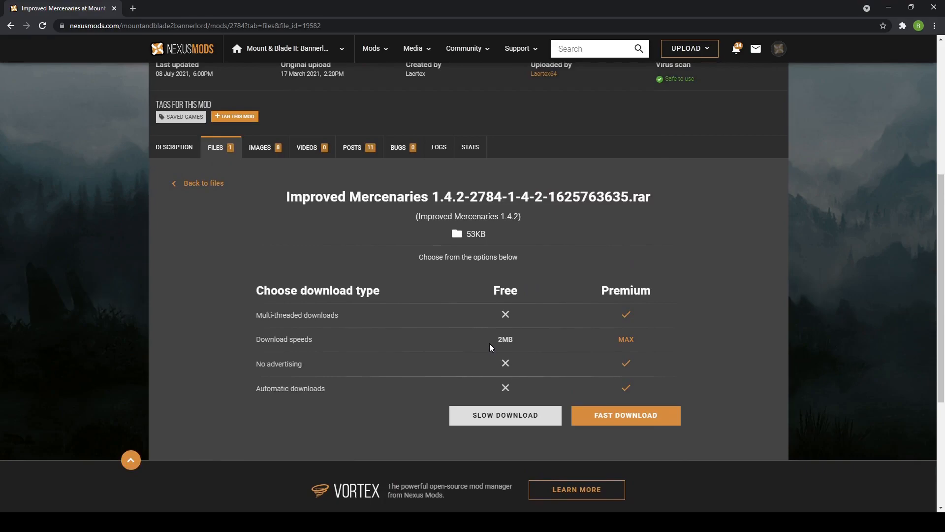
{"action": "mouse_move", "coordinate": [503, 431]}
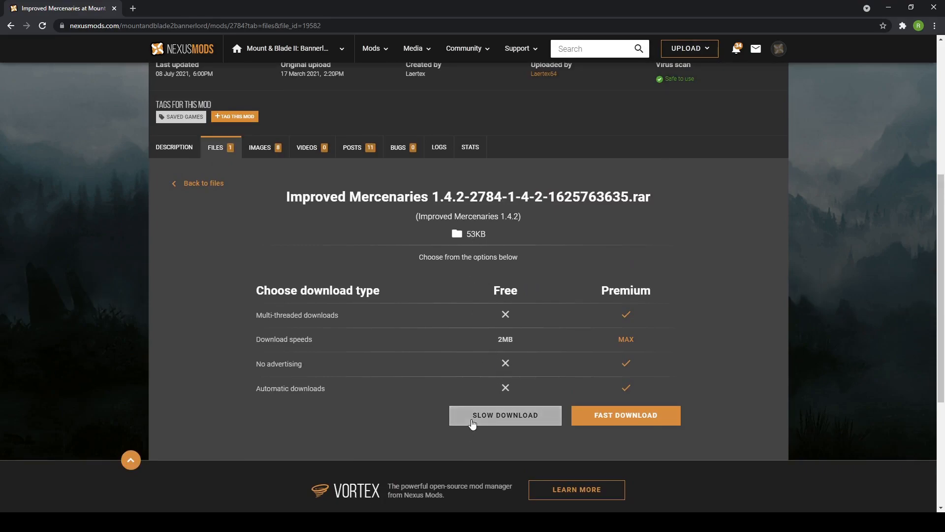
{"action": "left_click", "coordinate": [505, 414]}
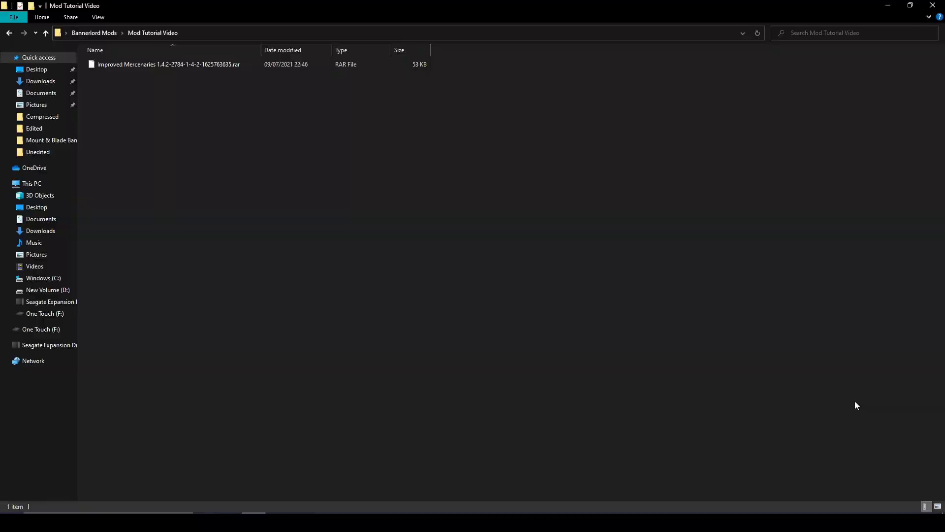
{"action": "mouse_move", "coordinate": [265, 99]}
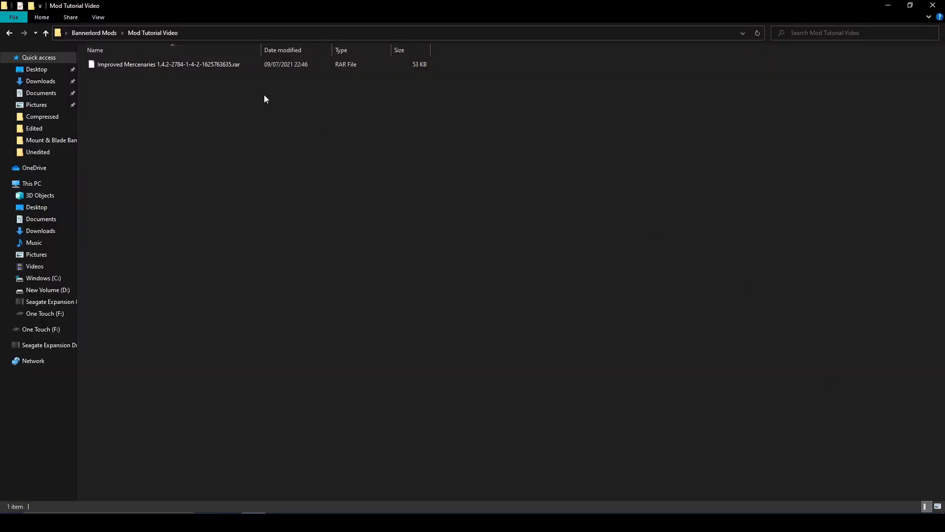
{"action": "mouse_move", "coordinate": [244, 260]}
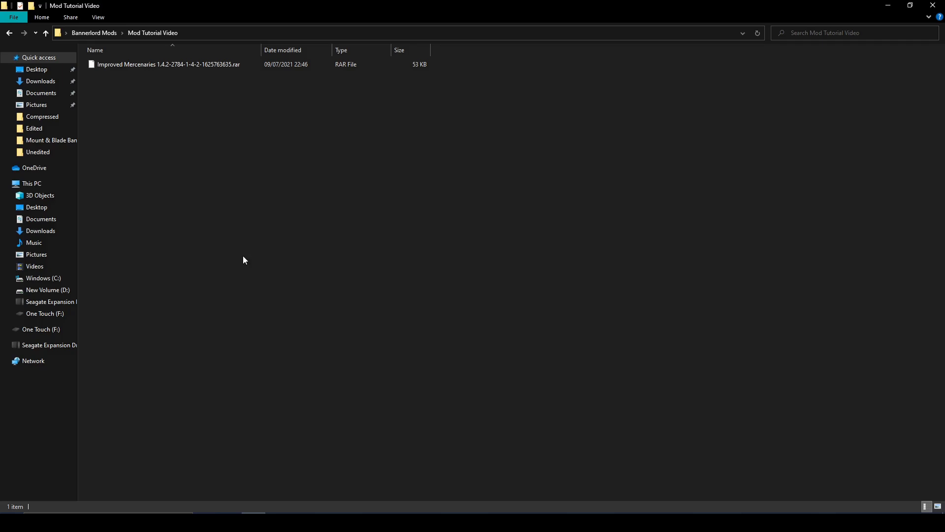
{"action": "mouse_move", "coordinate": [184, 68]}
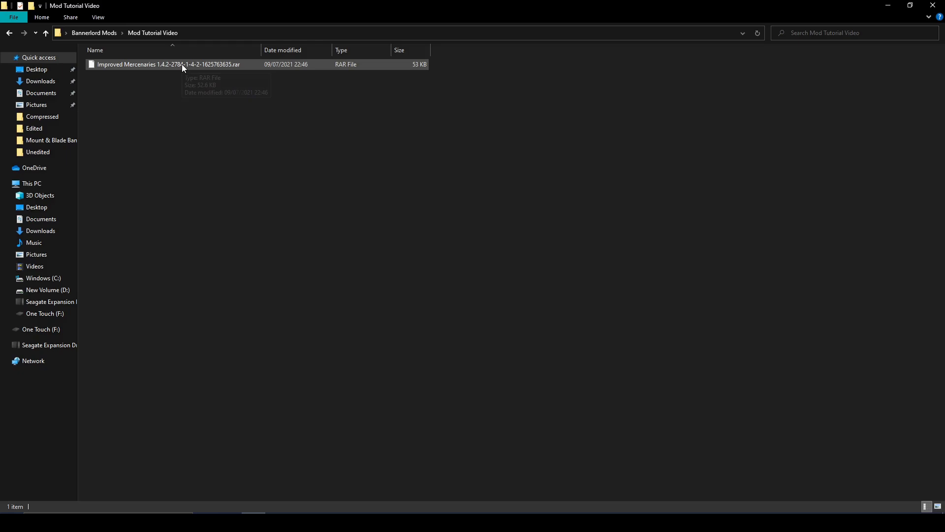
{"action": "mouse_move", "coordinate": [183, 68]}
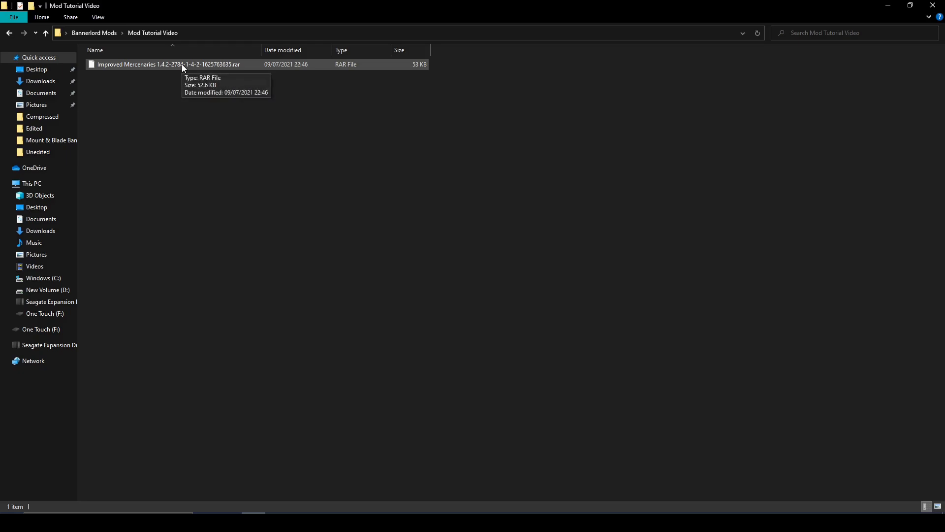
Extract the downloaded RAR here with 7-Zip, producing the Improved Mercenaries 1.4.2 folder.
{"action": "right_click", "coordinate": [183, 65]}
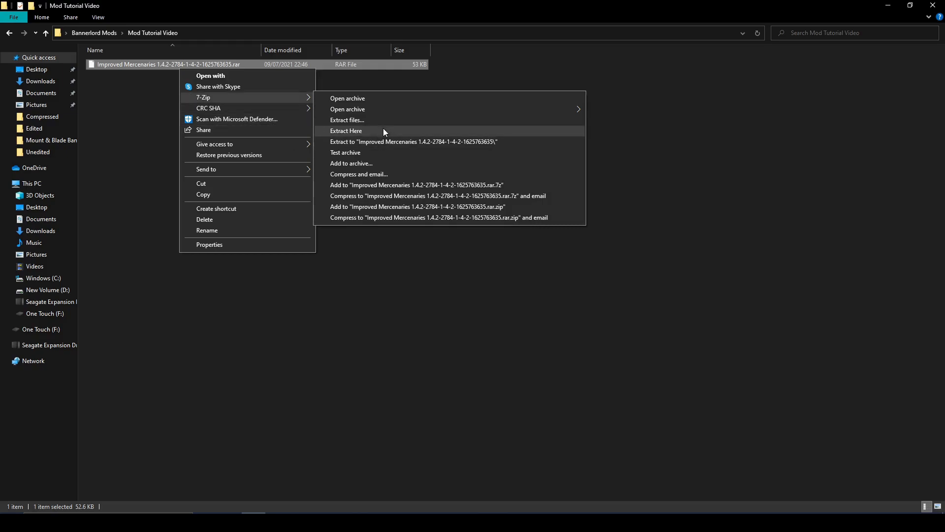
{"action": "left_click", "coordinate": [345, 130]}
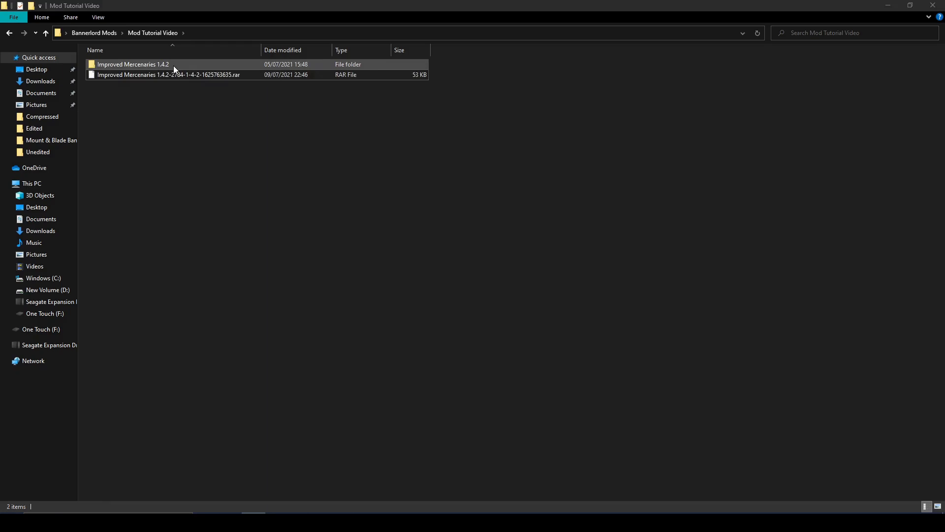
Drill into Improved Mercenaries 1.4.2 > SandBoxCore > ModuleData holding spnpccharacters.xml.
{"action": "double_click", "coordinate": [132, 64]}
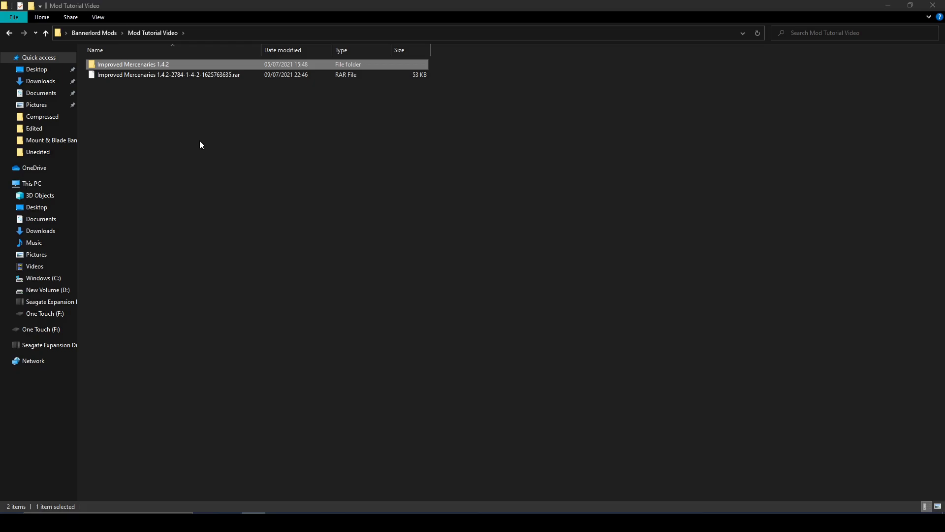
{"action": "double_click", "coordinate": [133, 65]}
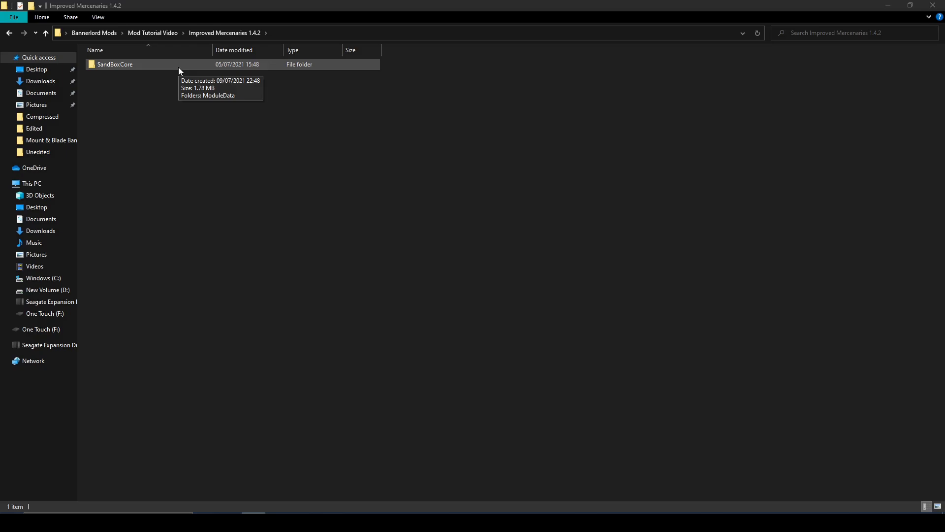
{"action": "double_click", "coordinate": [114, 64]}
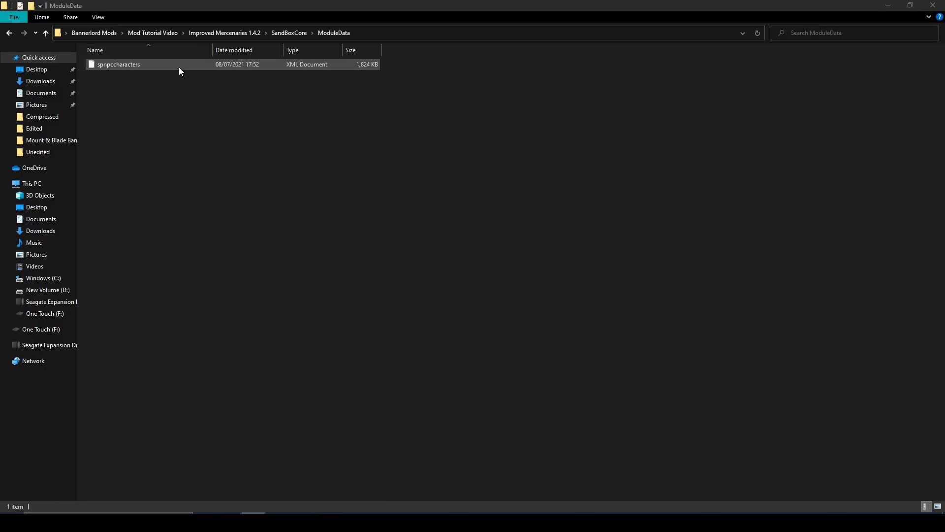
{"action": "mouse_move", "coordinate": [186, 73]}
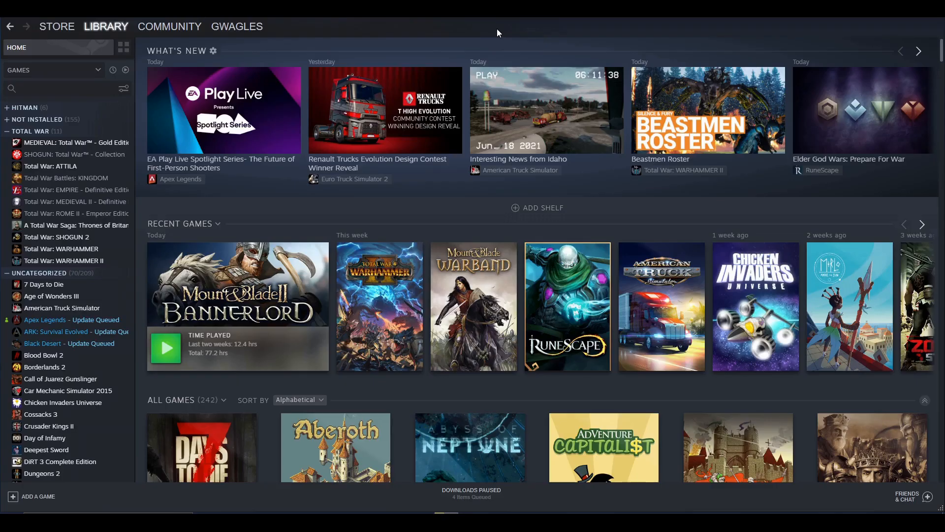
From Bannerlord's Steam Properties > Local Files, browse to the game's install folder.
{"action": "left_click", "coordinate": [170, 26]}
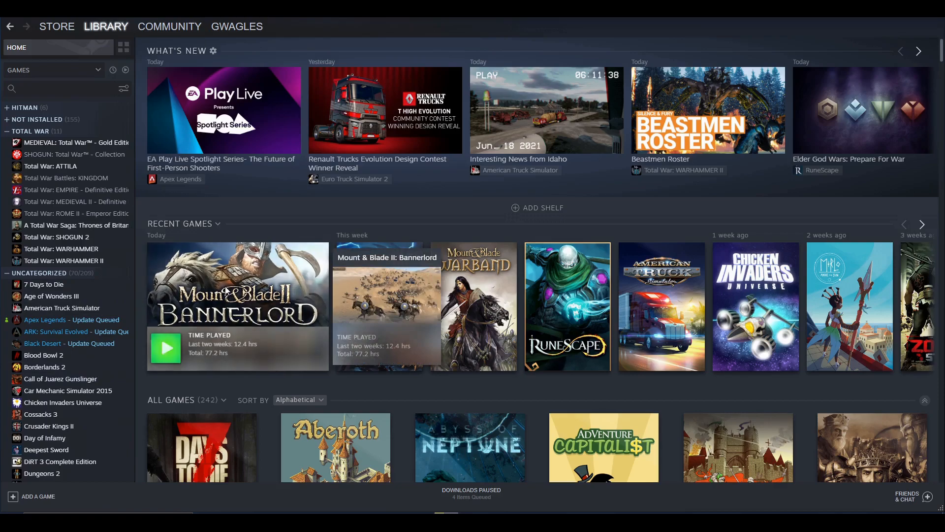
{"action": "left_click", "coordinate": [237, 283]}
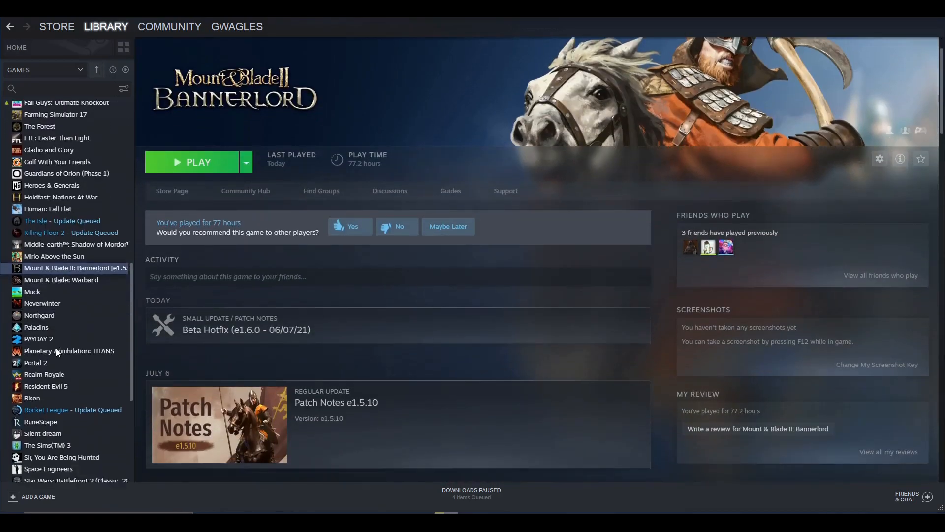
{"action": "right_click", "coordinate": [64, 290]}
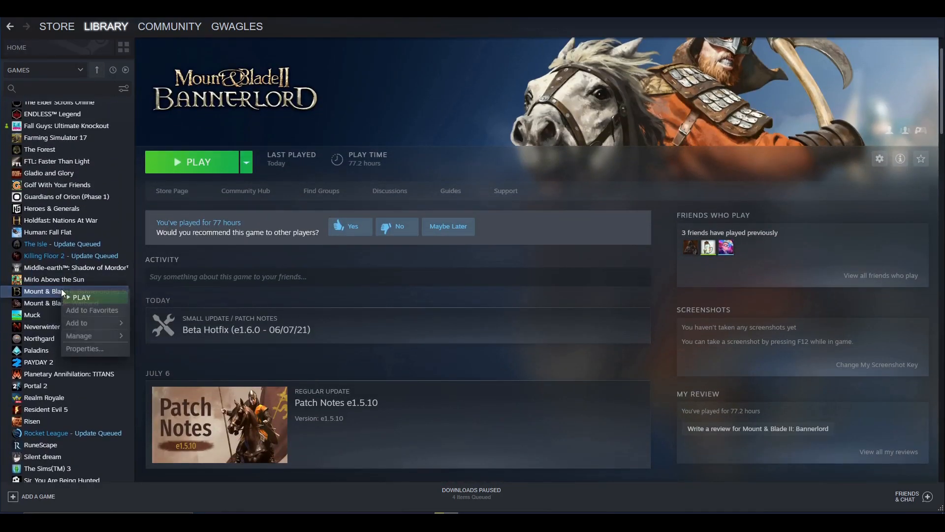
{"action": "left_click", "coordinate": [84, 349]}
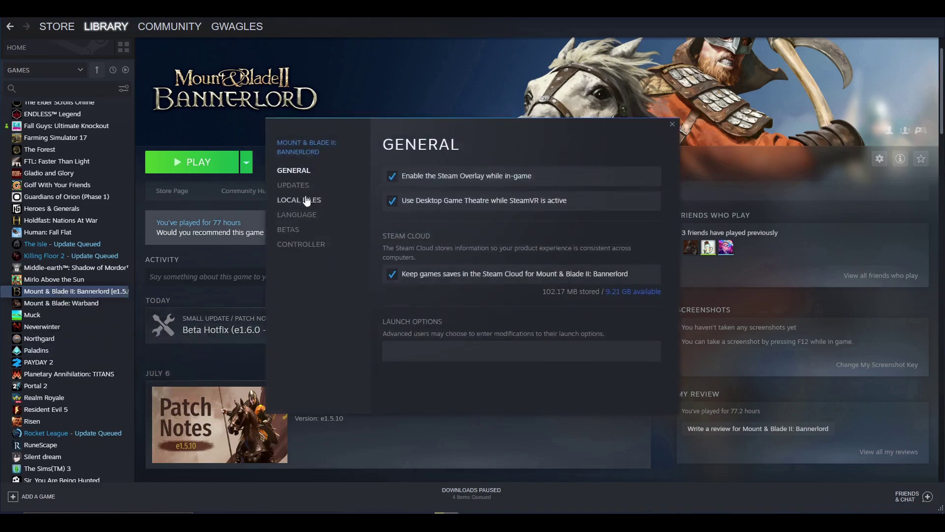
{"action": "left_click", "coordinate": [298, 200]}
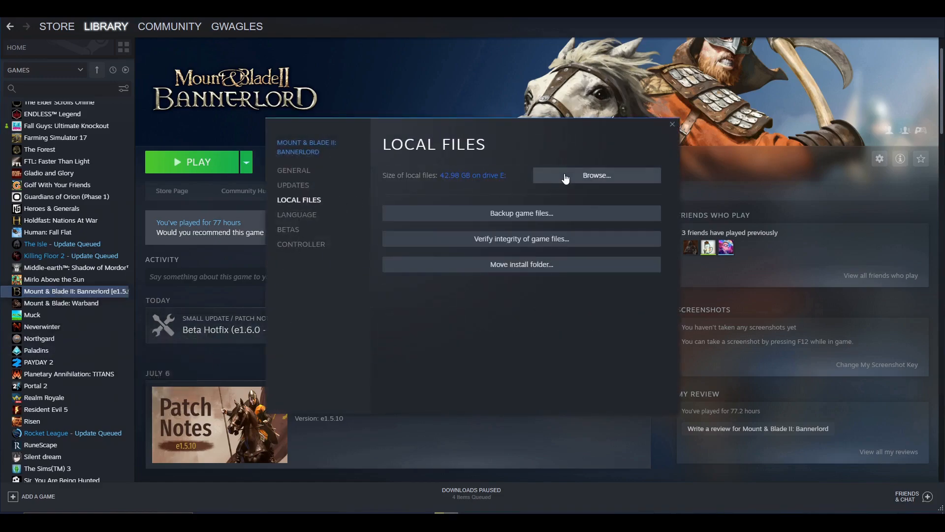
{"action": "left_click", "coordinate": [597, 176]}
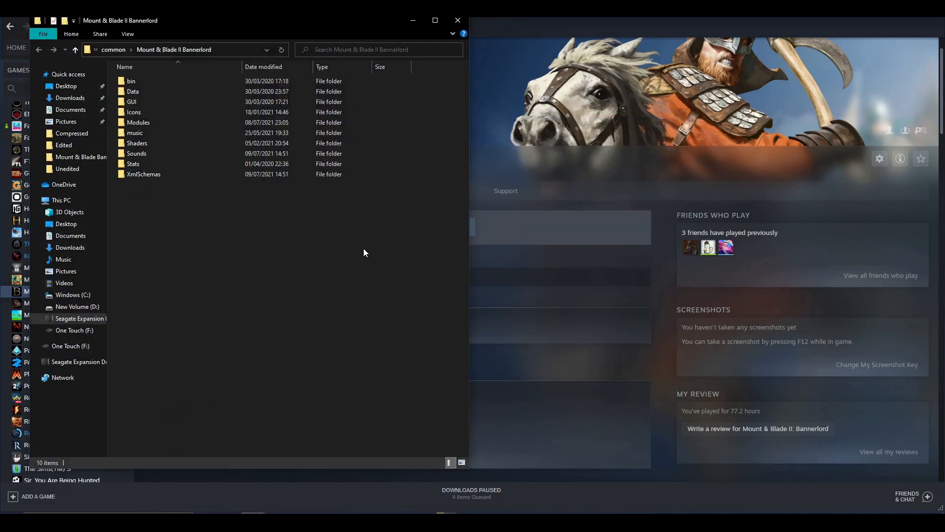
Open the game's Modules folder beside the mod window and select the mod's SandBoxCore folder.
{"action": "left_click", "coordinate": [134, 131]}
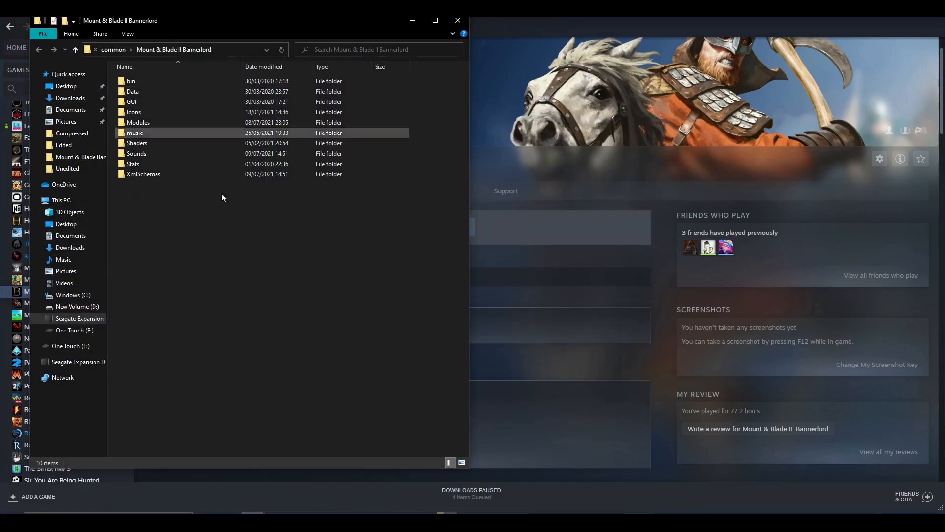
{"action": "left_click", "coordinate": [240, 264]}
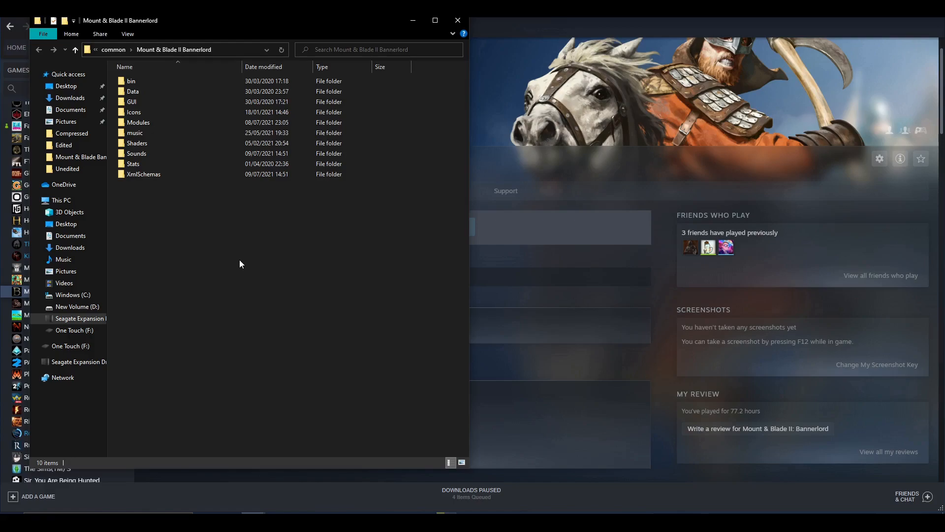
{"action": "mouse_move", "coordinate": [236, 269]}
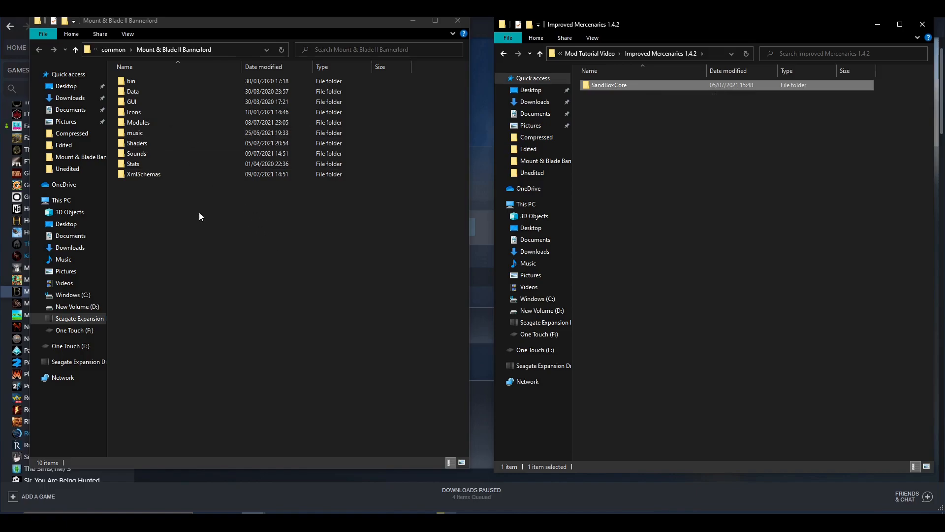
{"action": "left_click", "coordinate": [138, 122]}
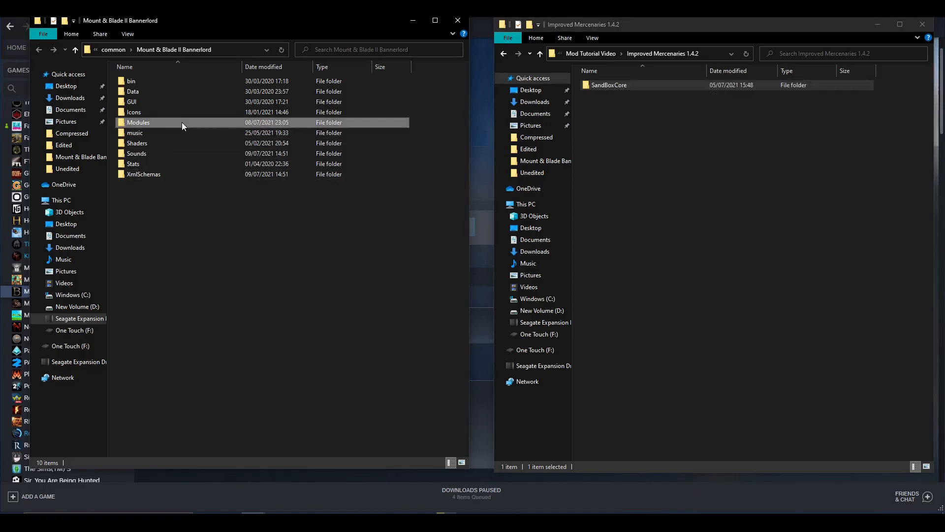
{"action": "double_click", "coordinate": [138, 122]}
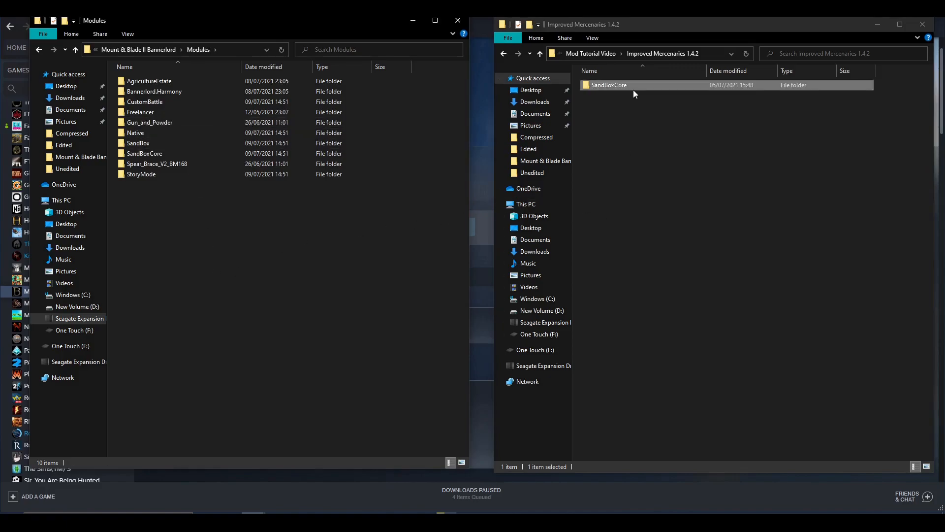
{"action": "left_click", "coordinate": [145, 153]}
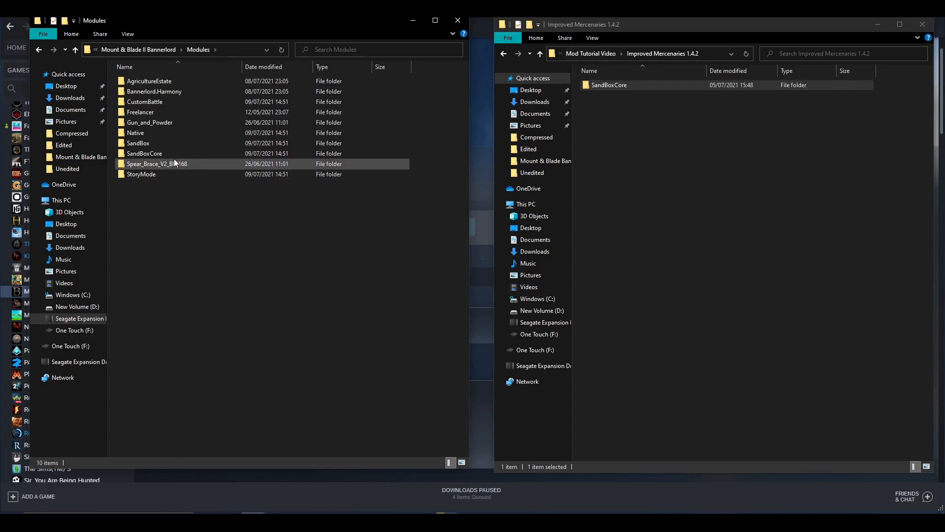
{"action": "mouse_move", "coordinate": [291, 142]}
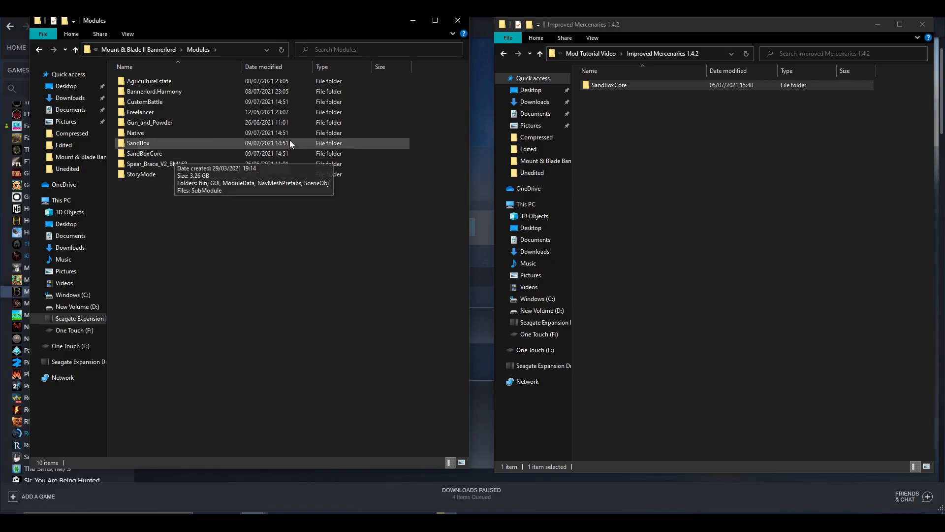
Open SandBoxCore's ModuleData folder in both the mod window and the game window.
{"action": "double_click", "coordinate": [607, 85]}
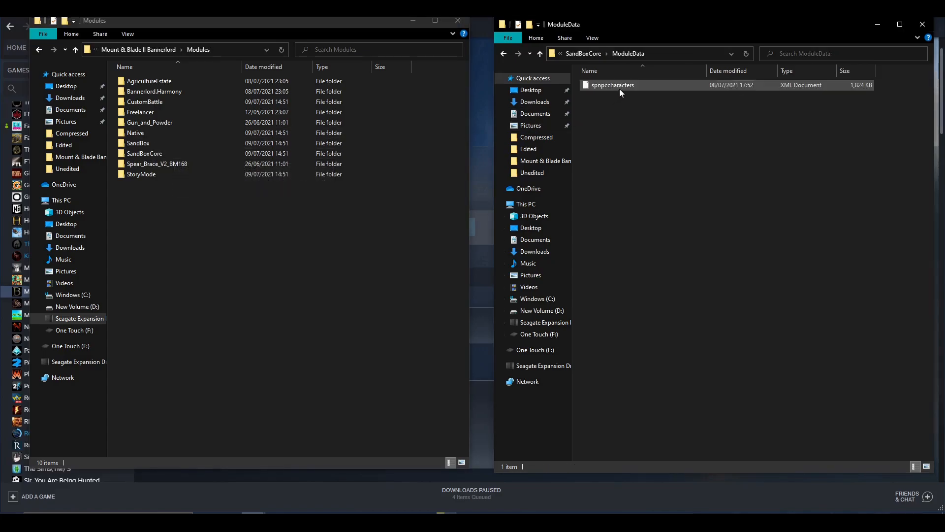
{"action": "left_click", "coordinate": [143, 152]}
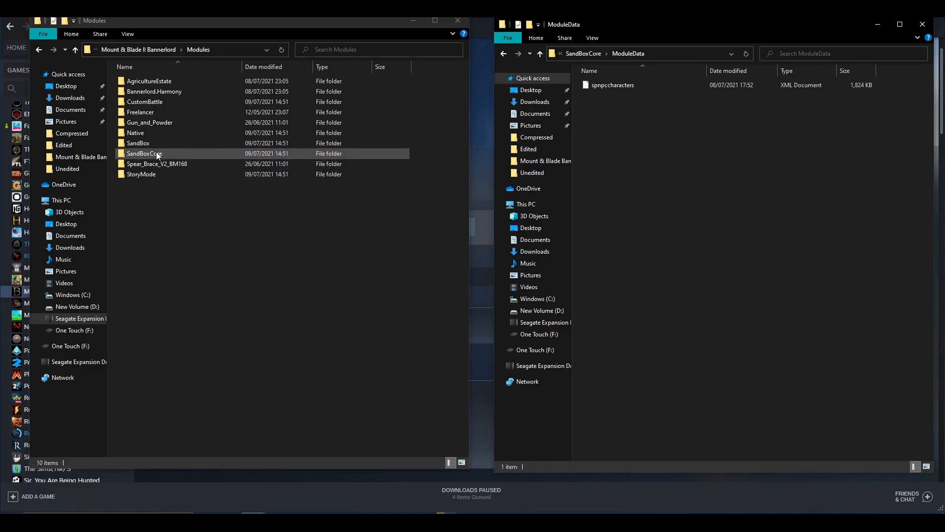
{"action": "double_click", "coordinate": [144, 152]}
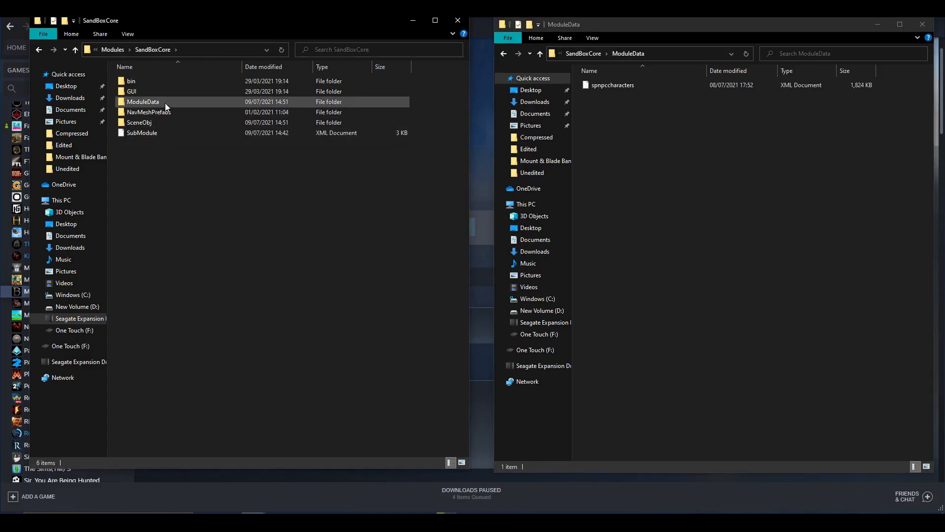
{"action": "double_click", "coordinate": [142, 101]}
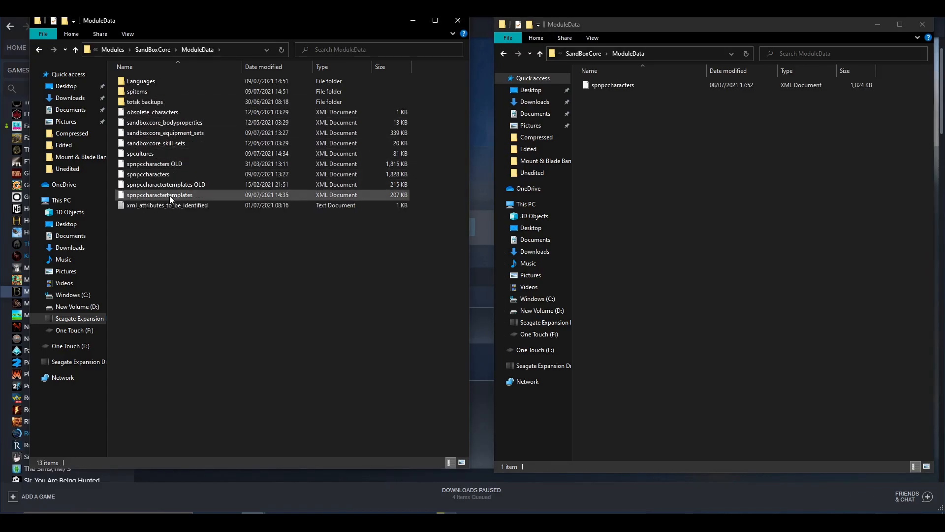
Inspect the game's existing spnpccharacters file via its context menu, then return to Steam.
{"action": "left_click", "coordinate": [148, 174]}
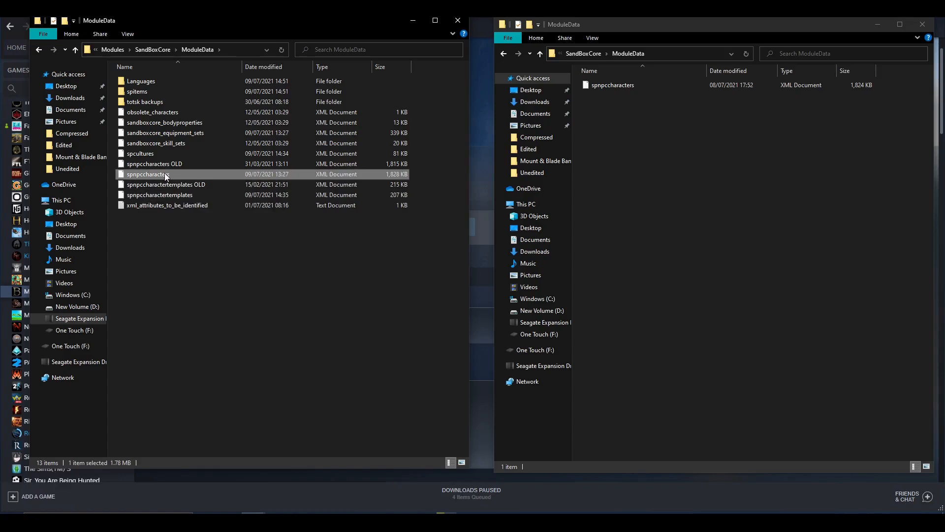
{"action": "right_click", "coordinate": [144, 173]}
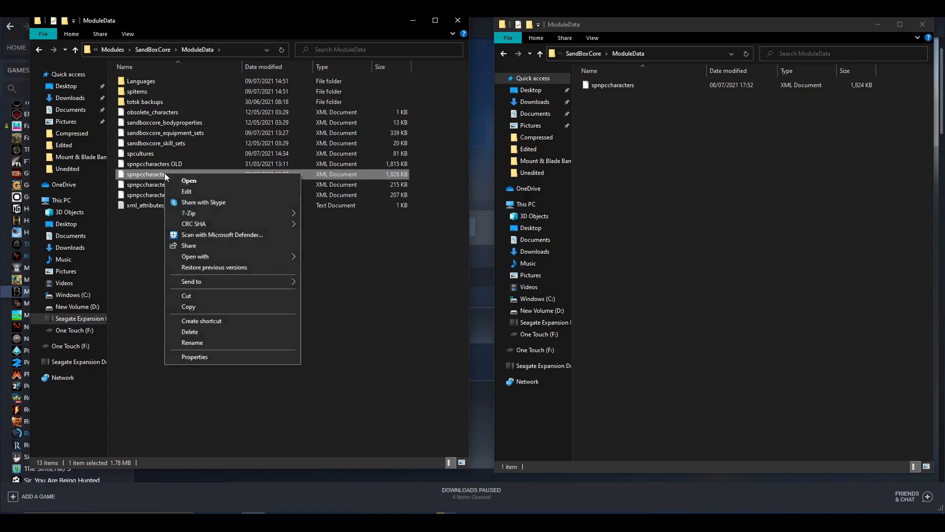
{"action": "mouse_move", "coordinate": [125, 278]}
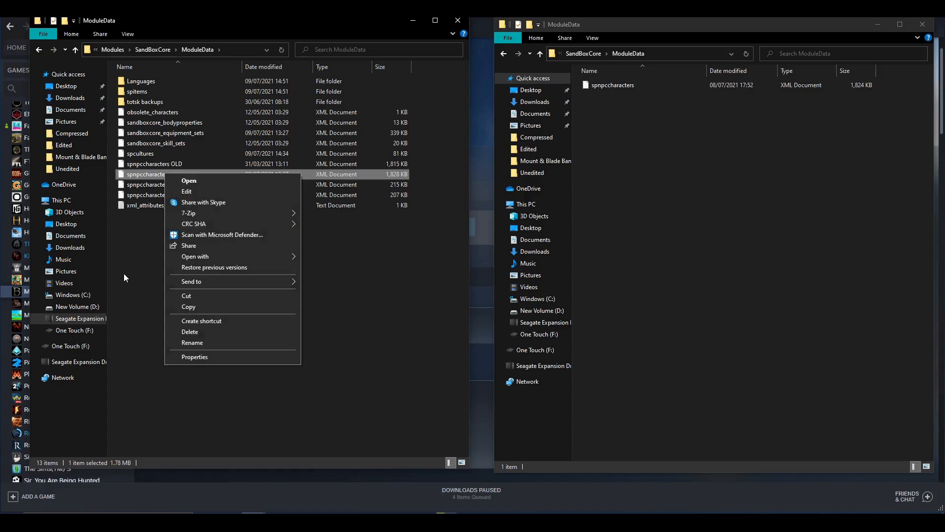
{"action": "left_click", "coordinate": [127, 270]}
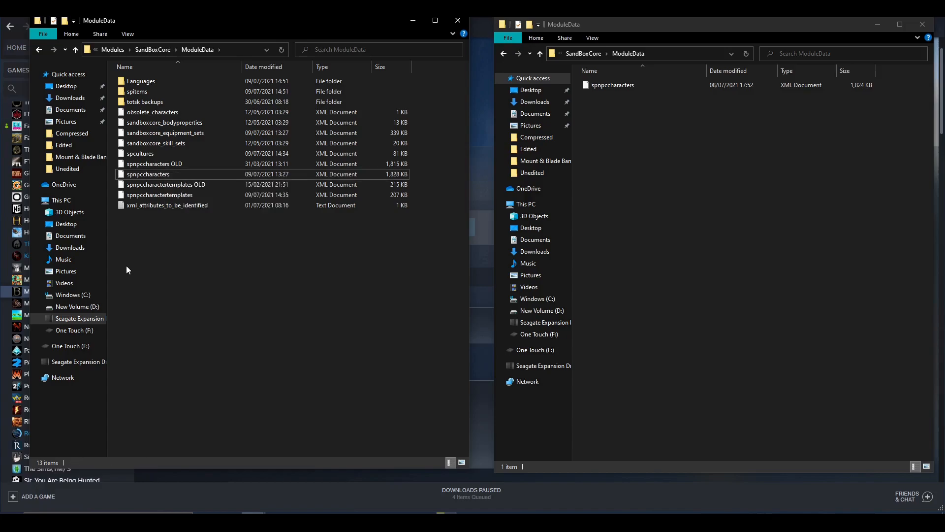
{"action": "left_click", "coordinate": [166, 184]}
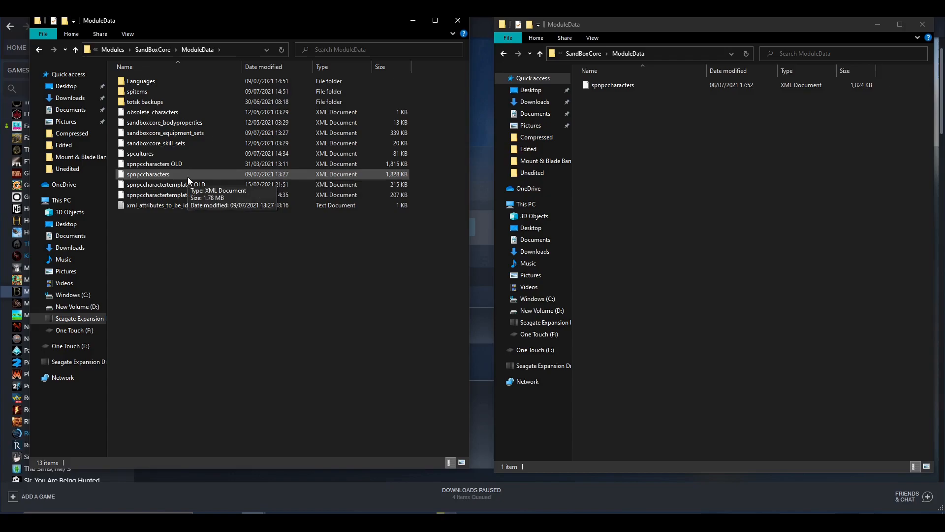
{"action": "mouse_move", "coordinate": [253, 262]}
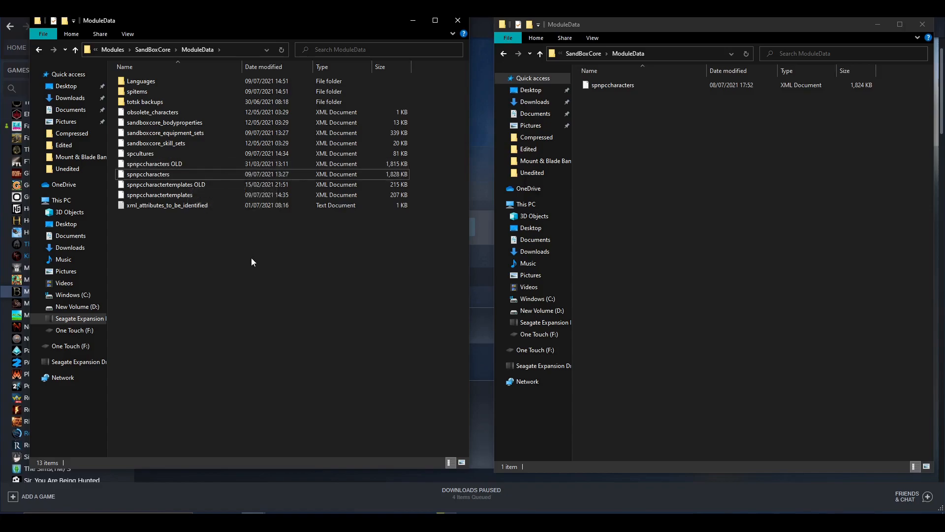
{"action": "mouse_move", "coordinate": [262, 284]}
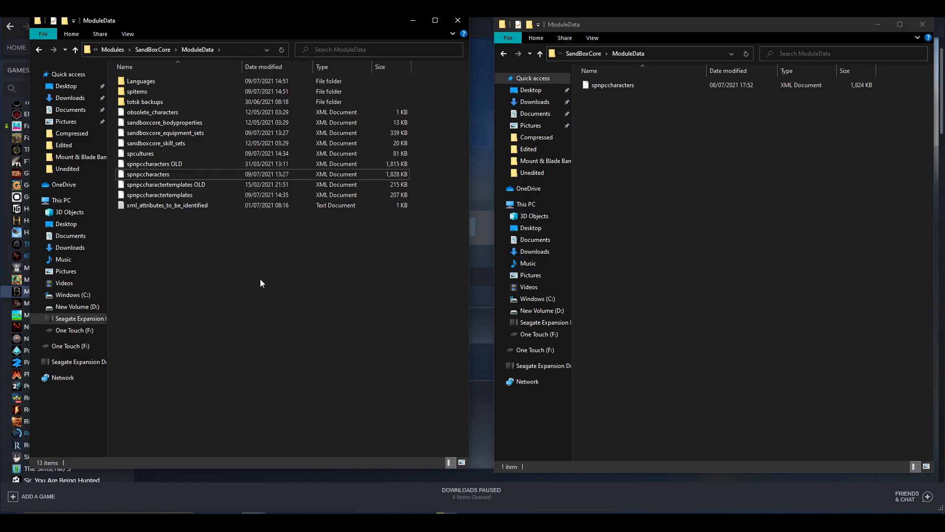
{"action": "mouse_move", "coordinate": [575, 289]}
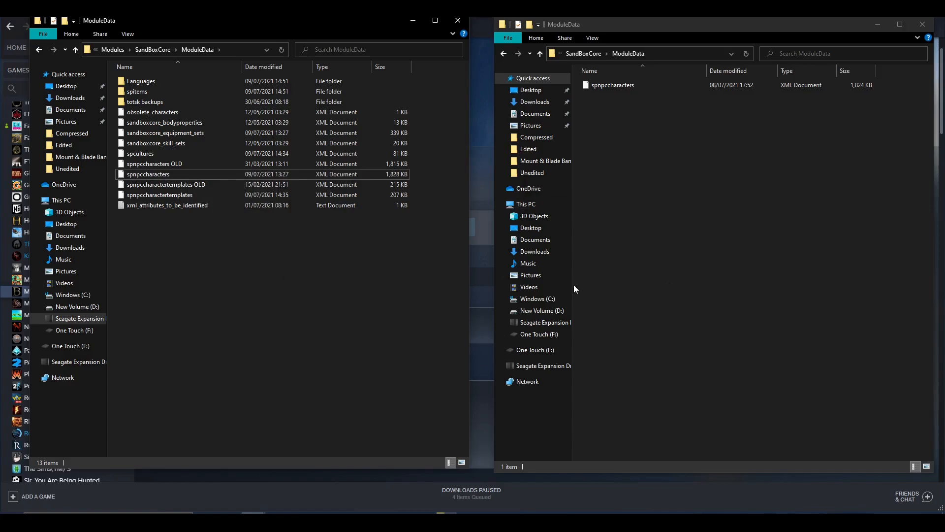
{"action": "mouse_move", "coordinate": [423, 275]}
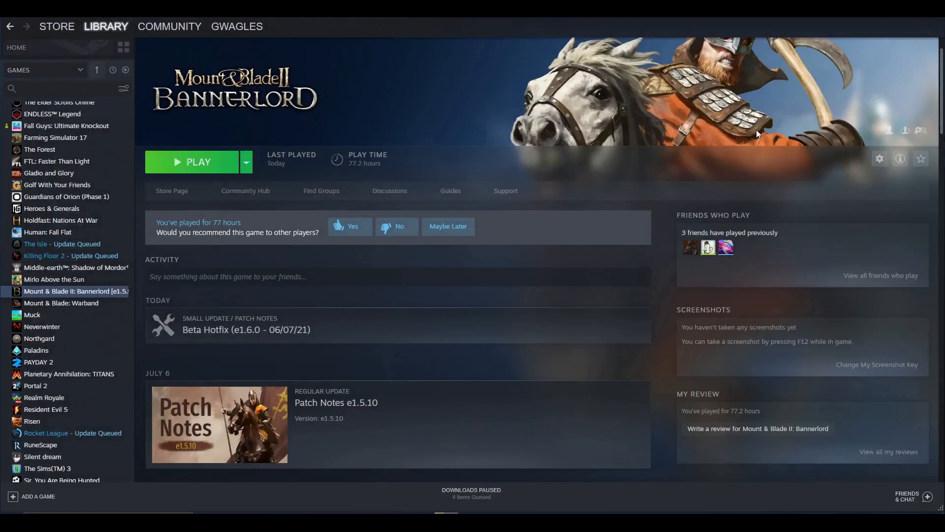
{"action": "mouse_move", "coordinate": [524, 259]}
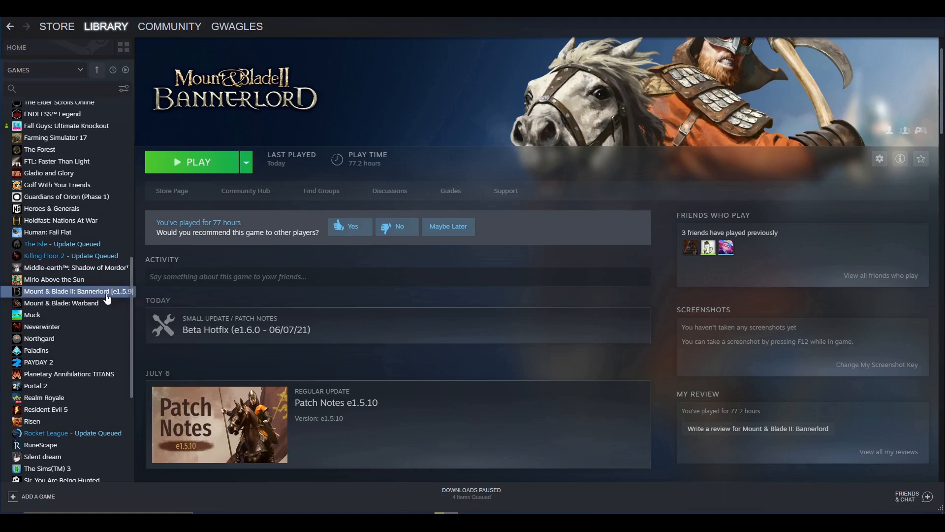
Reopen Bannerlord's Steam properties at the Local Files settings.
{"action": "left_click", "coordinate": [879, 158]}
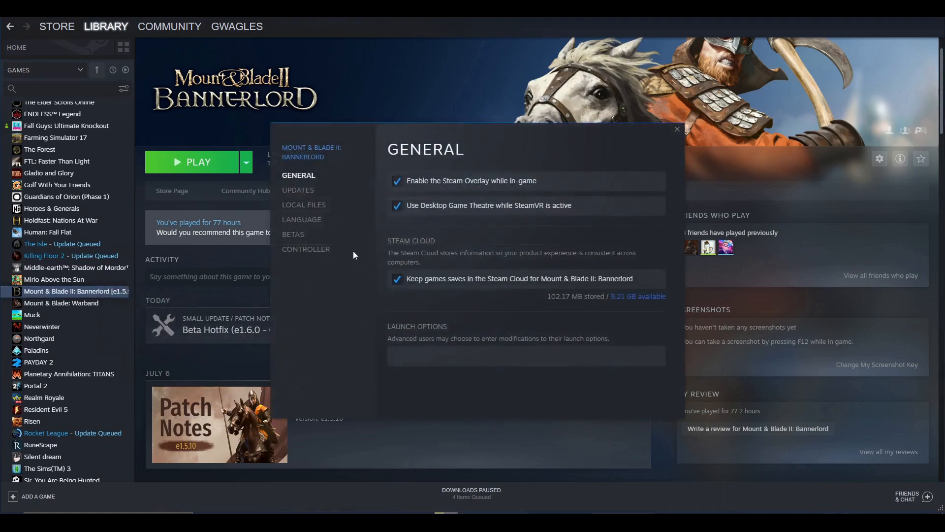
{"action": "left_click", "coordinate": [303, 204]}
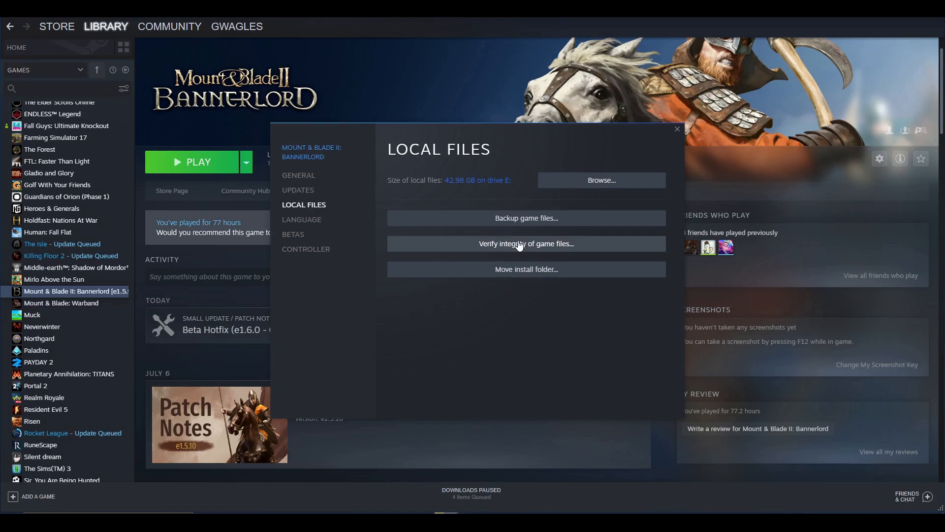
{"action": "mouse_move", "coordinate": [558, 244]}
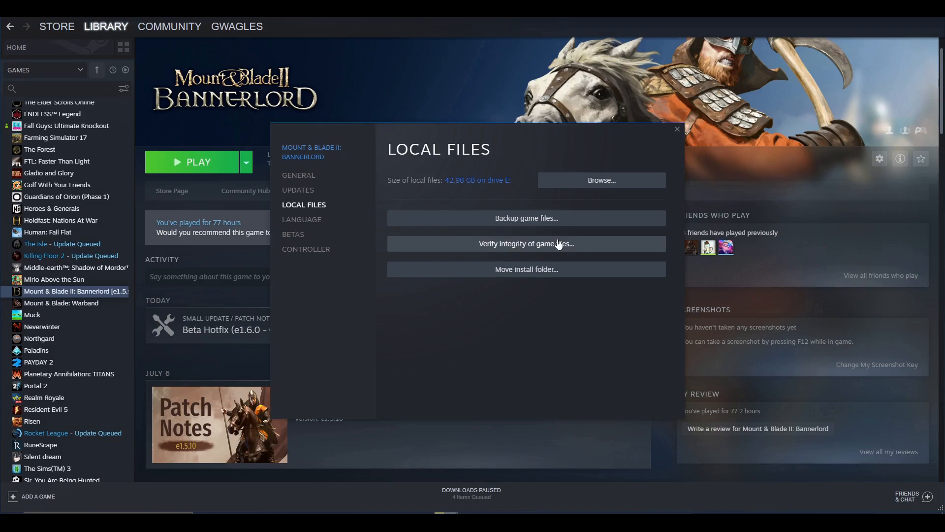
{"action": "mouse_move", "coordinate": [677, 134]}
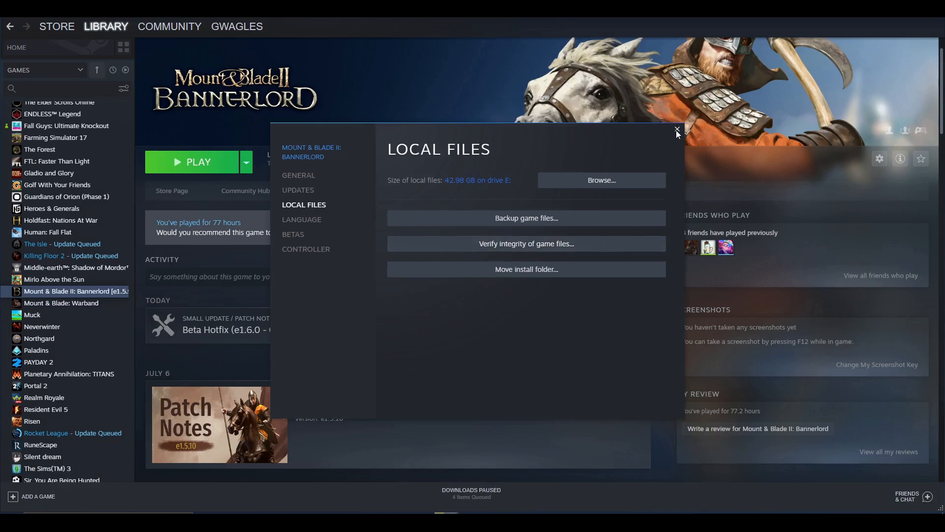
{"action": "mouse_move", "coordinate": [678, 133]}
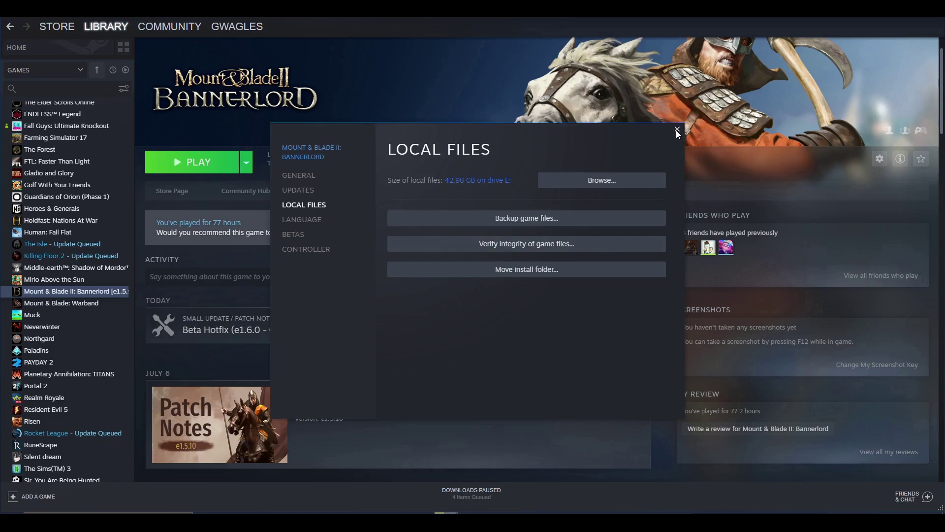
Browse to the game folder and extract the Agriculture Estate archive, creating AgricultureEstate and Modules folders.
{"action": "left_click", "coordinate": [601, 179]}
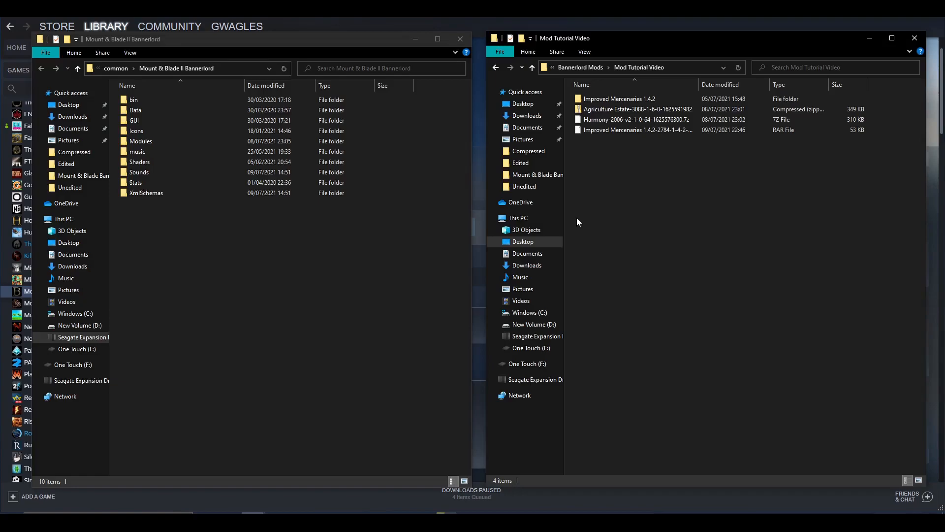
{"action": "mouse_move", "coordinate": [583, 217]}
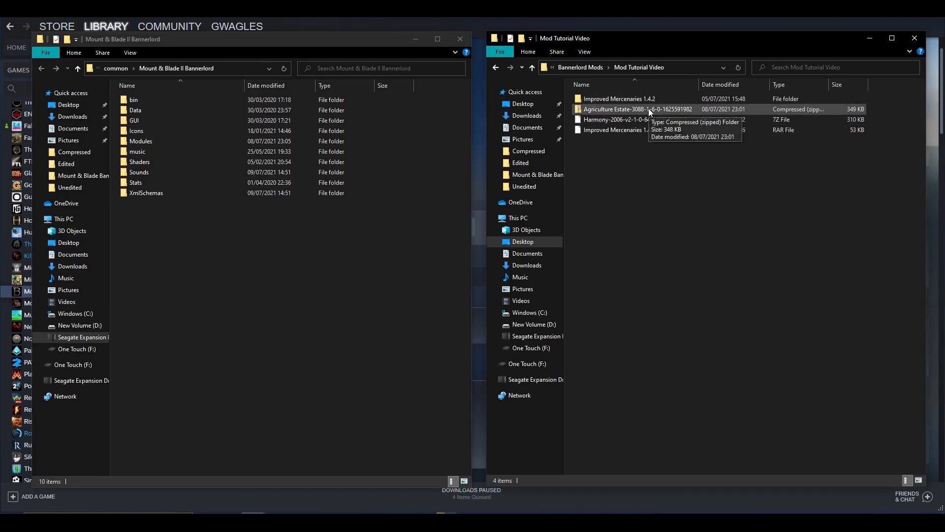
{"action": "left_click", "coordinate": [637, 108]}
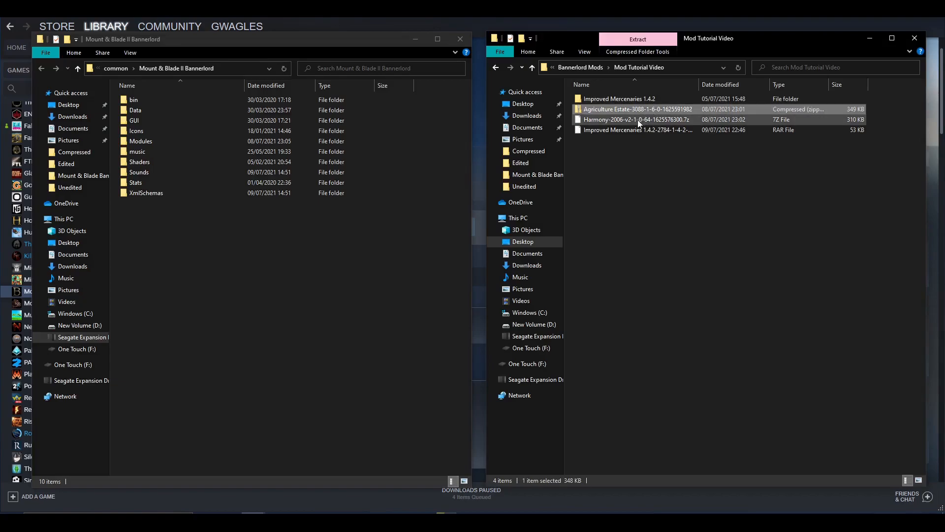
{"action": "mouse_move", "coordinate": [641, 112]}
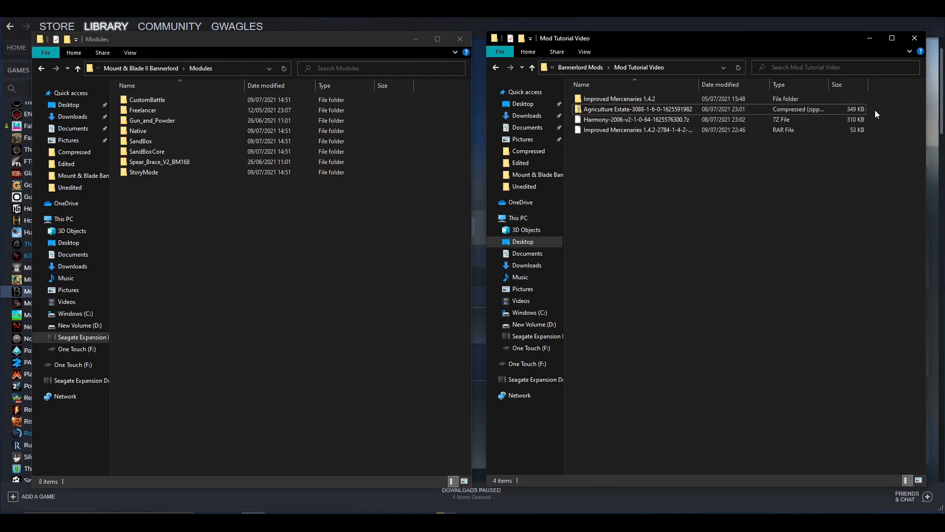
{"action": "left_click", "coordinate": [648, 119]}
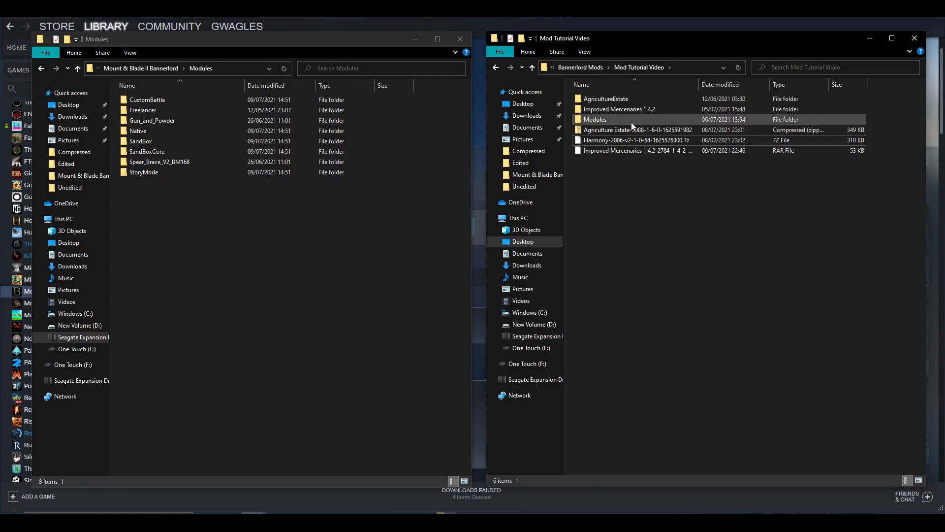
{"action": "mouse_move", "coordinate": [620, 121]}
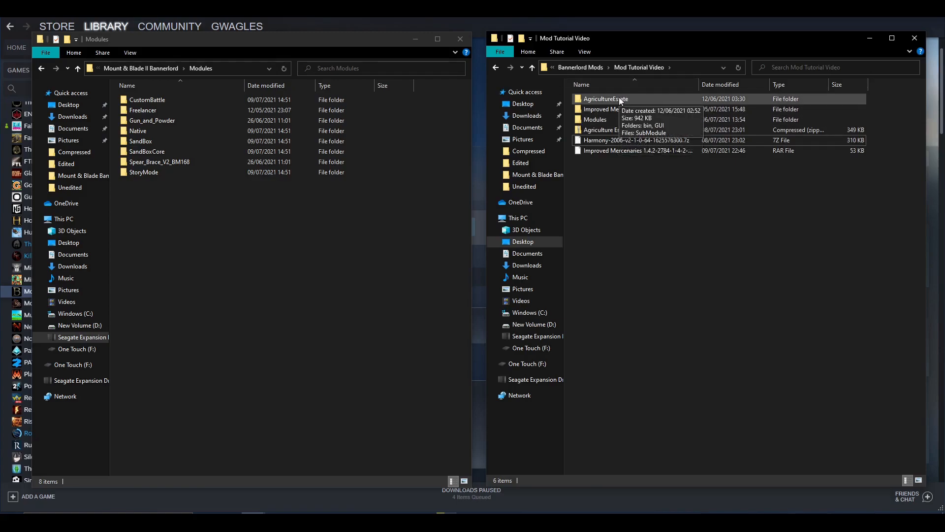
{"action": "mouse_move", "coordinate": [620, 119]}
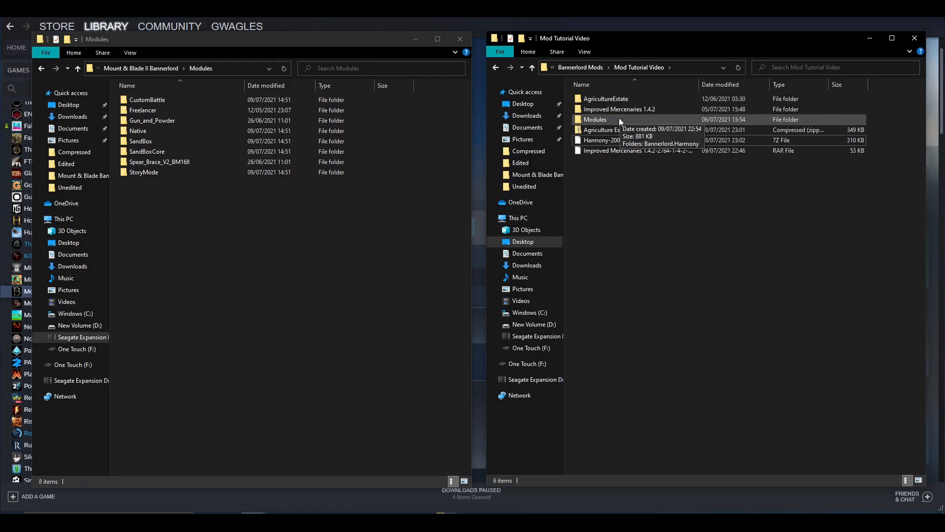
Copy Bannerlord.Harmony and AgricultureEstate from the extracted Modules folder into the game's Modules folder.
{"action": "double_click", "coordinate": [601, 119]}
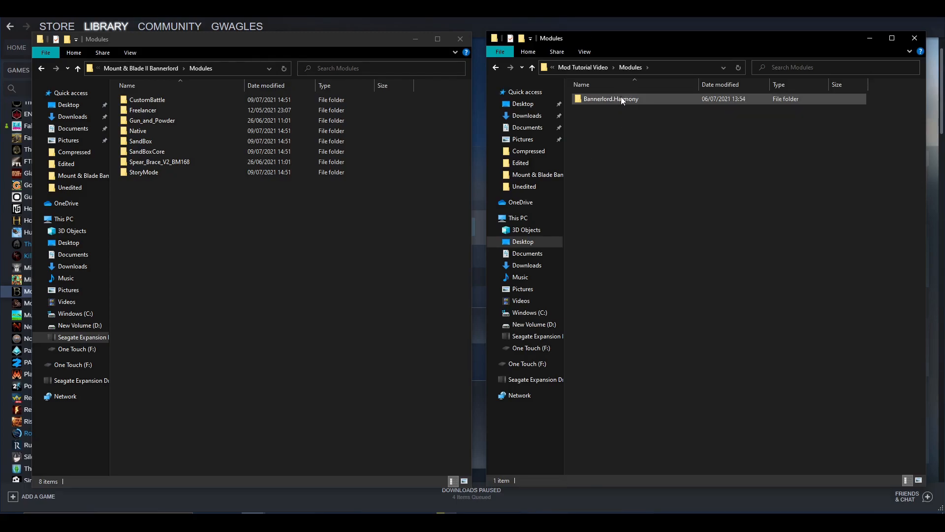
{"action": "double_click", "coordinate": [609, 99]}
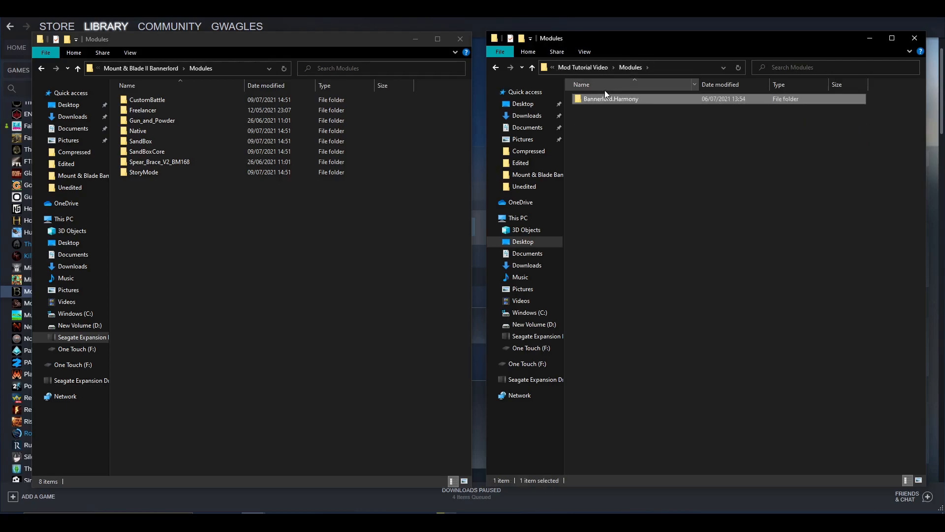
{"action": "double_click", "coordinate": [610, 99]}
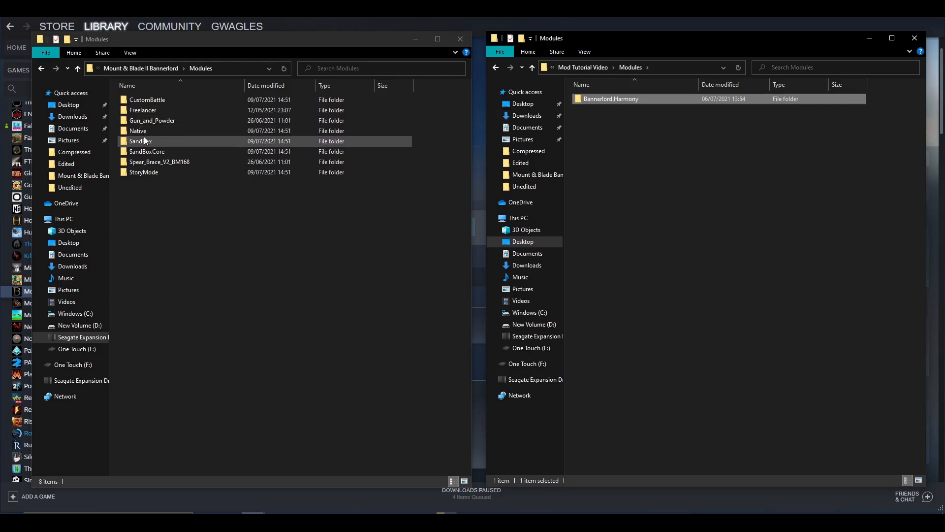
{"action": "left_click", "coordinate": [159, 162]}
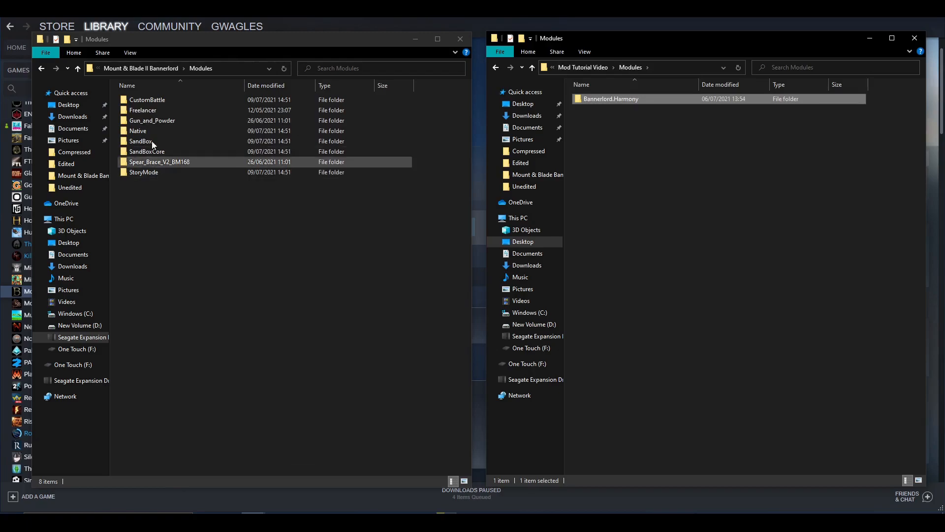
{"action": "left_click", "coordinate": [148, 100]}
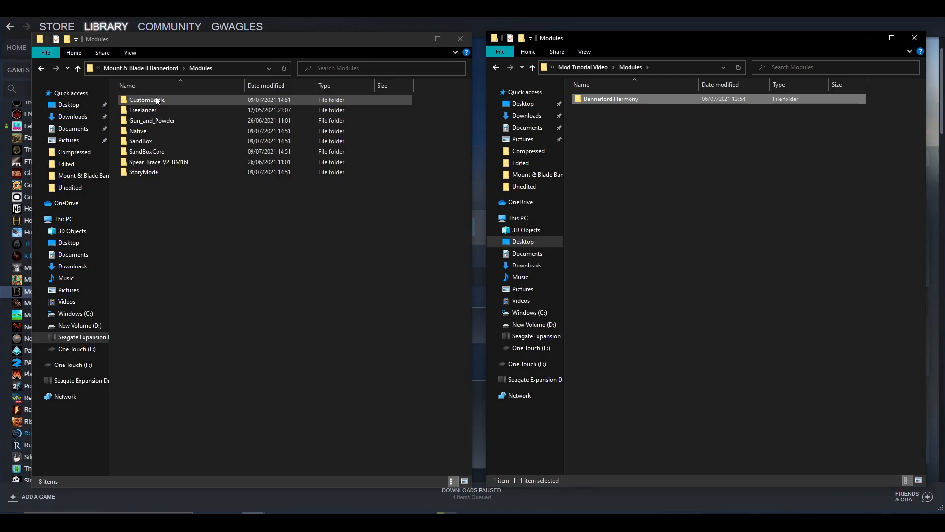
{"action": "left_click", "coordinate": [160, 190]}
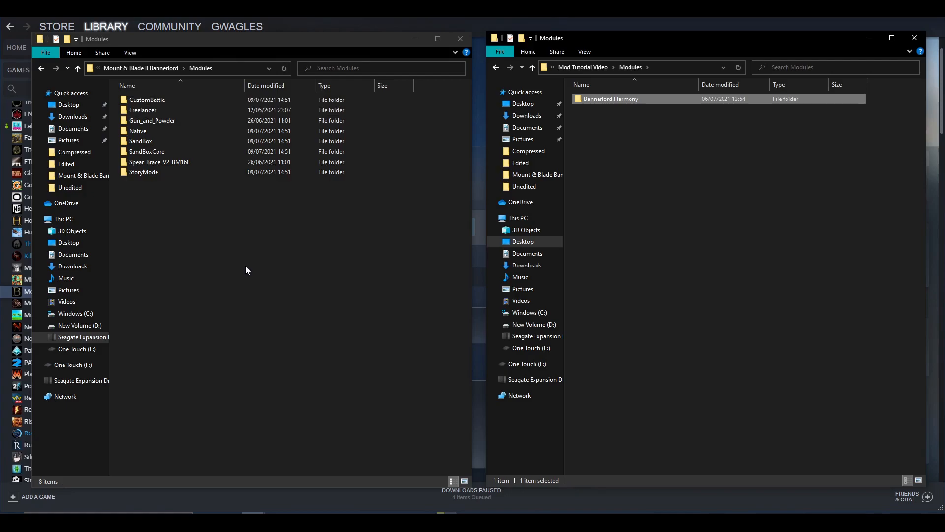
{"action": "mouse_move", "coordinate": [632, 100]}
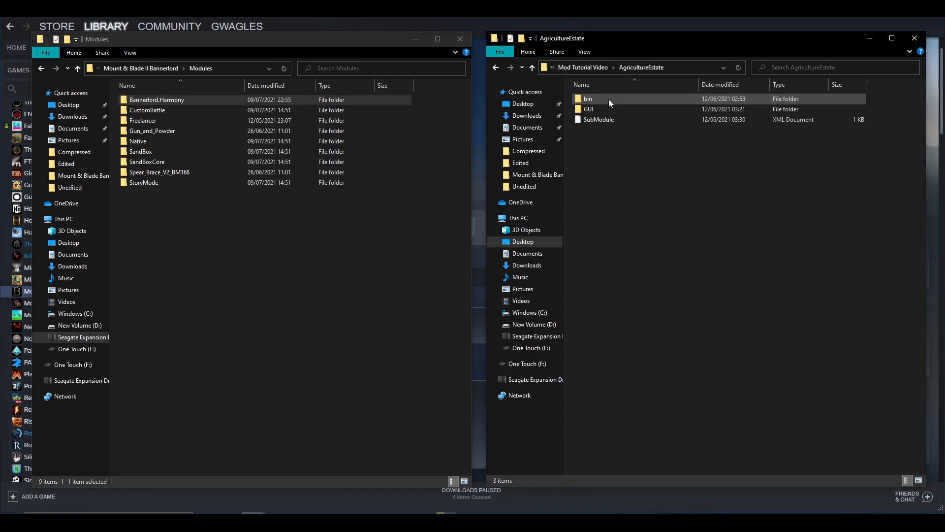
Return to the downloaded mods folder and check the game's Modules folder now holds the copied mods.
{"action": "left_click", "coordinate": [589, 109]}
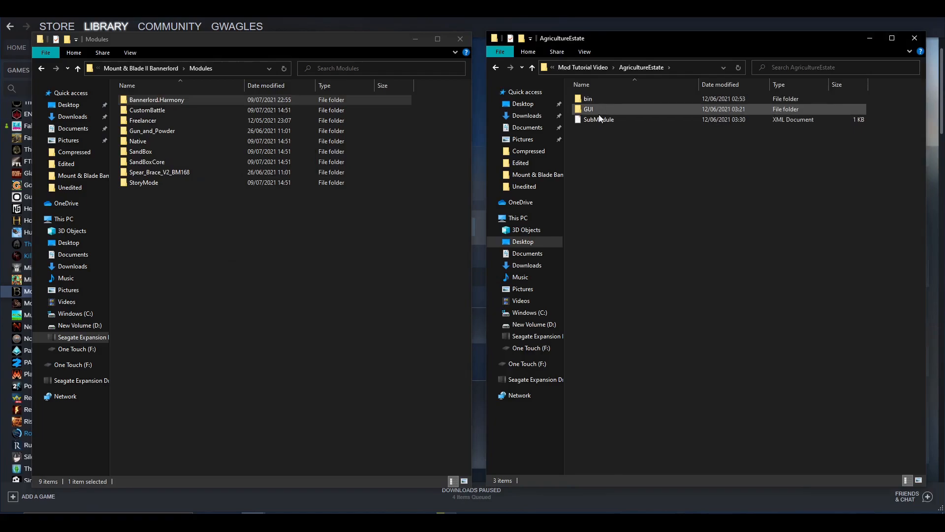
{"action": "mouse_move", "coordinate": [603, 112]}
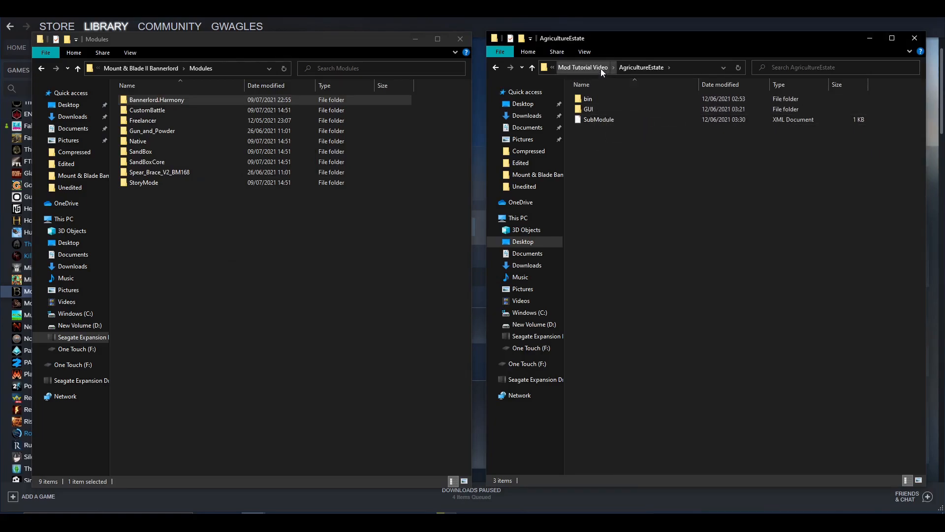
{"action": "left_click", "coordinate": [583, 67]}
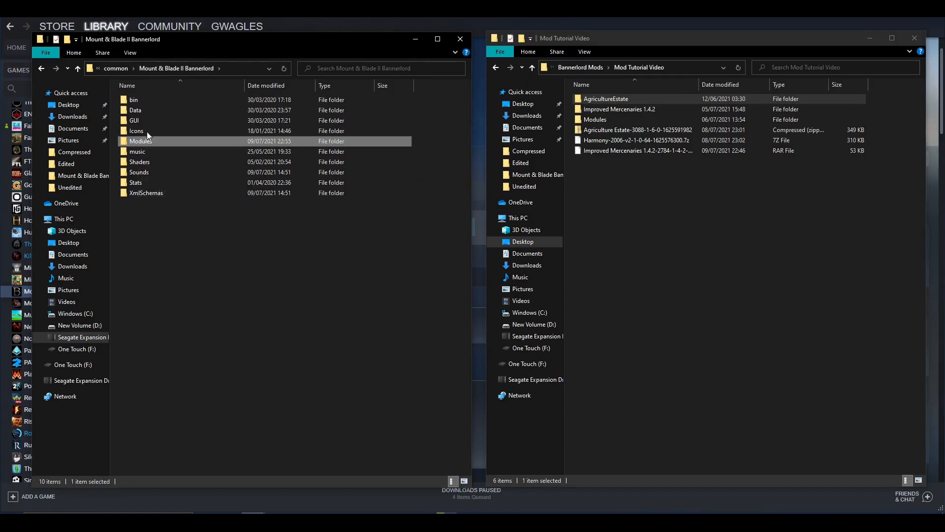
{"action": "mouse_move", "coordinate": [149, 144]}
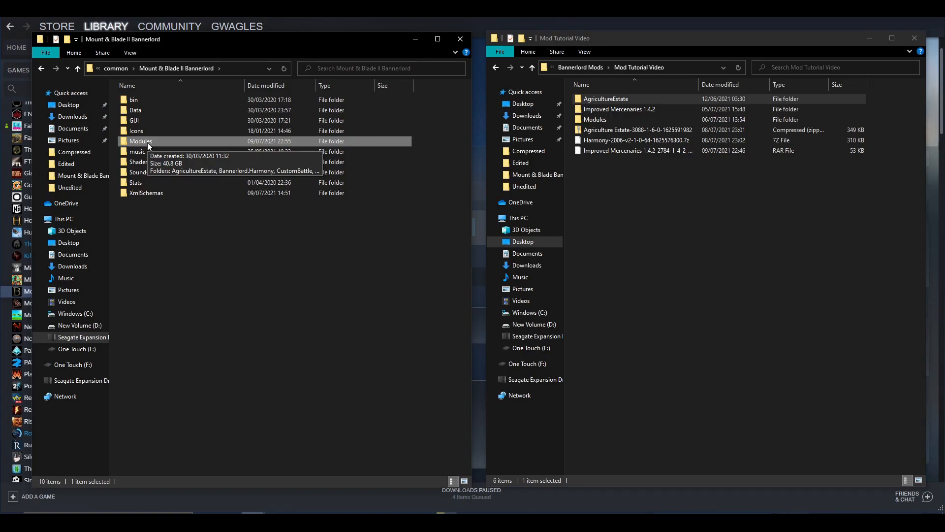
{"action": "mouse_move", "coordinate": [150, 146]}
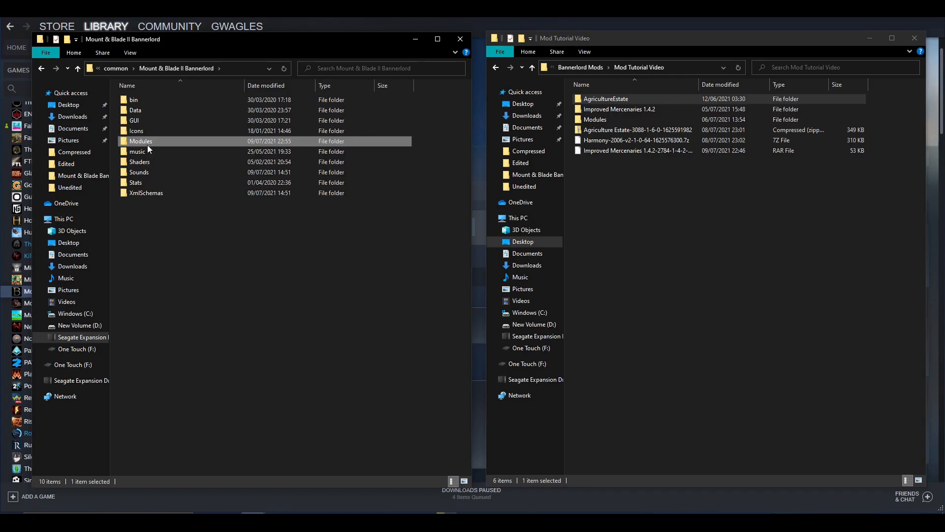
{"action": "double_click", "coordinate": [140, 141]}
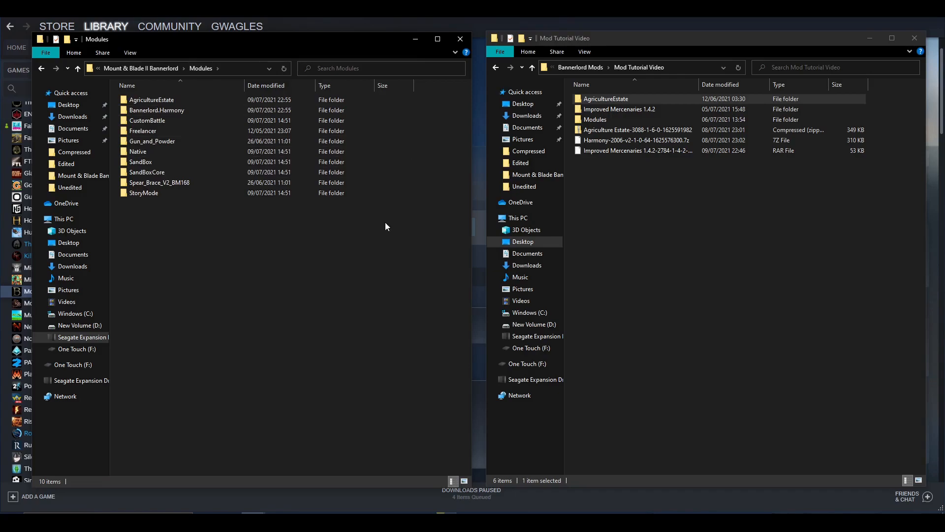
{"action": "mouse_move", "coordinate": [406, 209]}
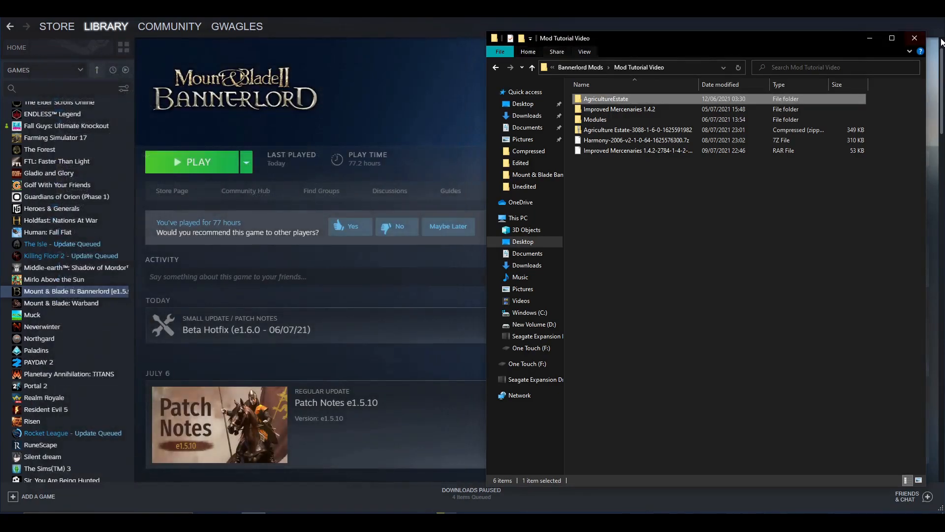
Close the Explorer window, start Bannerlord from Steam and show the launcher's Mods list with AgricultureEstate.
{"action": "left_click", "coordinate": [915, 37]}
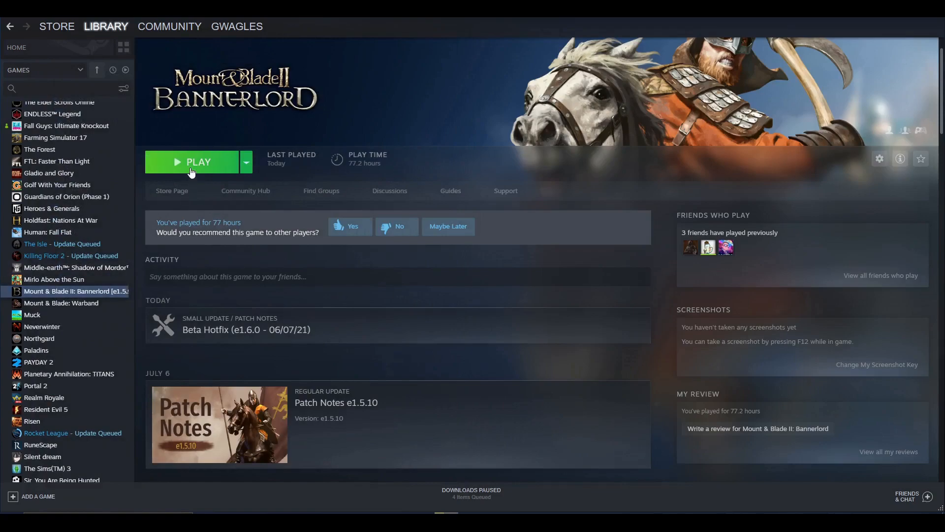
{"action": "left_click", "coordinate": [191, 161]}
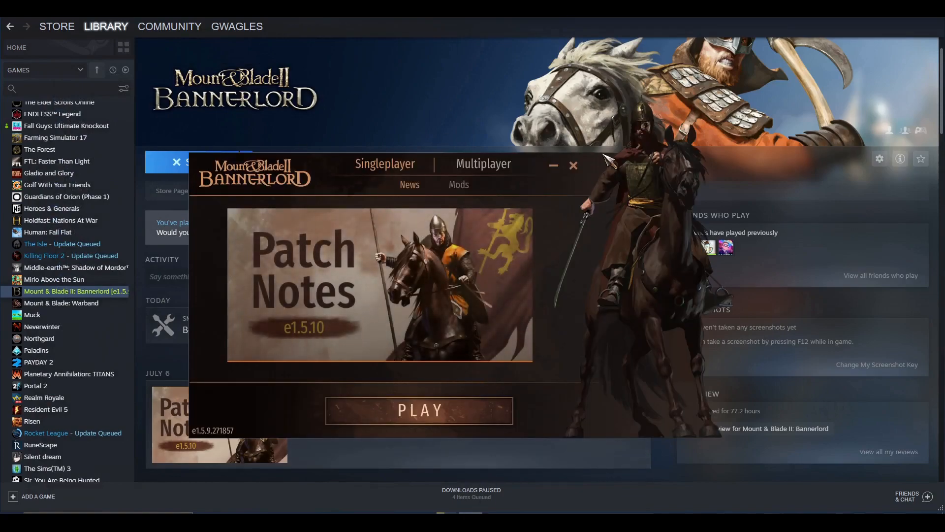
{"action": "mouse_move", "coordinate": [604, 310]}
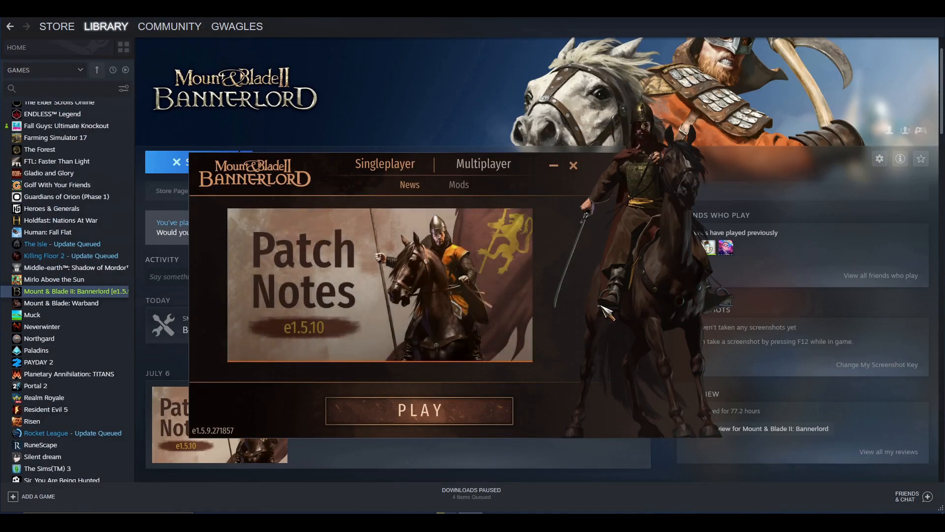
{"action": "left_click", "coordinate": [459, 186]}
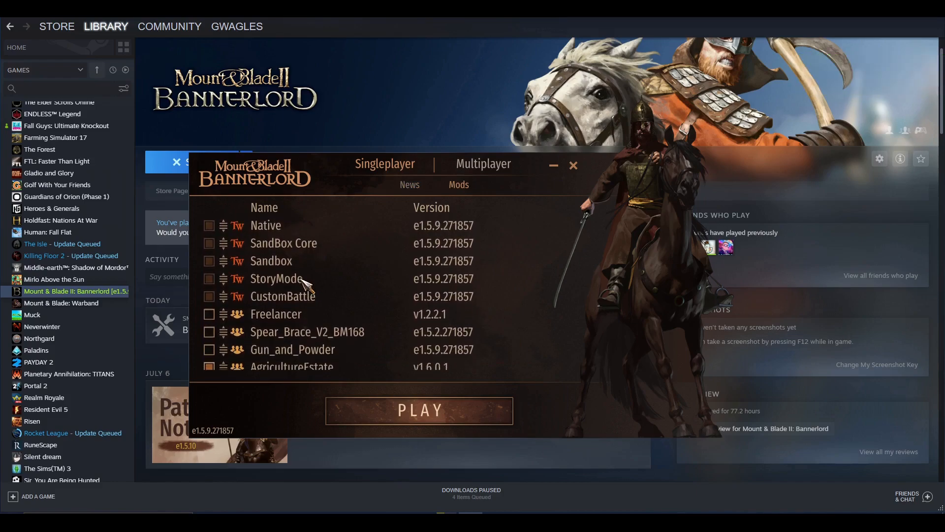
{"action": "scroll", "scroll_direction": "down", "scroll_amount": 3}
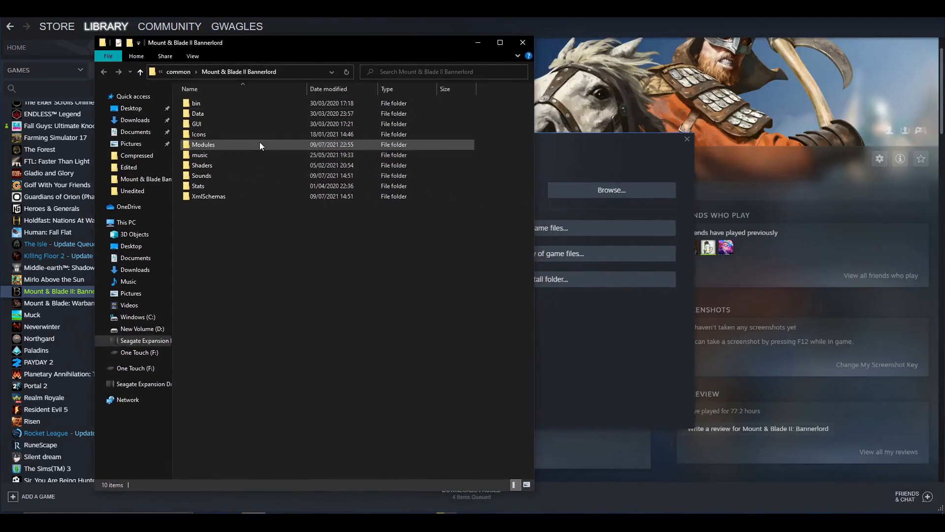
Review the Mods list: Harmony and official modules enabled, AgricultureEstate, Freelancer and community mods off.
{"action": "double_click", "coordinate": [202, 144]}
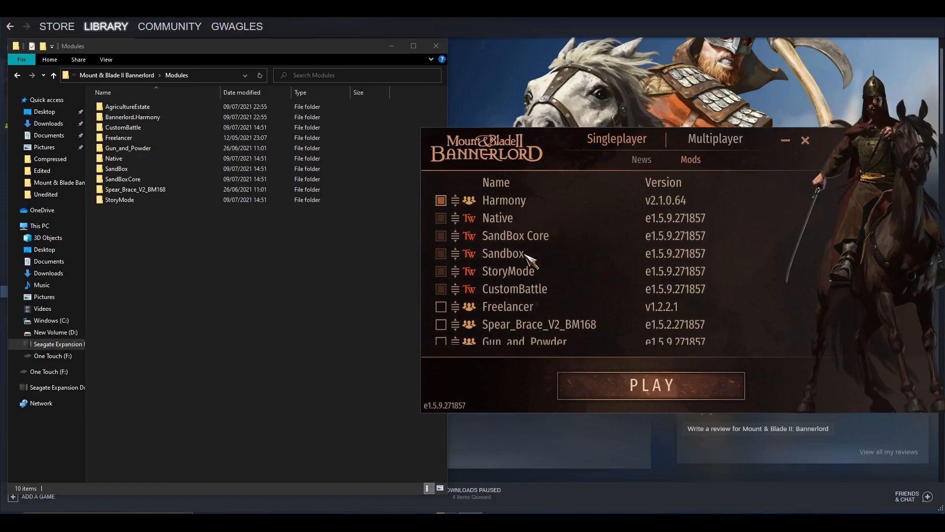
{"action": "scroll", "scroll_direction": "down", "scroll_amount": 3}
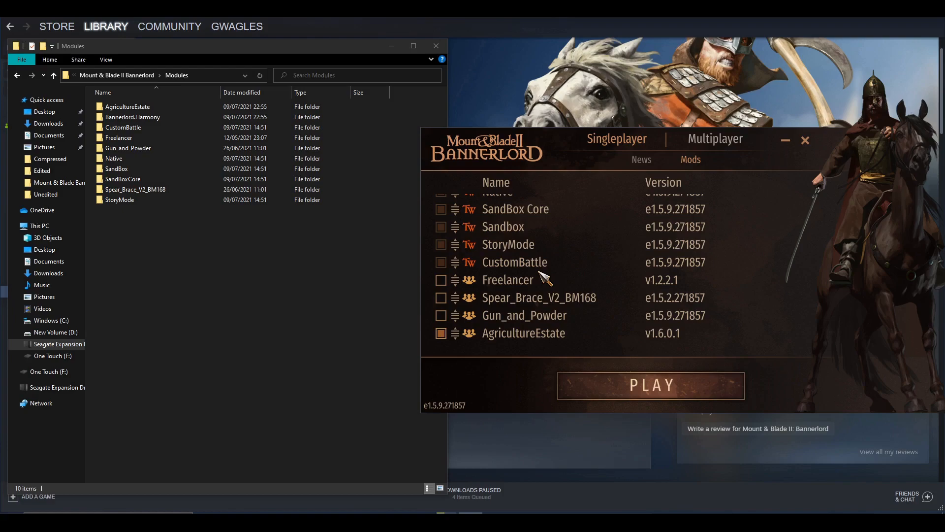
{"action": "mouse_move", "coordinate": [536, 274]}
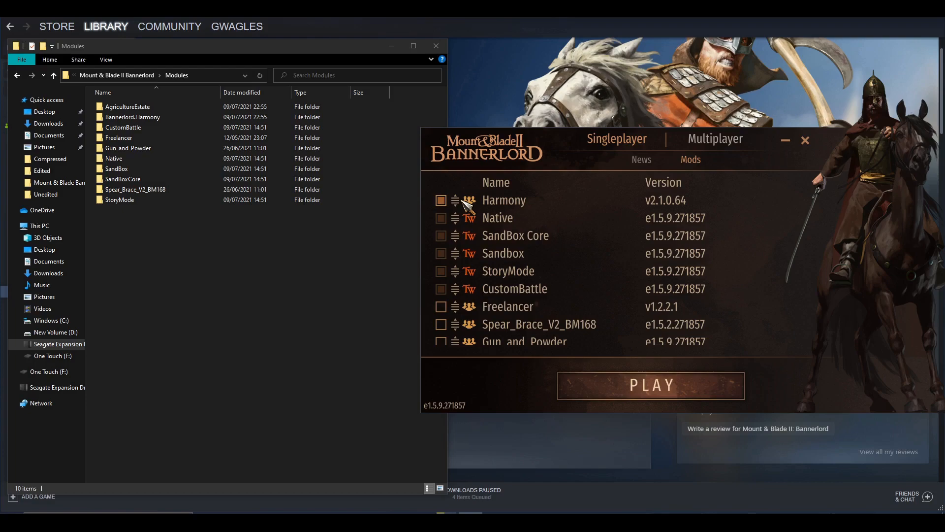
{"action": "mouse_move", "coordinate": [459, 298]}
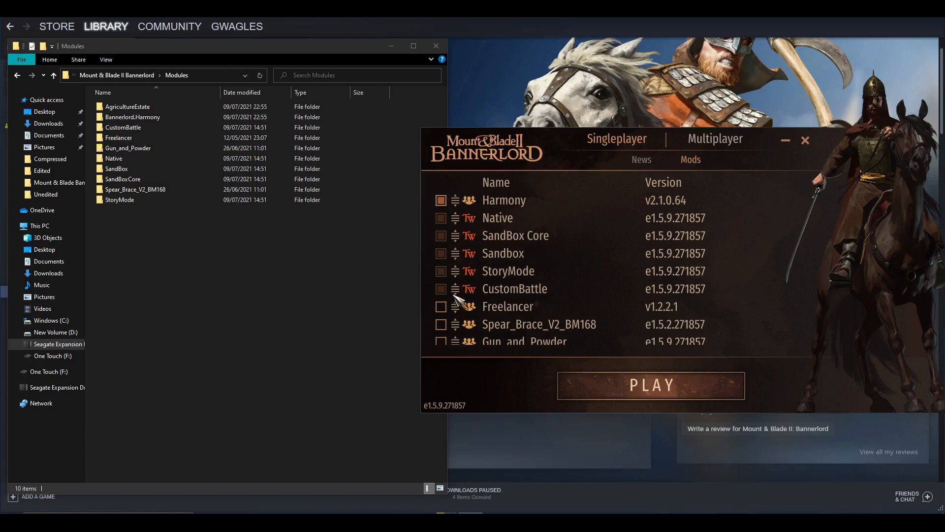
{"action": "mouse_move", "coordinate": [466, 270]}
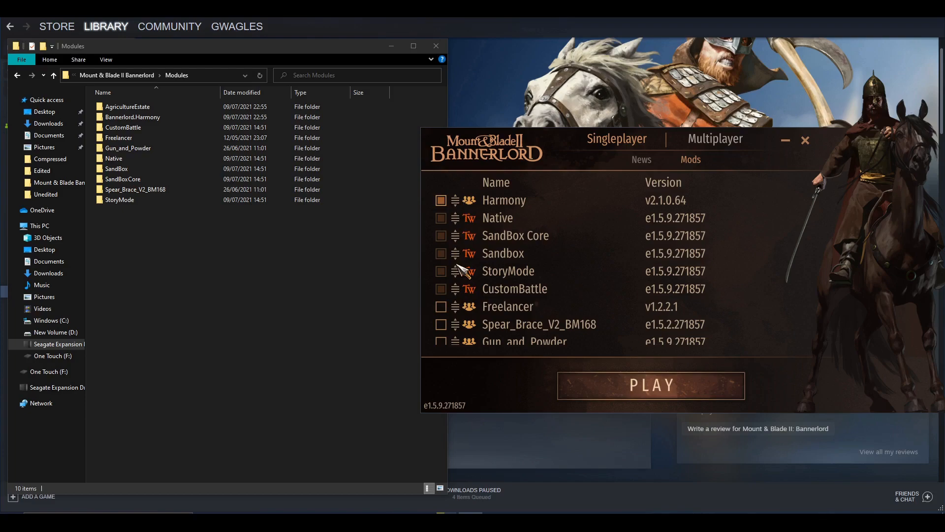
{"action": "mouse_move", "coordinate": [461, 205]}
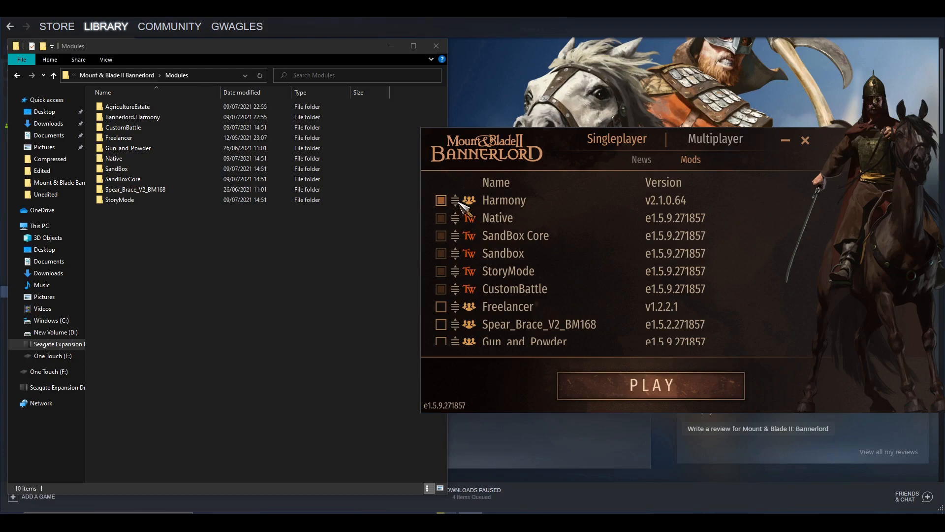
{"action": "scroll", "scroll_direction": "down", "scroll_amount": 3}
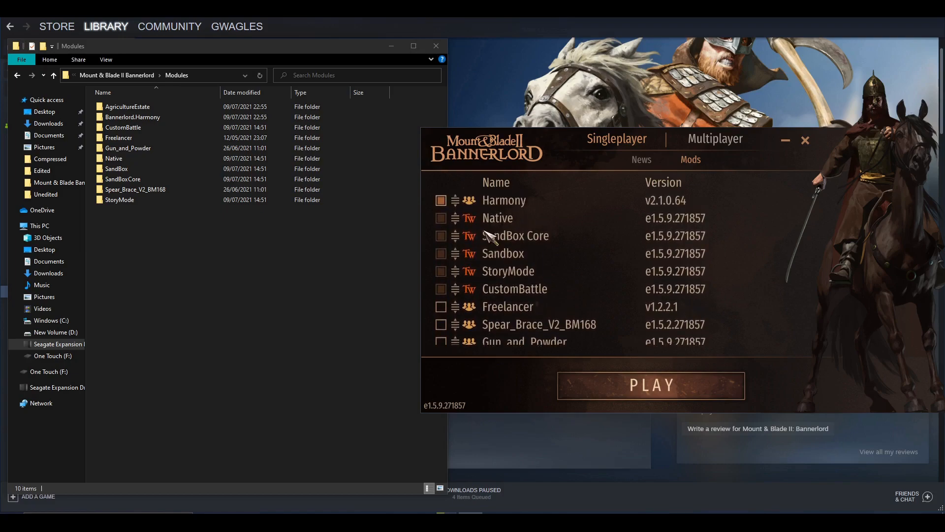
{"action": "mouse_move", "coordinate": [476, 251]}
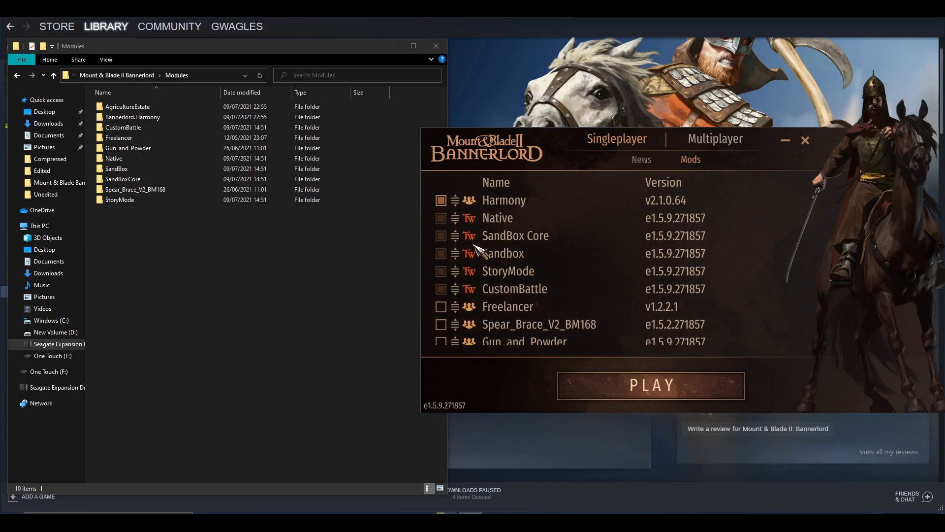
{"action": "mouse_move", "coordinate": [497, 213]}
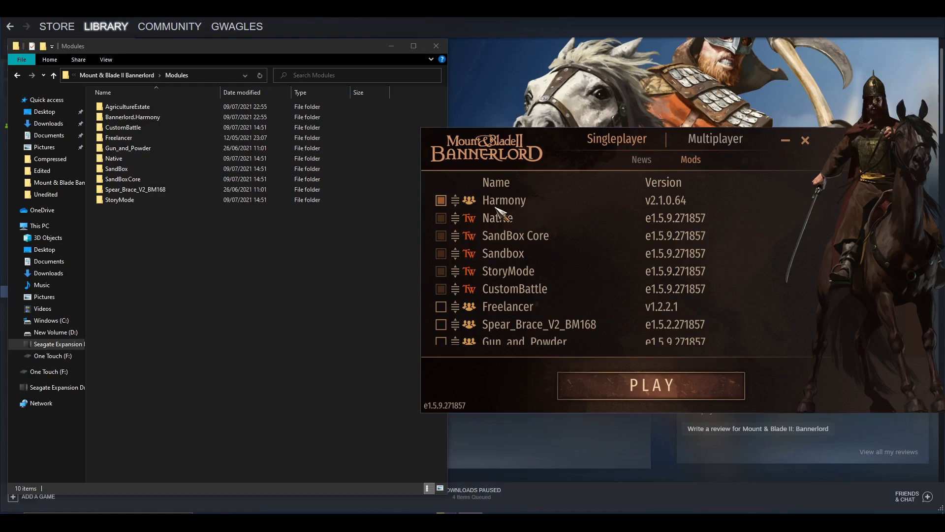
{"action": "mouse_move", "coordinate": [508, 207]}
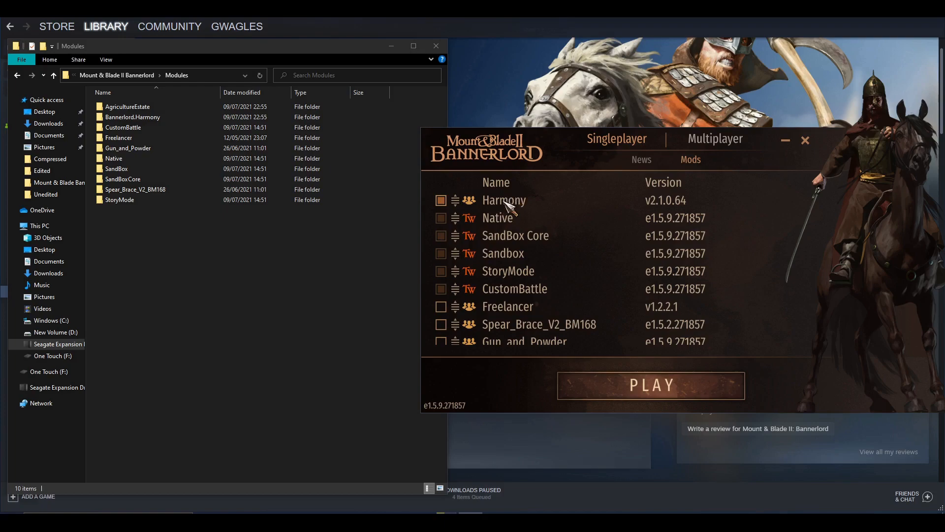
{"action": "mouse_move", "coordinate": [476, 190]}
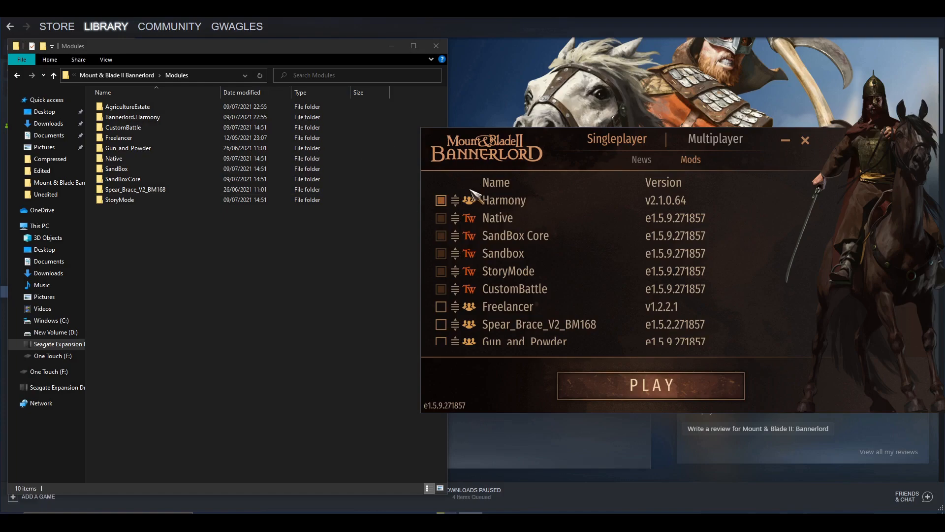
{"action": "scroll", "scroll_direction": "down", "scroll_amount": 3}
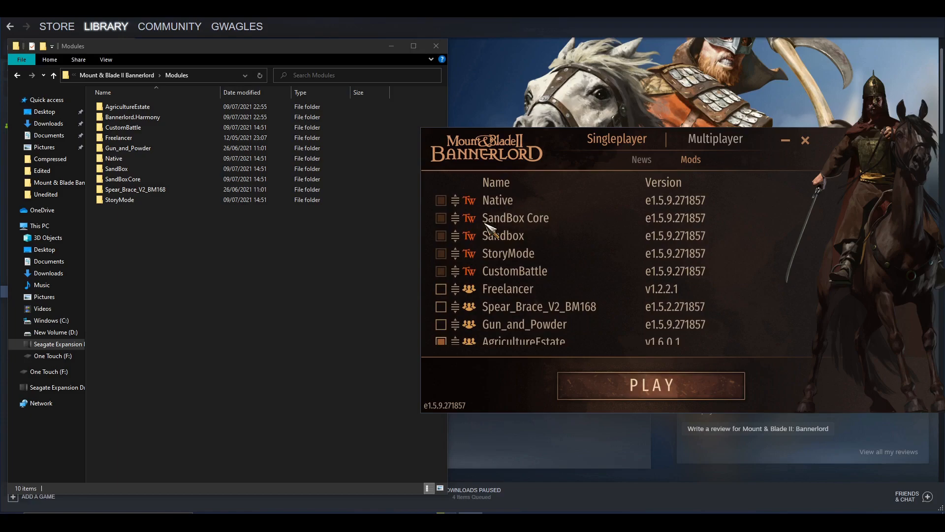
{"action": "mouse_move", "coordinate": [457, 257]}
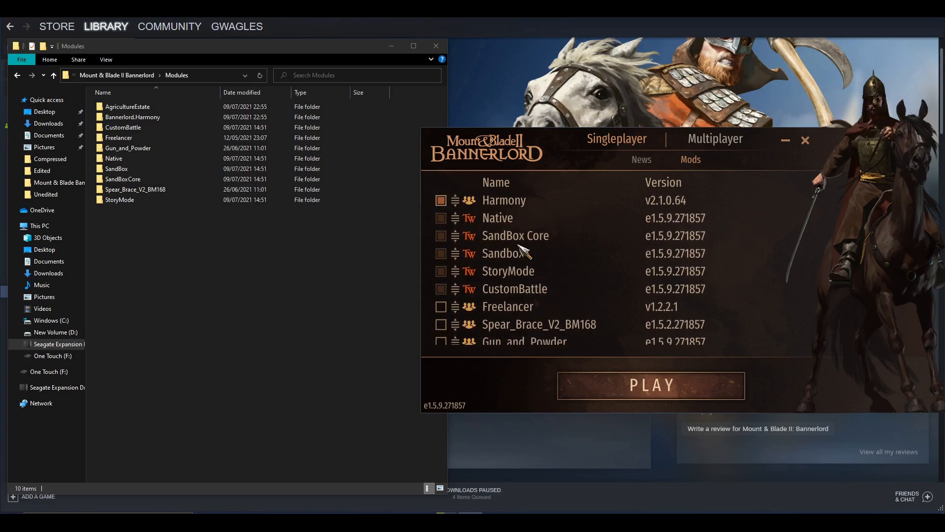
{"action": "scroll", "scroll_direction": "down", "scroll_amount": 3}
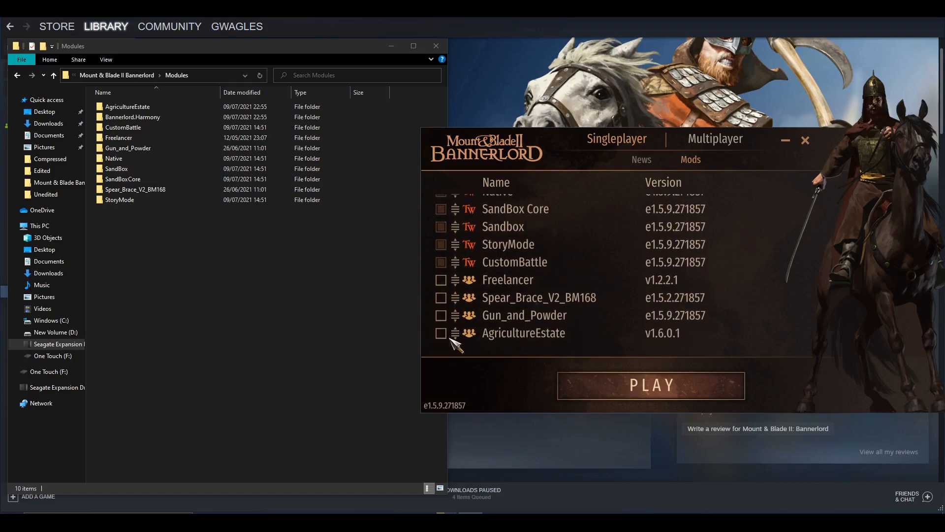
Toggle the Harmony and Freelancer checkboxes, leaving only the official game modules enabled.
{"action": "left_click", "coordinate": [441, 332]}
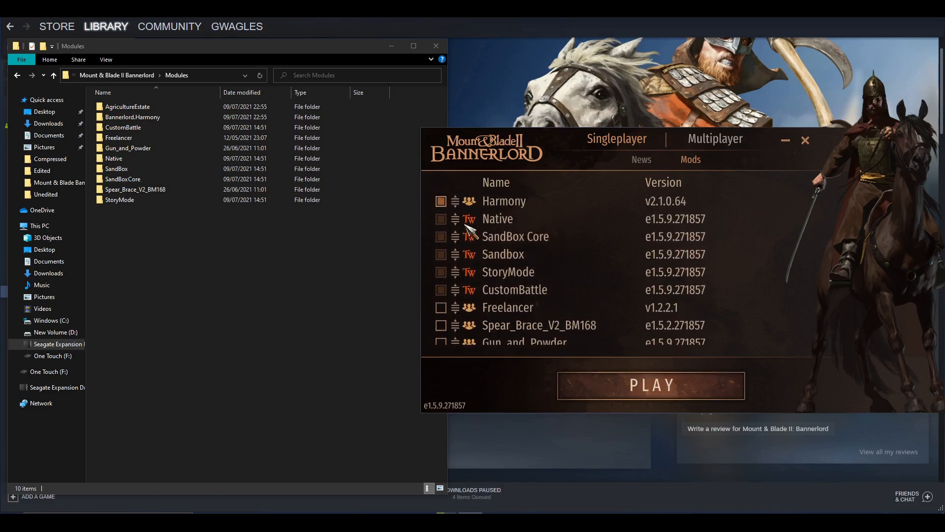
{"action": "scroll", "scroll_direction": "down", "scroll_amount": 3}
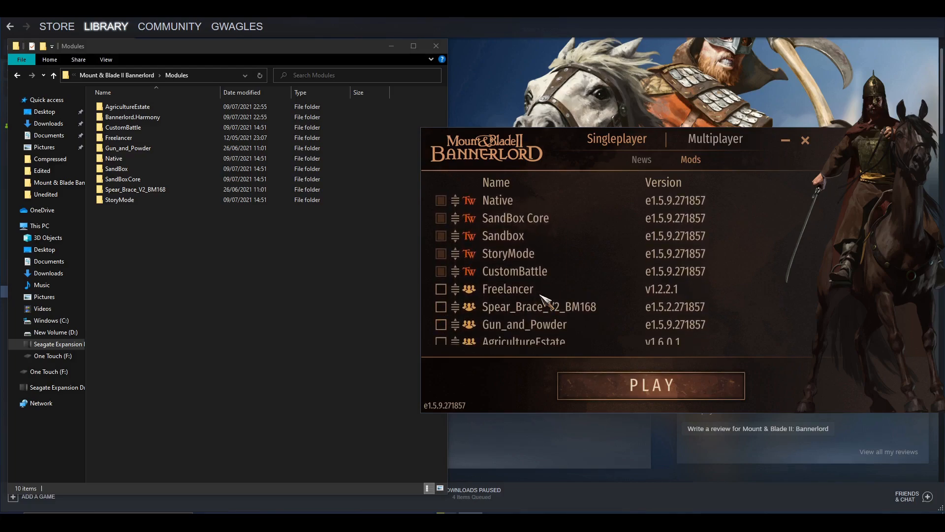
{"action": "left_click", "coordinate": [441, 289]}
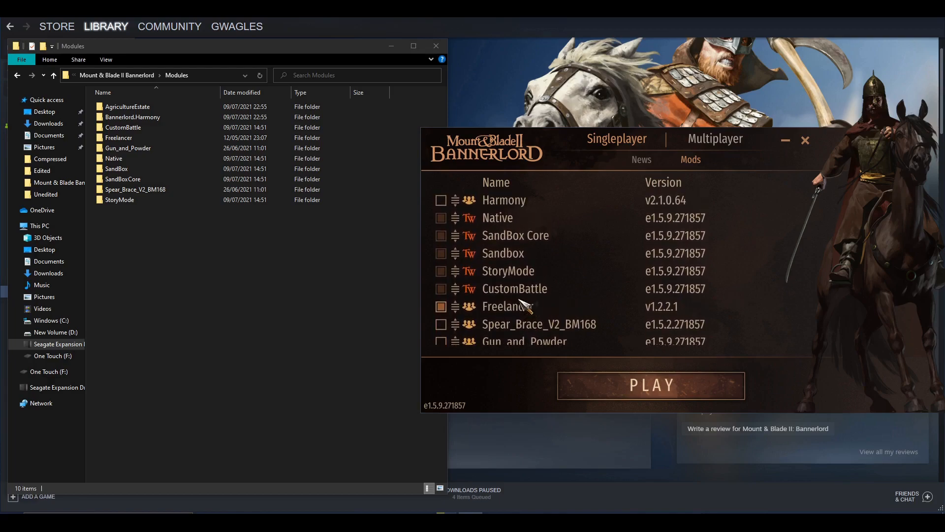
{"action": "scroll", "scroll_direction": "down", "scroll_amount": 3}
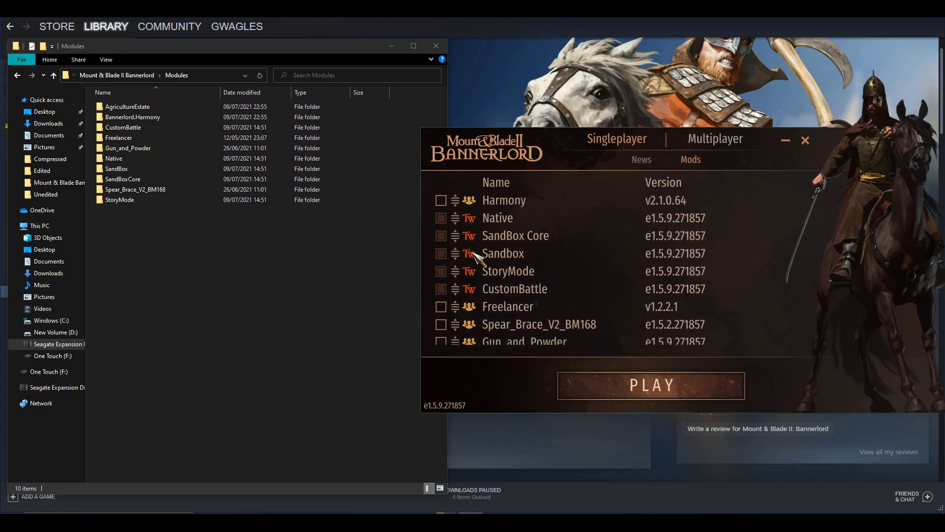
{"action": "scroll", "scroll_direction": "down", "scroll_amount": 3}
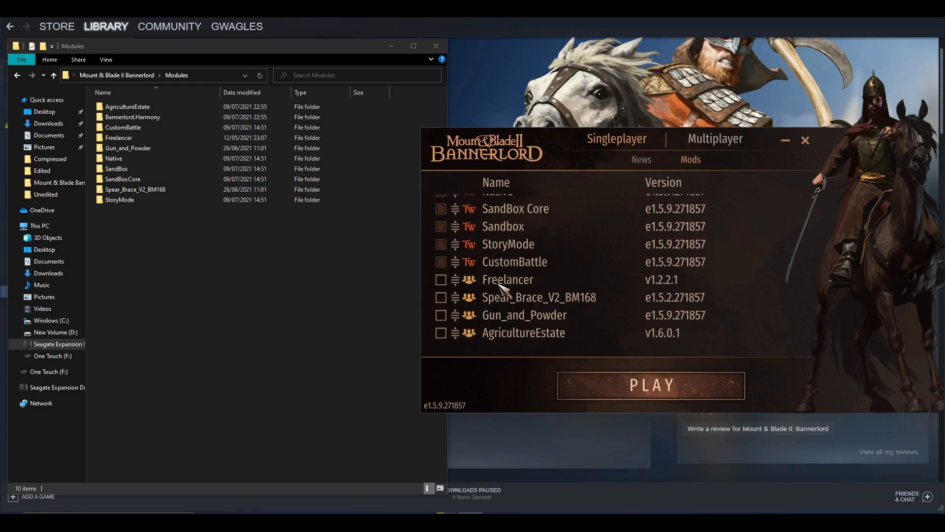
{"action": "mouse_move", "coordinate": [453, 337]}
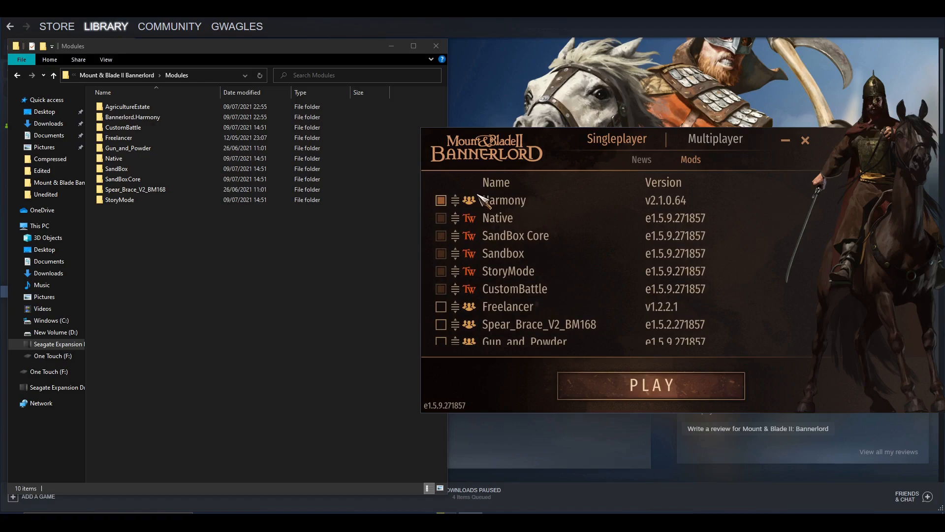
{"action": "scroll", "scroll_direction": "down", "scroll_amount": 3}
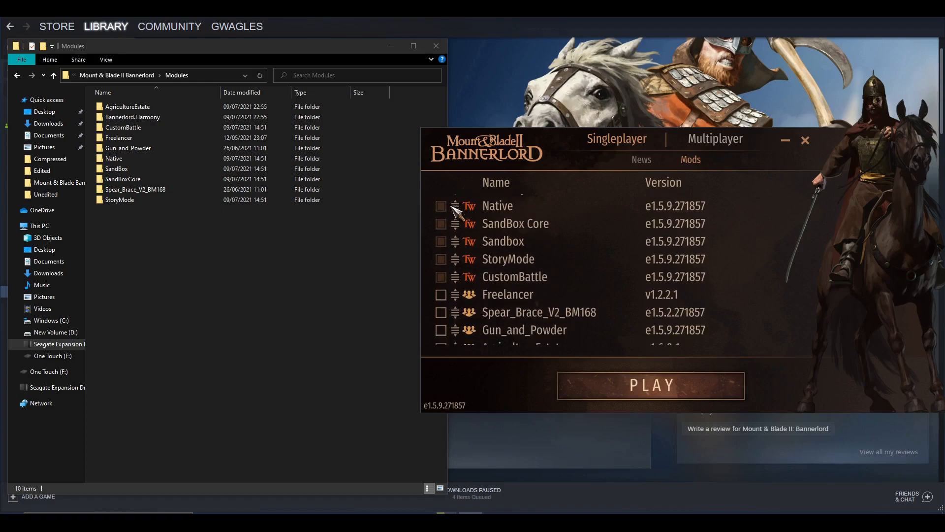
{"action": "scroll", "scroll_direction": "down", "scroll_amount": 3}
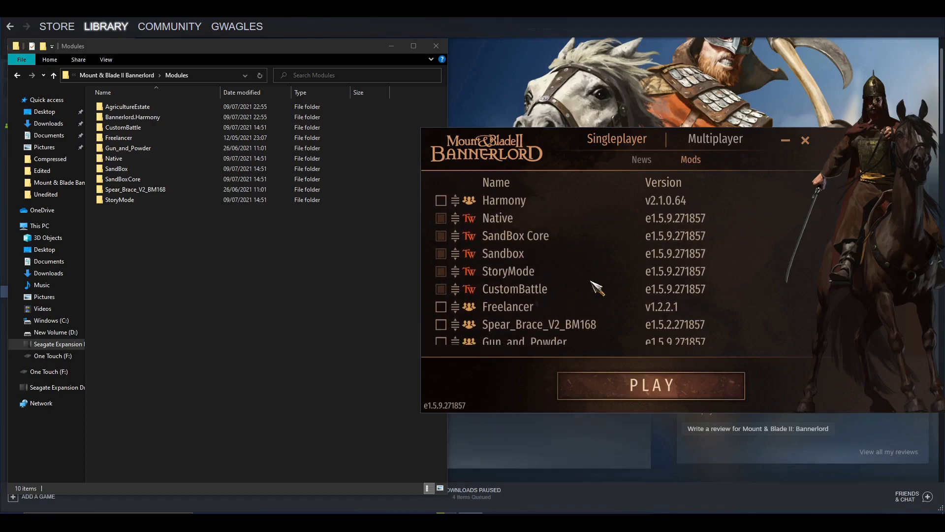
{"action": "mouse_move", "coordinate": [467, 305]}
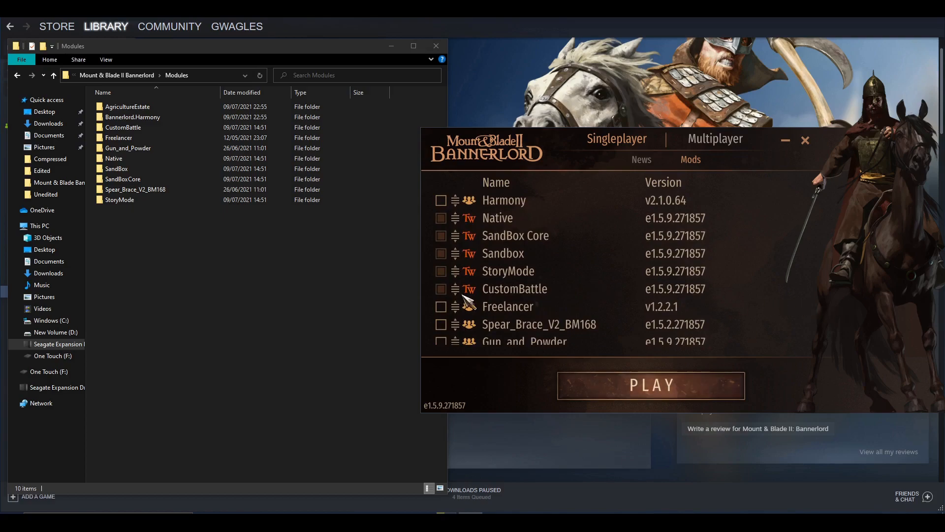
{"action": "mouse_move", "coordinate": [697, 420]}
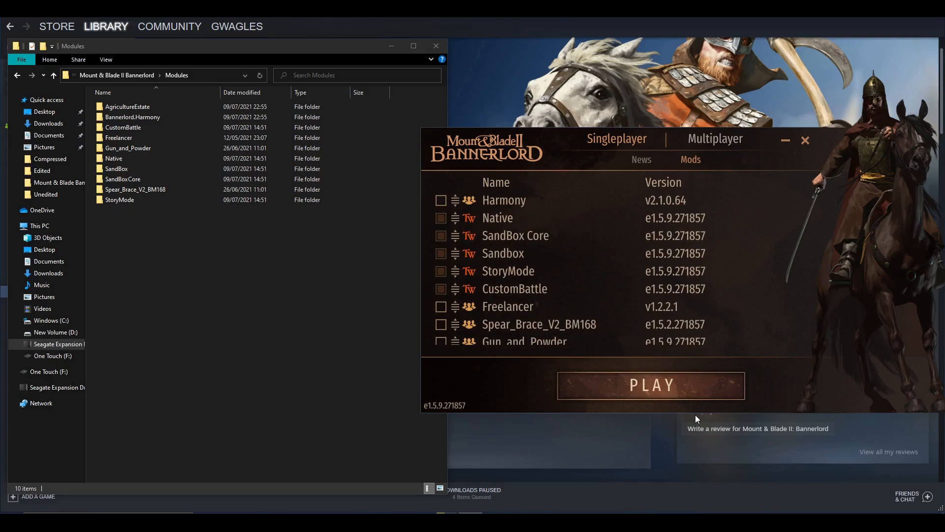
{"action": "mouse_move", "coordinate": [579, 309]}
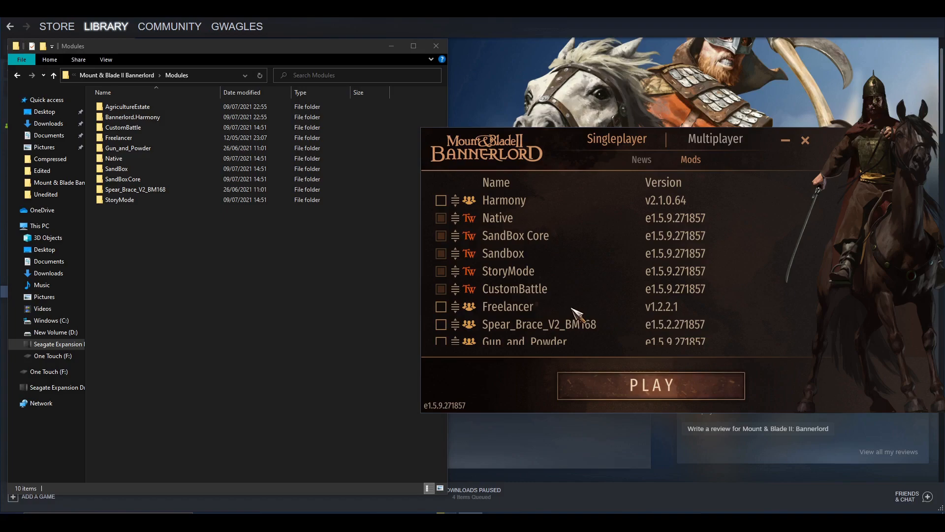
{"action": "scroll", "scroll_direction": "down", "scroll_amount": 3}
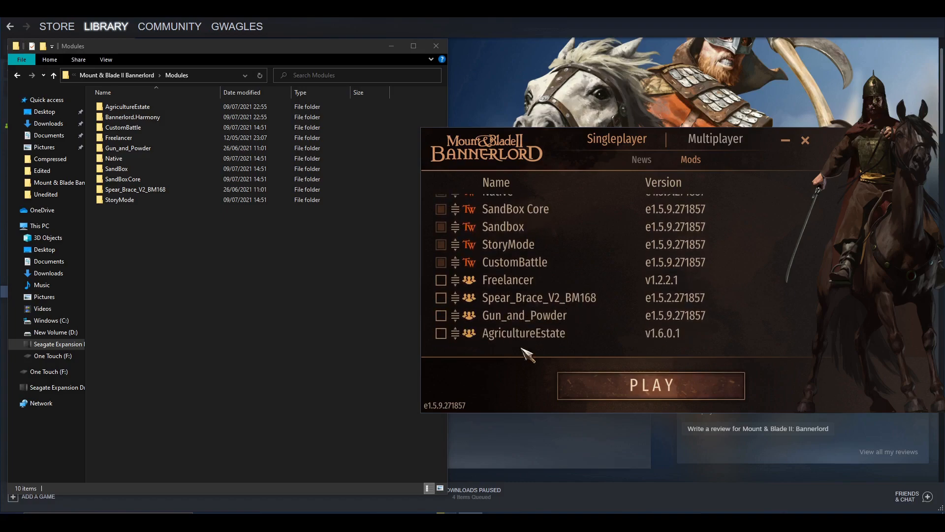
Launch the game and browse Saved Campaigns to see each save's module dependencies such as Freelancer.
{"action": "left_click", "coordinate": [652, 386]}
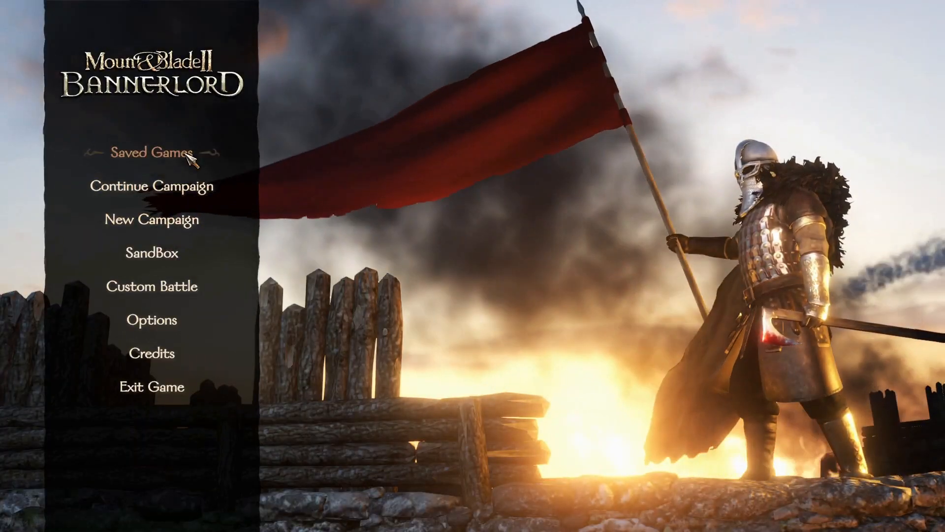
{"action": "left_click", "coordinate": [148, 152]}
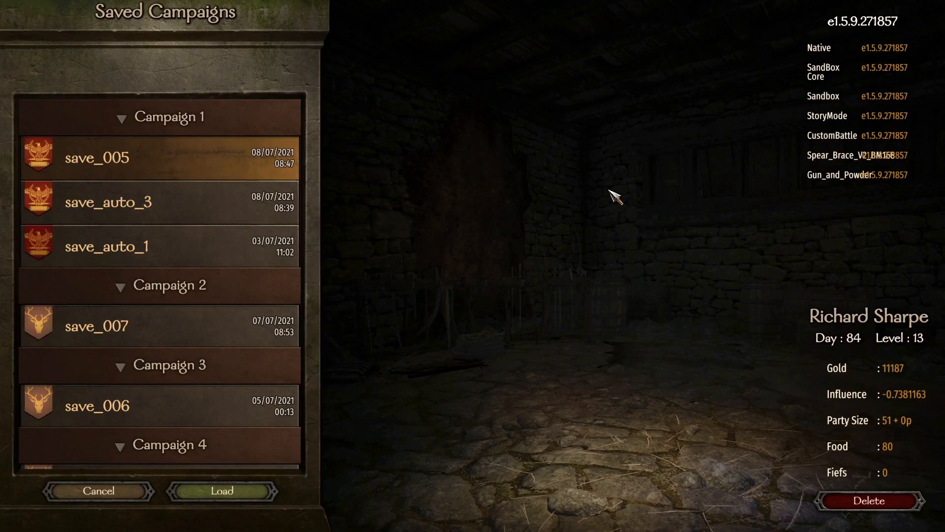
{"action": "mouse_move", "coordinate": [853, 72]}
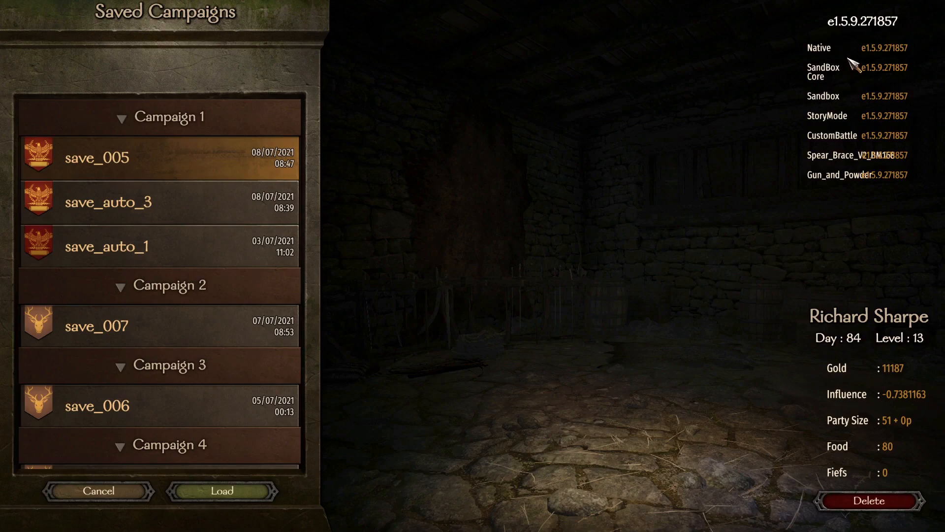
{"action": "mouse_move", "coordinate": [842, 157]}
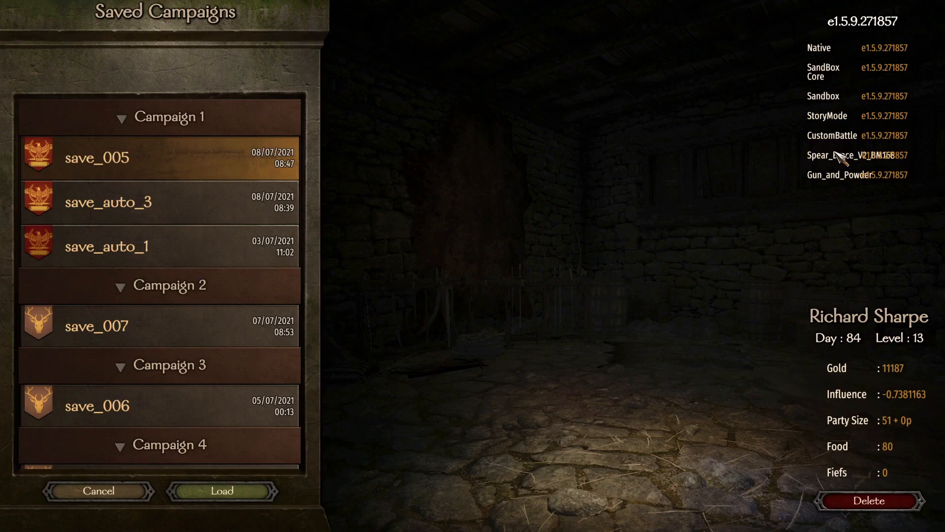
{"action": "mouse_move", "coordinate": [888, 34]}
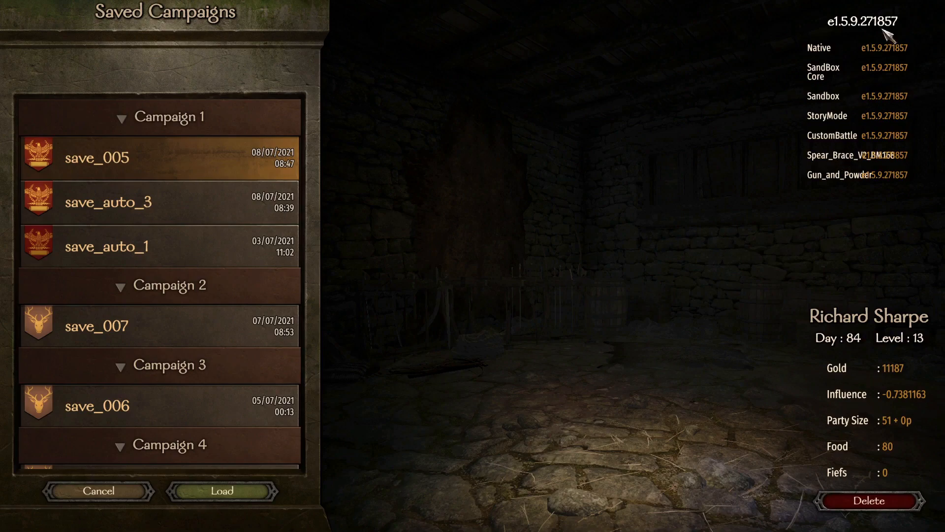
{"action": "mouse_move", "coordinate": [881, 79]}
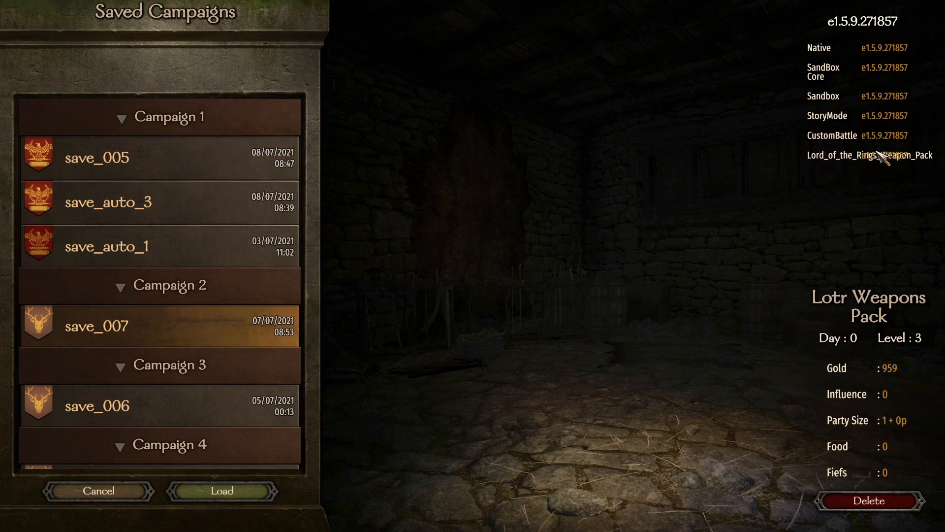
{"action": "mouse_move", "coordinate": [274, 303]}
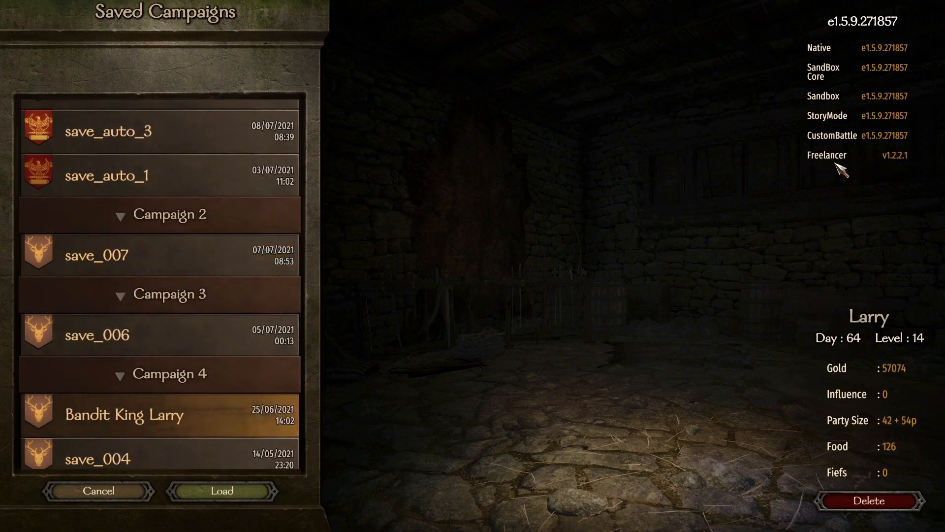
{"action": "mouse_move", "coordinate": [806, 163]}
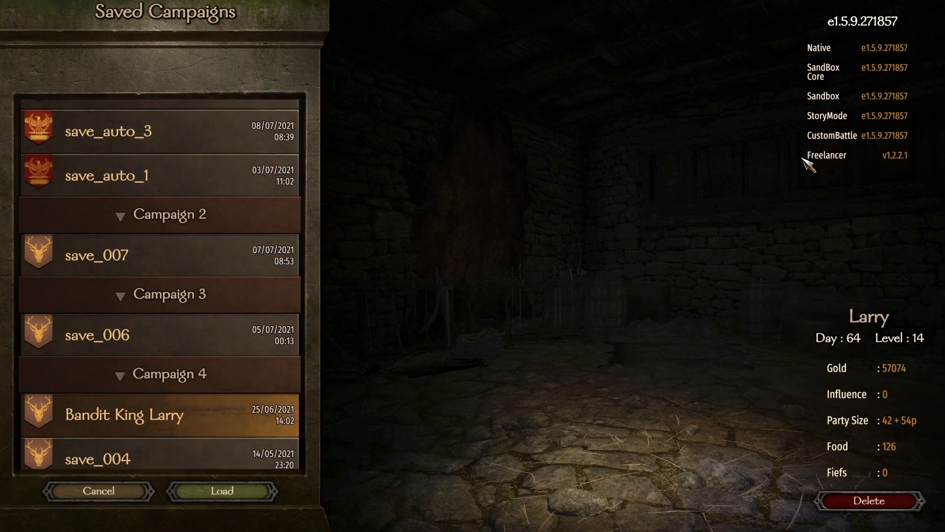
{"action": "scroll", "scroll_direction": "down", "scroll_amount": 3}
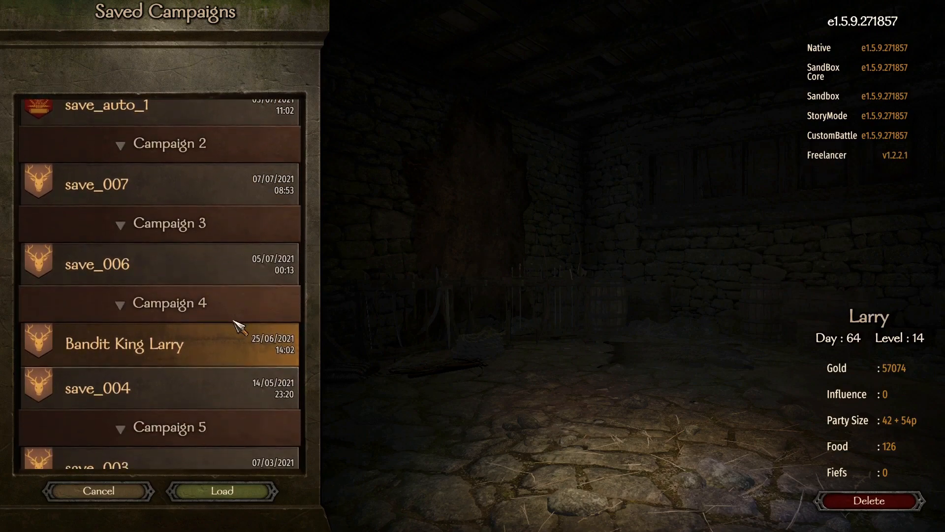